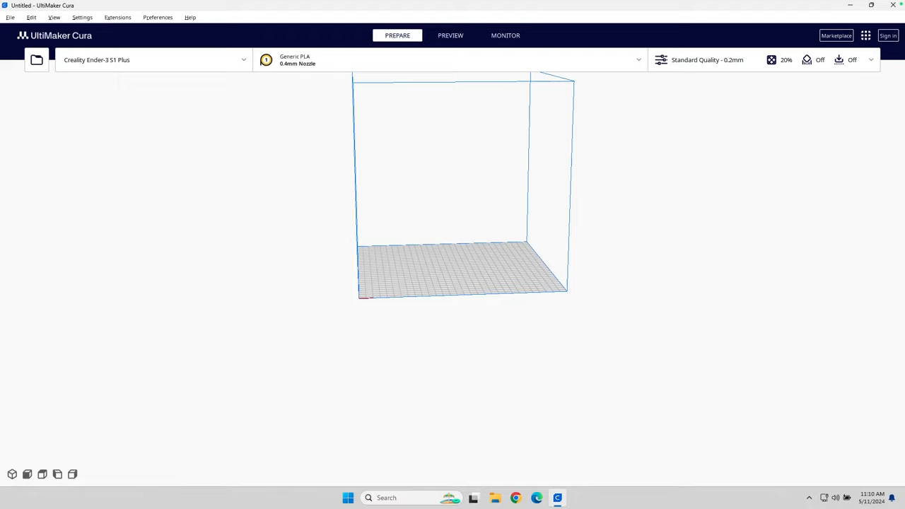
pyautogui.moveTo(401, 456)
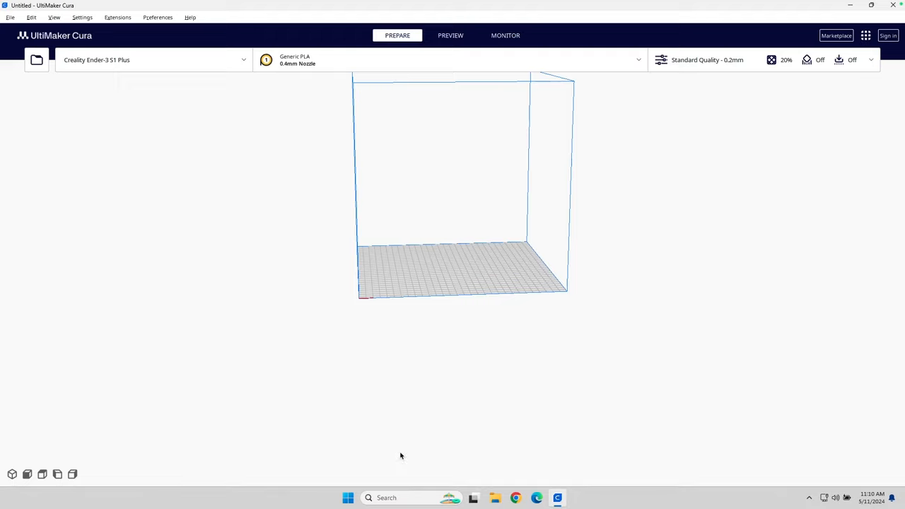
pyautogui.moveTo(151, 74)
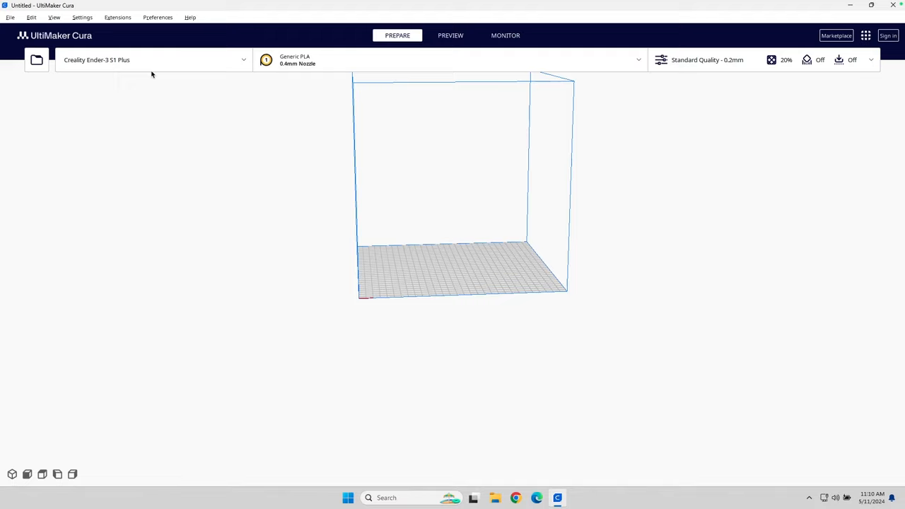
pyautogui.moveTo(262, 210)
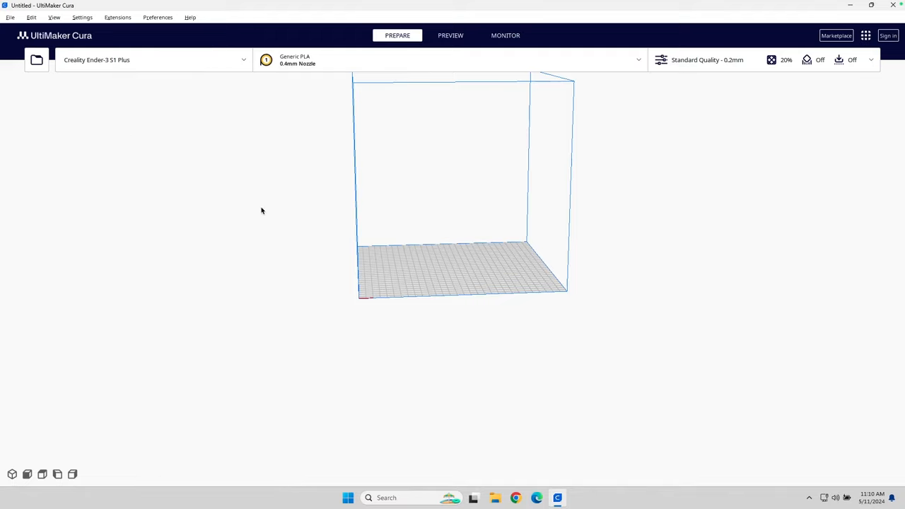
pyautogui.moveTo(338, 161)
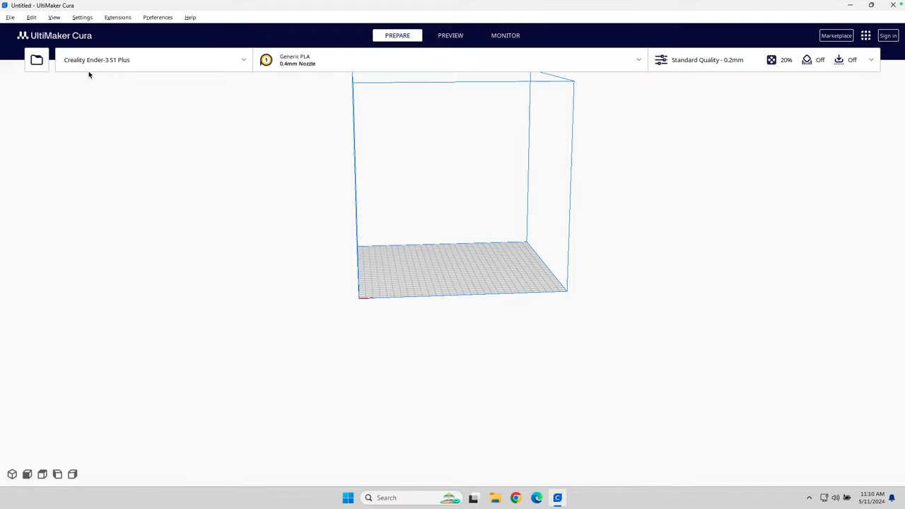
pyautogui.moveTo(90, 63)
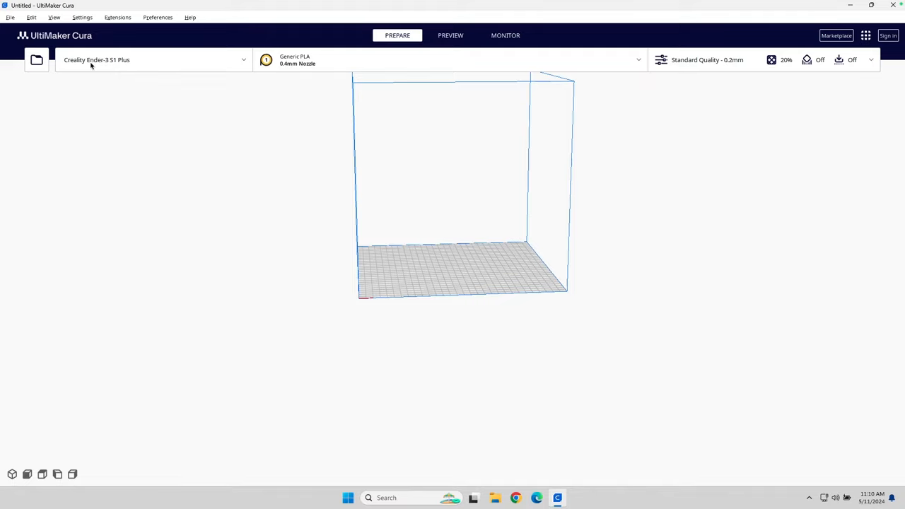
pyautogui.moveTo(104, 65)
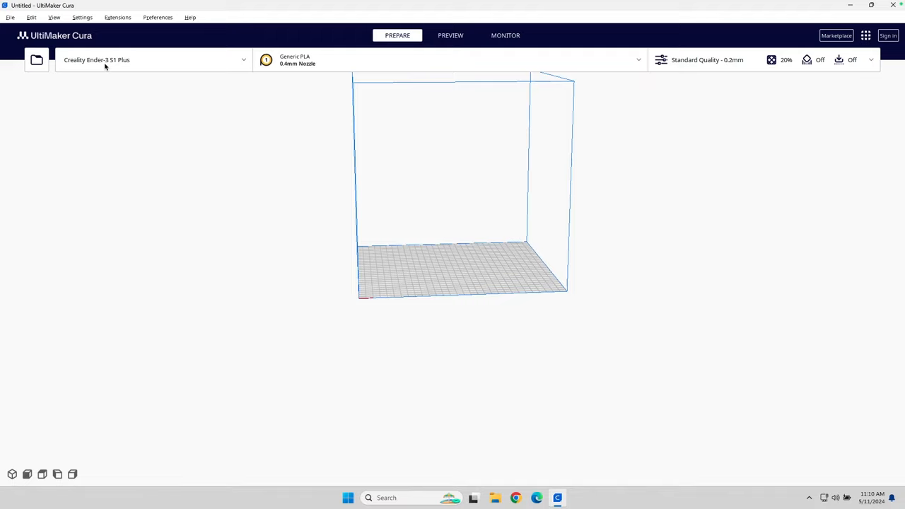
pyautogui.moveTo(119, 71)
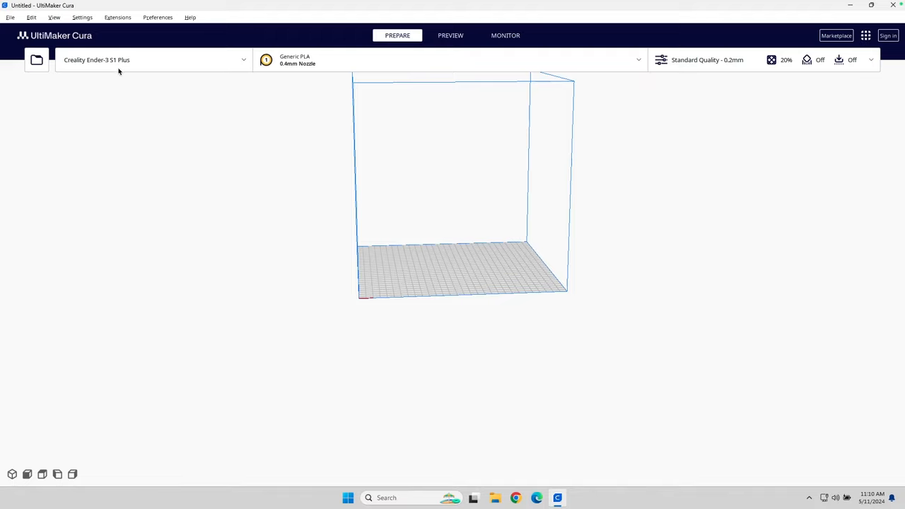
pyautogui.moveTo(178, 128)
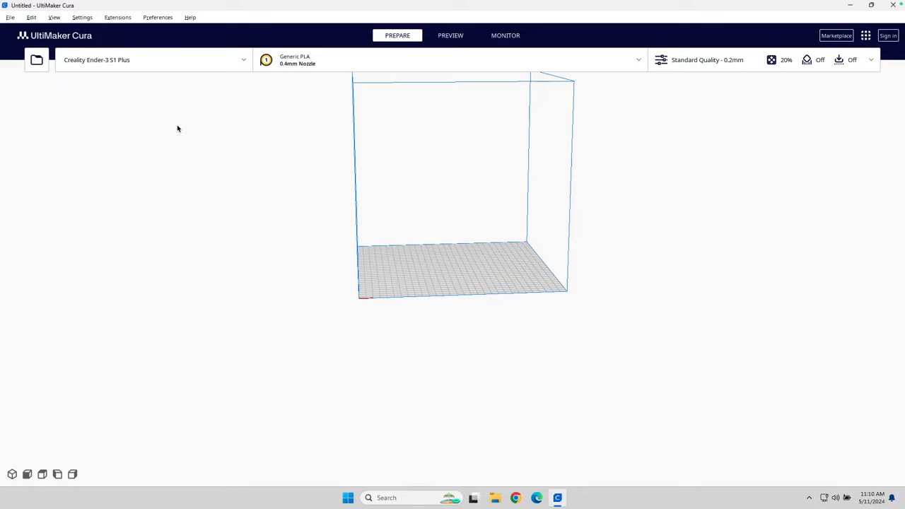
pyautogui.moveTo(577, 103)
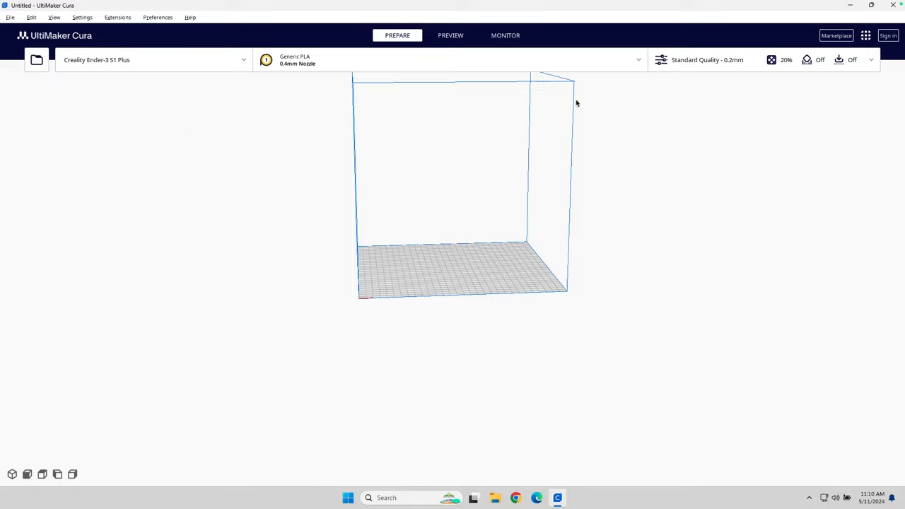
pyautogui.moveTo(744, 63)
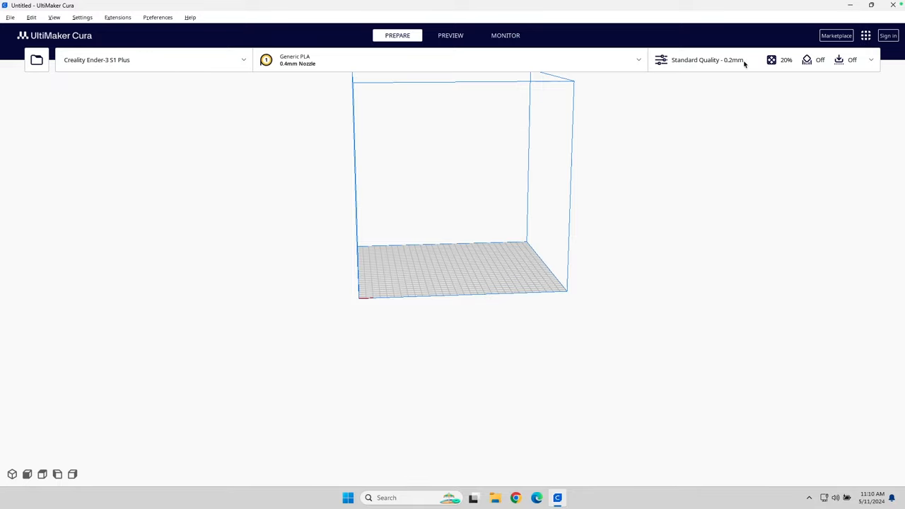
pyautogui.moveTo(431, 70)
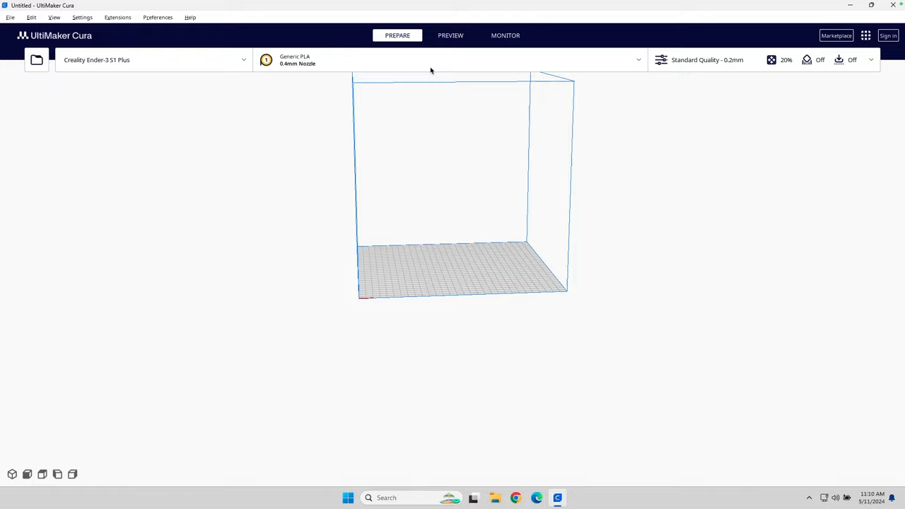
# Switch the print settings to Custom mode and make all setting categories visible
pyautogui.click(711, 59)
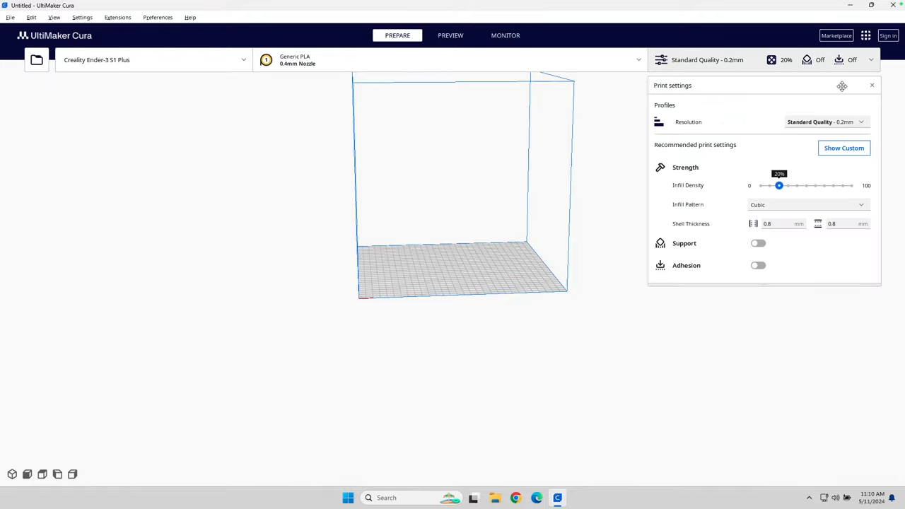
pyautogui.click(844, 148)
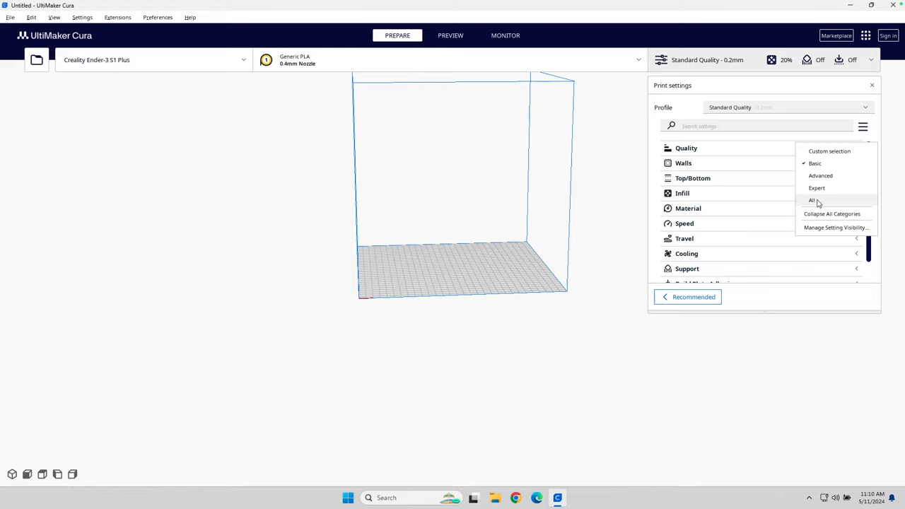
pyautogui.click(812, 200)
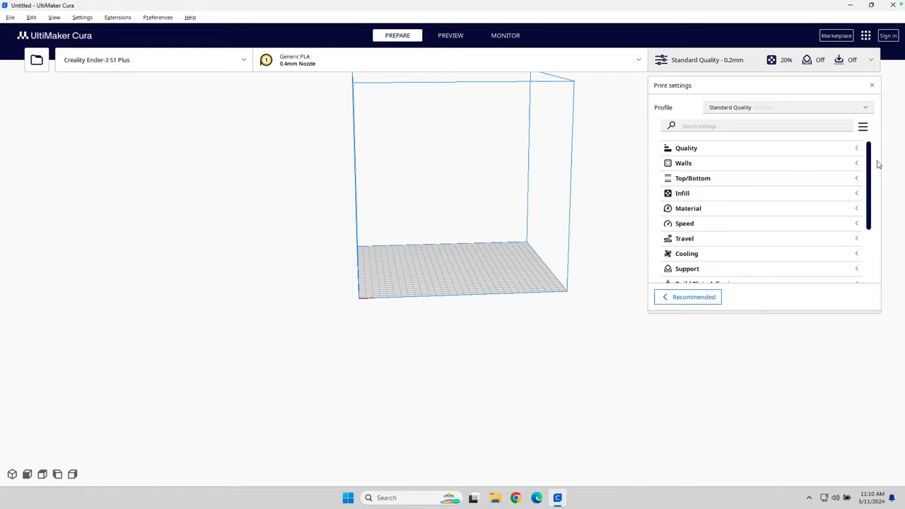
pyautogui.scroll(-3)
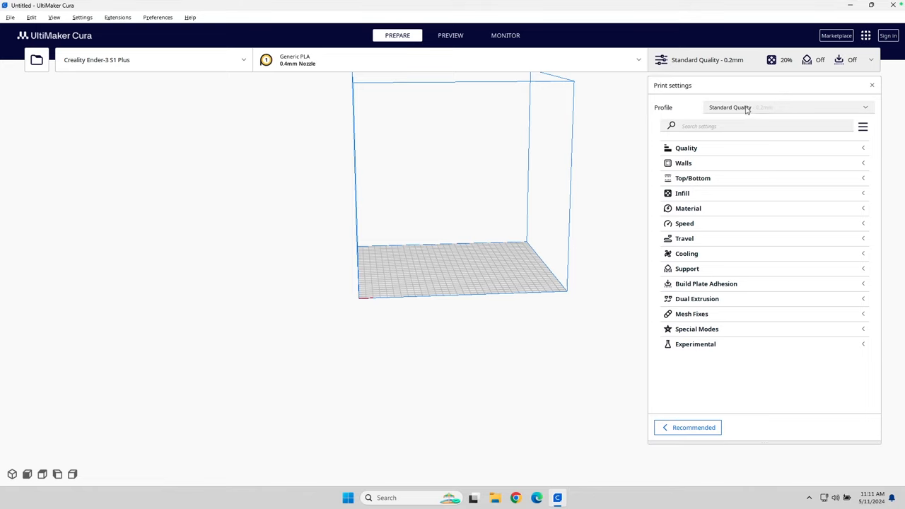
pyautogui.moveTo(773, 106)
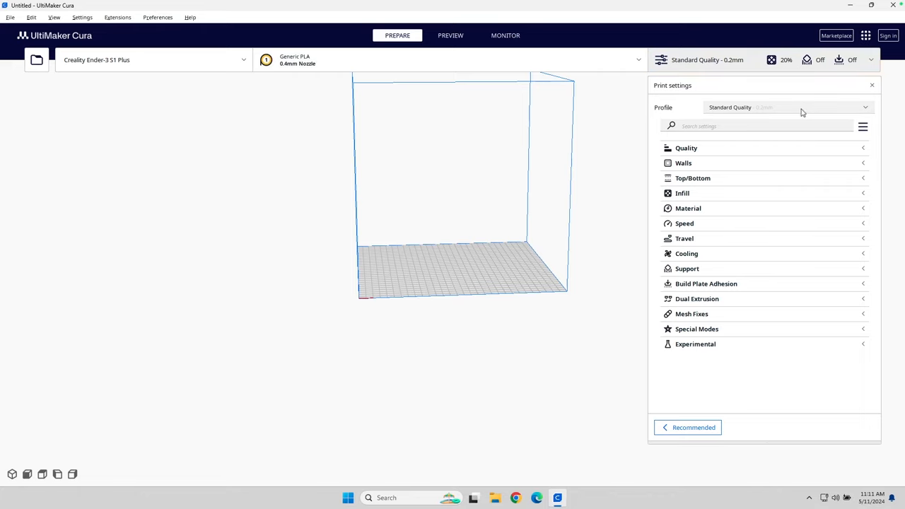
pyautogui.moveTo(864, 118)
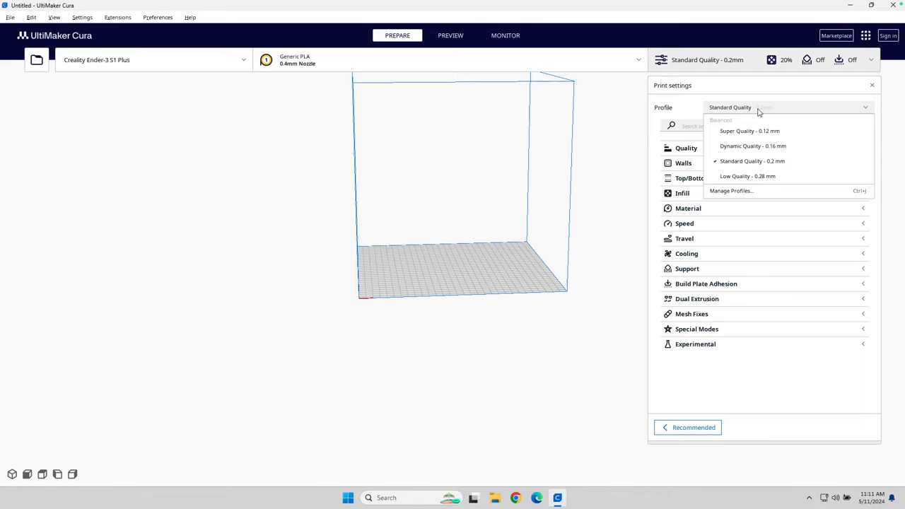
pyautogui.moveTo(727, 180)
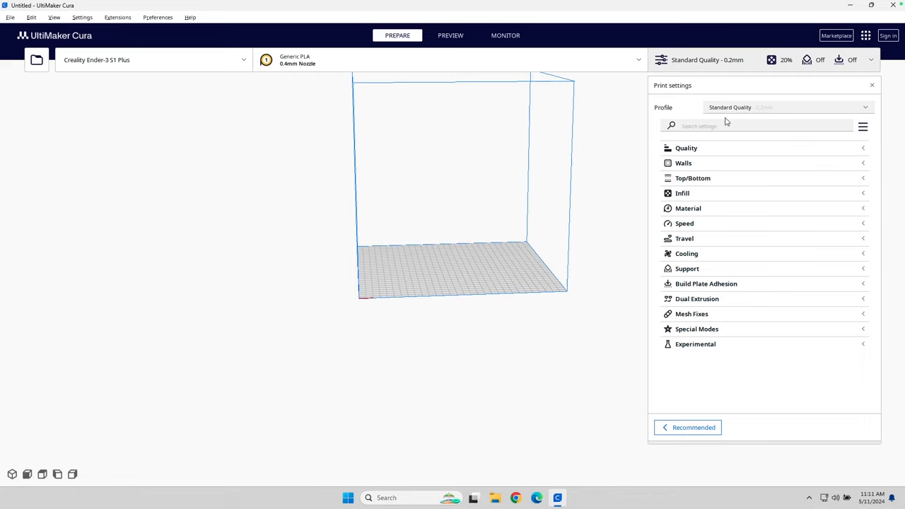
pyautogui.moveTo(277, 72)
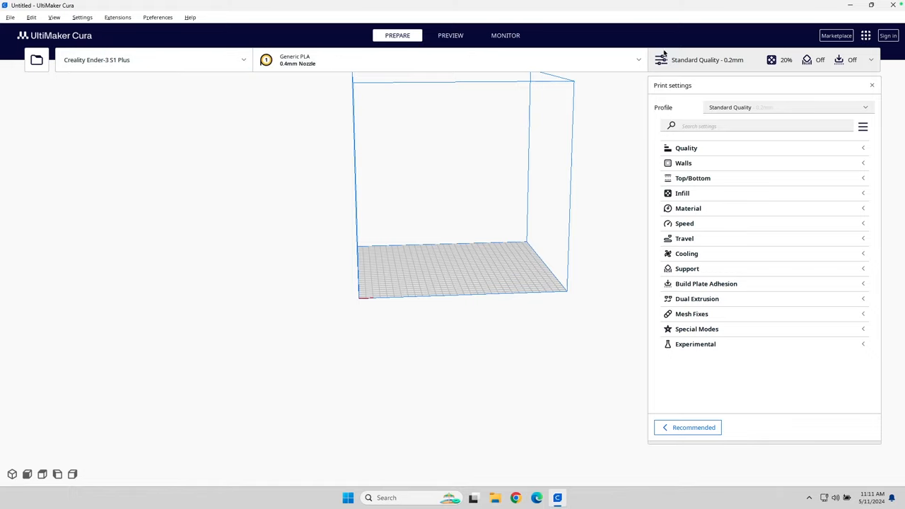
pyautogui.moveTo(844, 138)
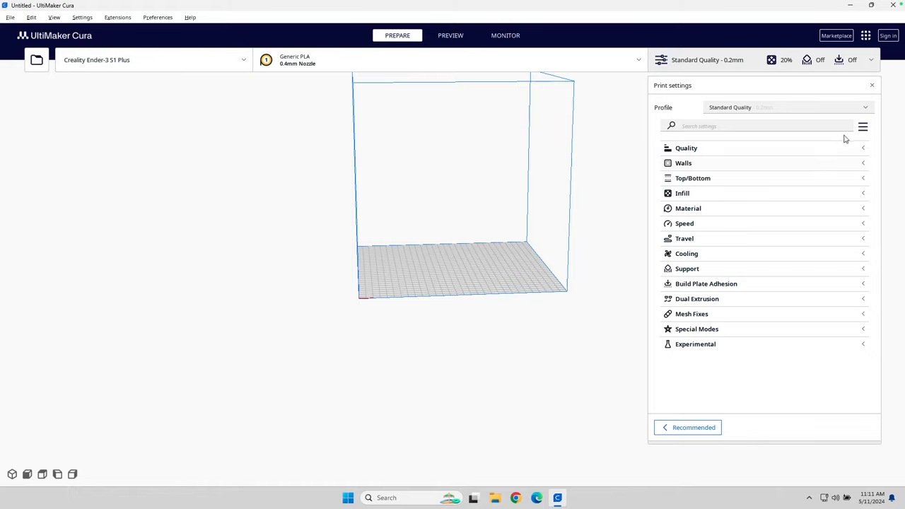
# Expand Quality and change Initial Layer Height from 0.2 to 0.32 mm
pyautogui.click(686, 148)
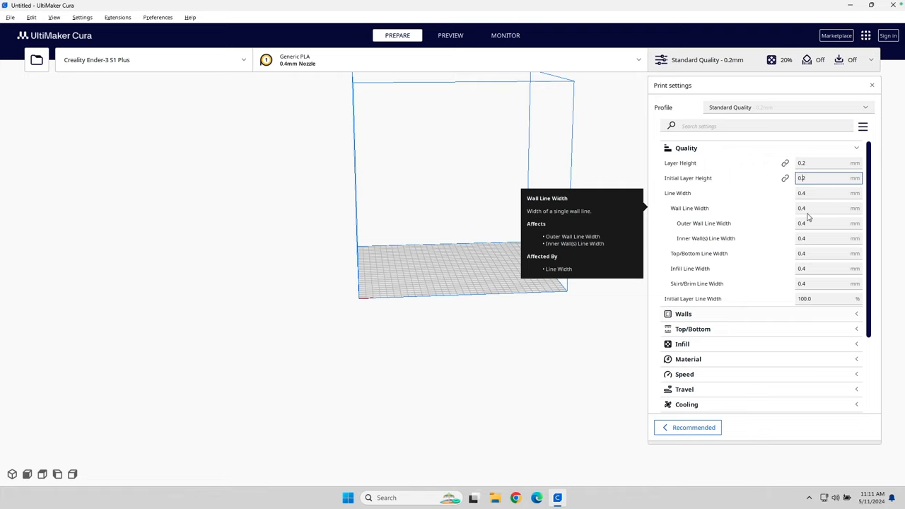
pyautogui.write('0.3')
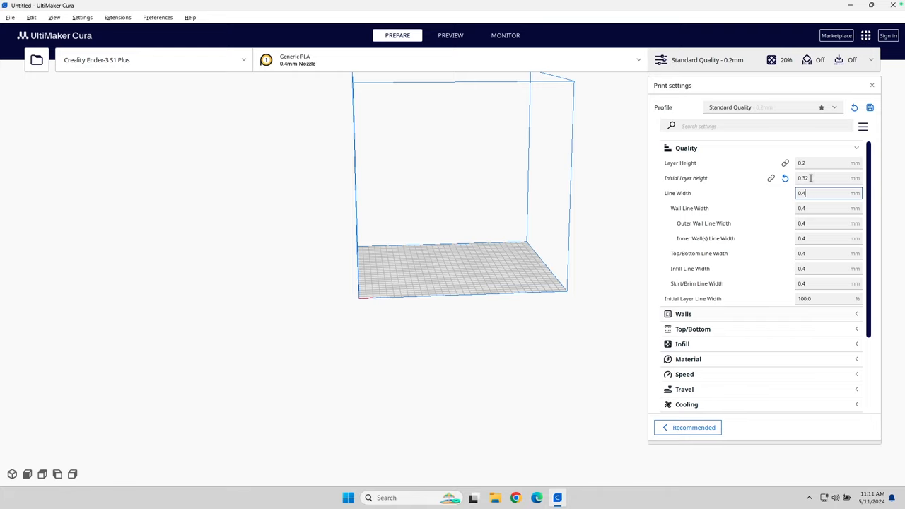
pyautogui.moveTo(685, 178)
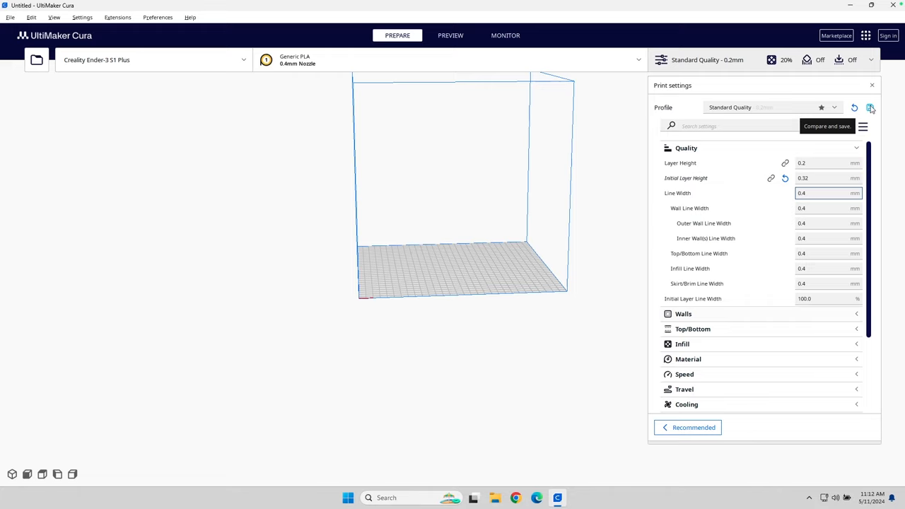
# Save the changed settings as a new custom profile named 'M3DP Standard'
pyautogui.click(870, 107)
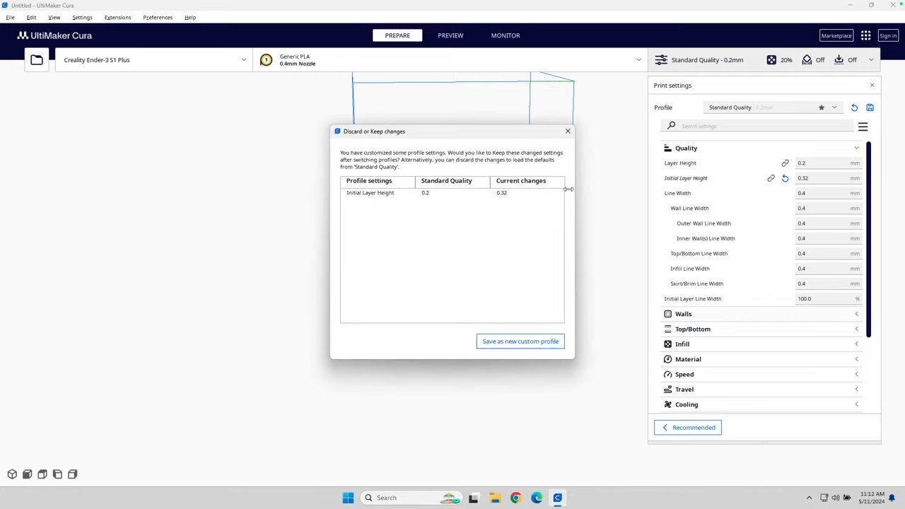
pyautogui.click(520, 341)
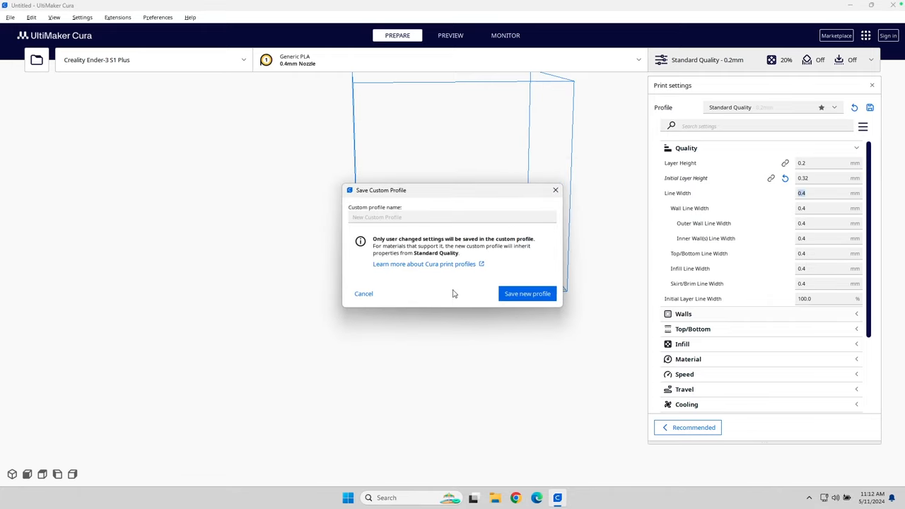
pyautogui.click(453, 217)
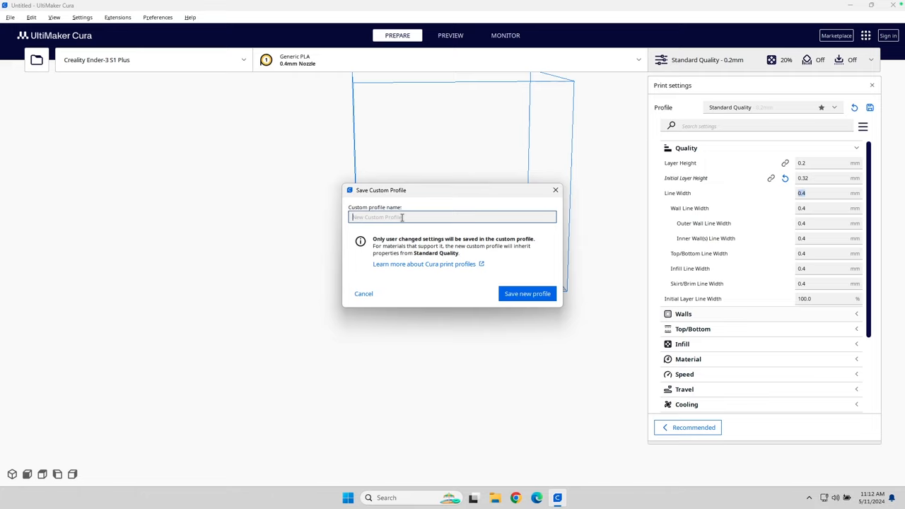
pyautogui.write('M')
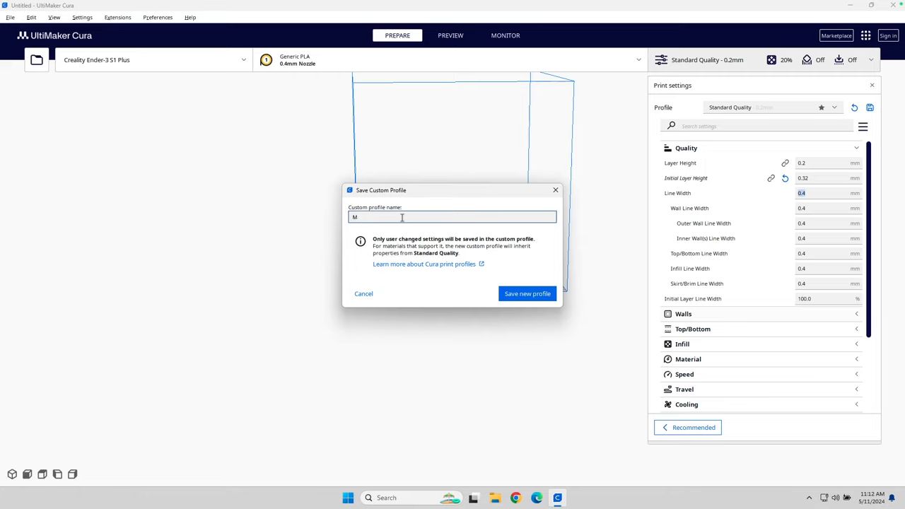
pyautogui.write('34DP')
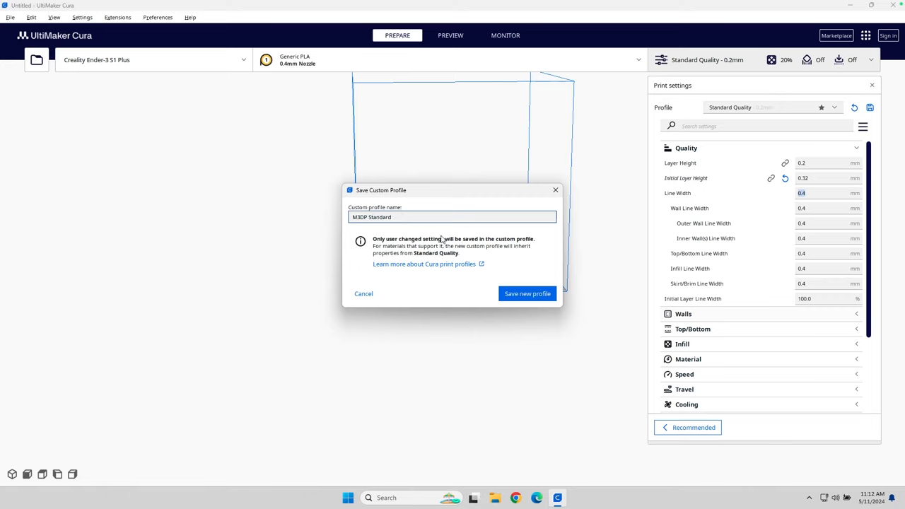
pyautogui.click(527, 294)
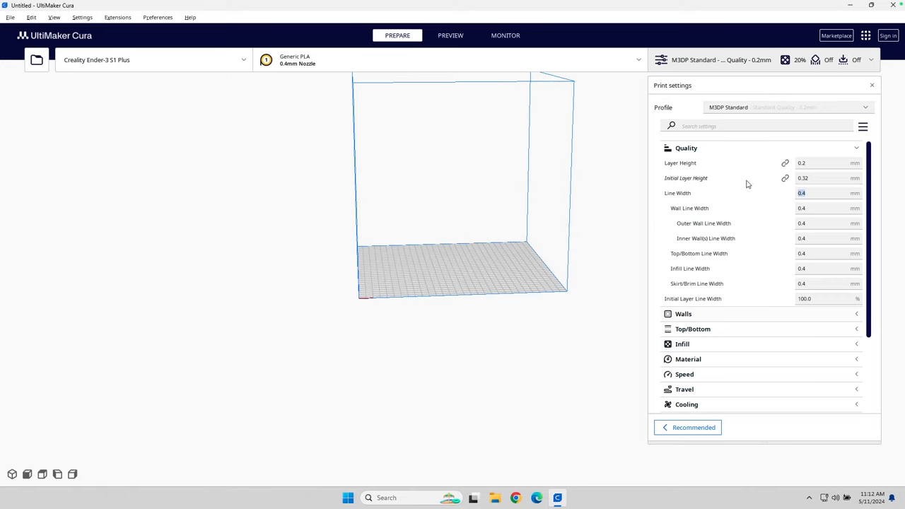
pyautogui.moveTo(676, 195)
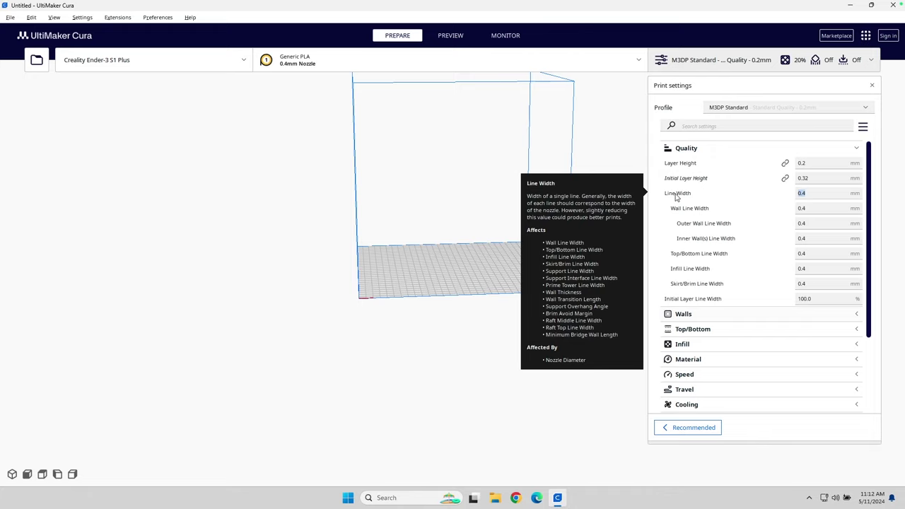
# Set Line Width to 0.5 mm and Initial Layer Line Width to 120%
pyautogui.click(827, 193)
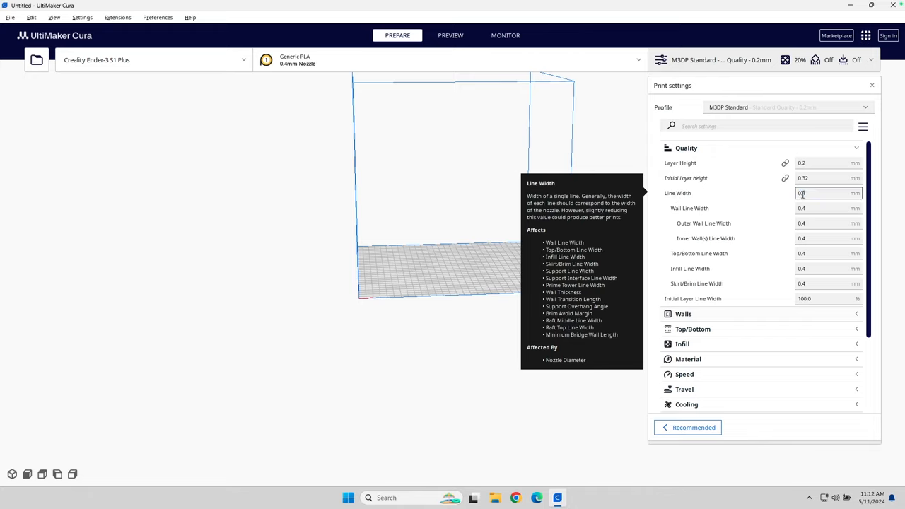
pyautogui.write('0.5')
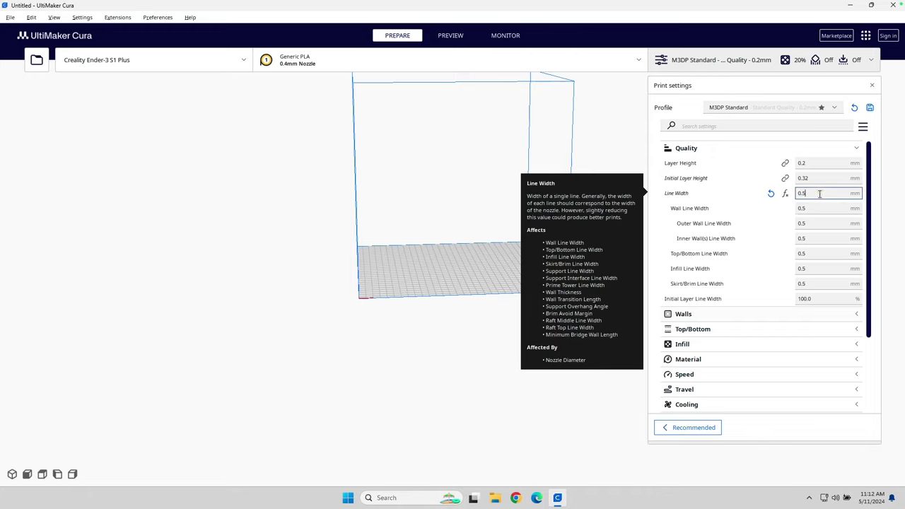
pyautogui.click(817, 208)
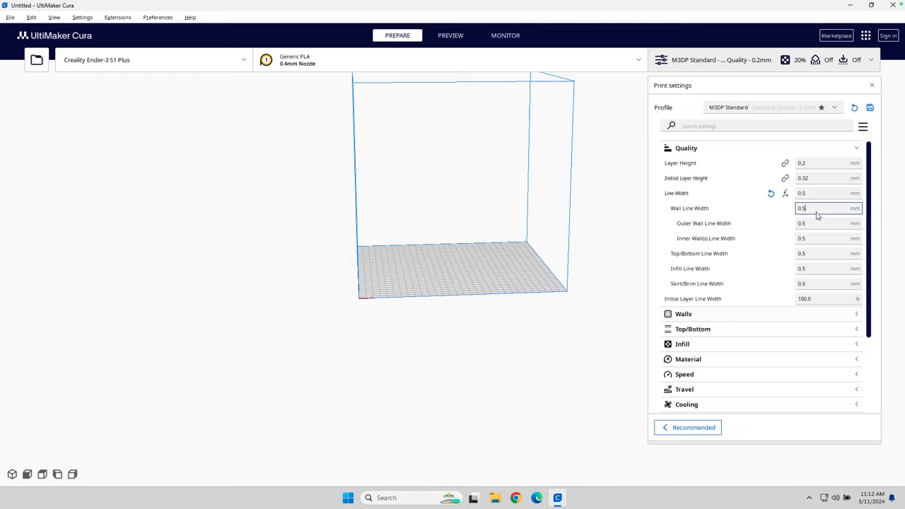
pyautogui.moveTo(806, 212)
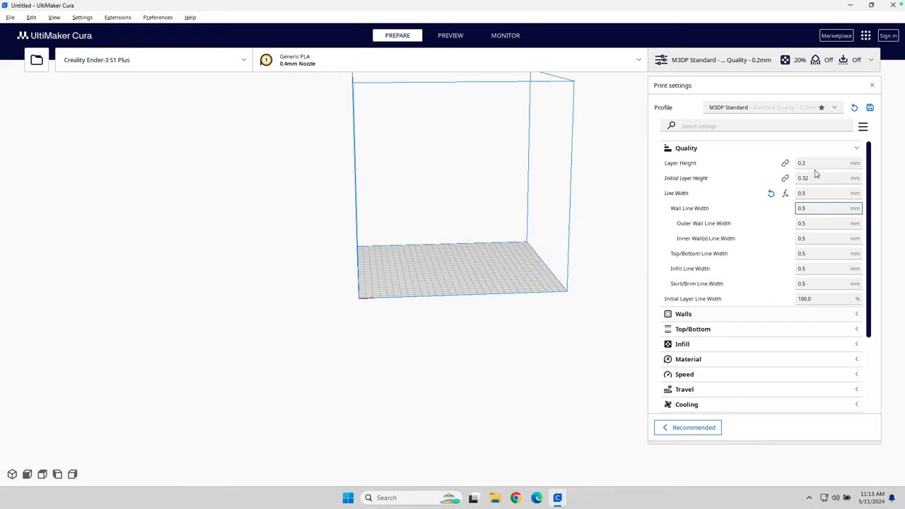
pyautogui.scroll(-3)
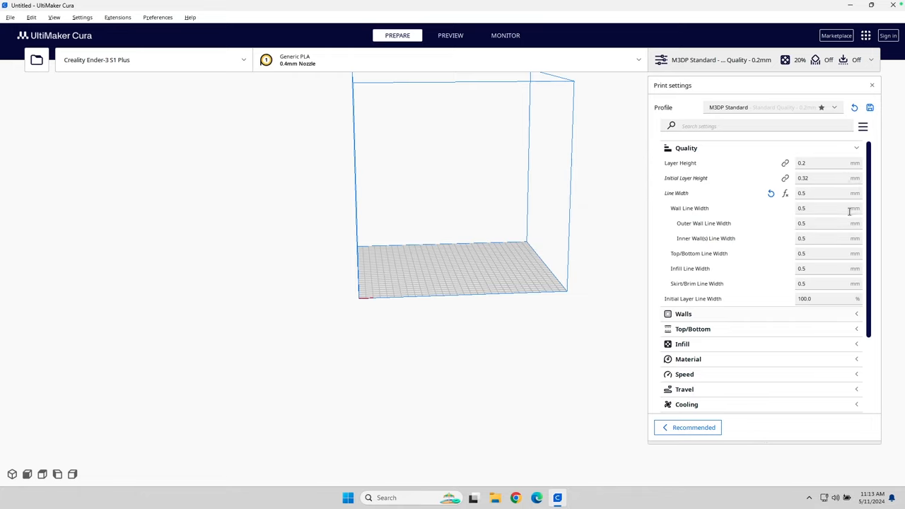
pyautogui.moveTo(819, 187)
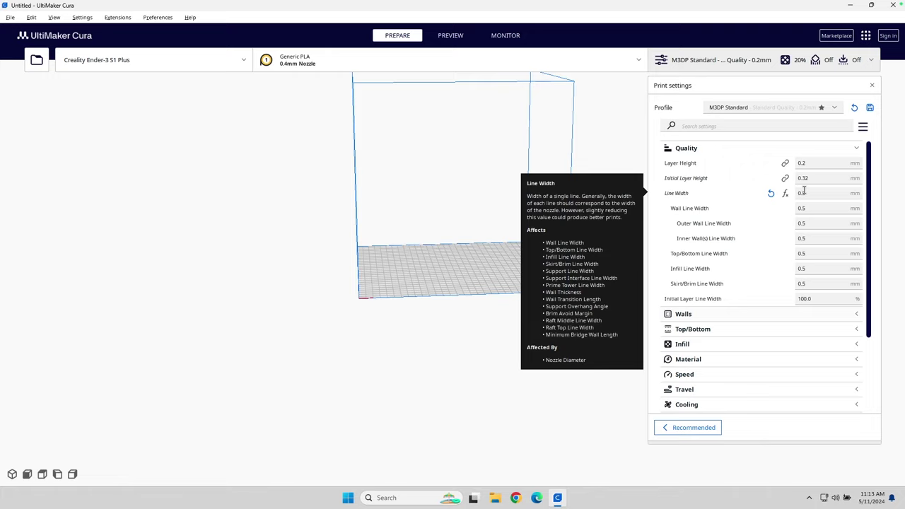
pyautogui.moveTo(837, 368)
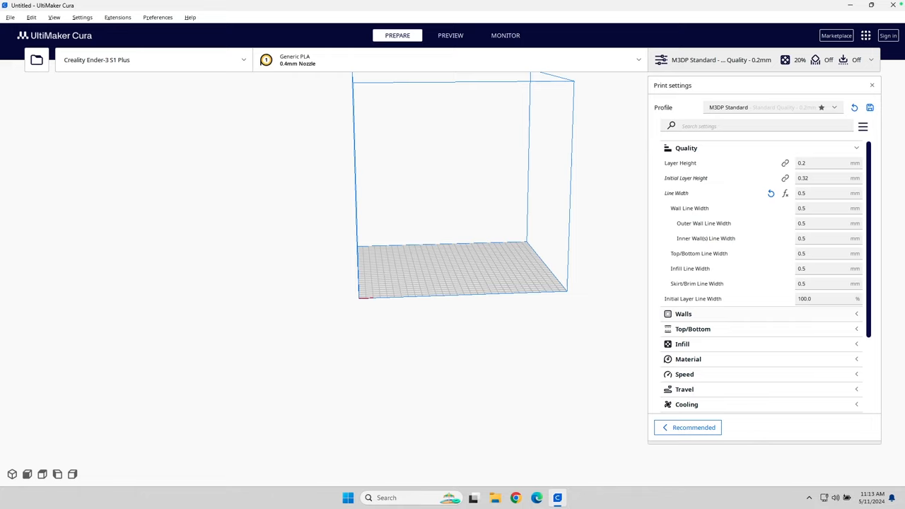
pyautogui.scroll(-3)
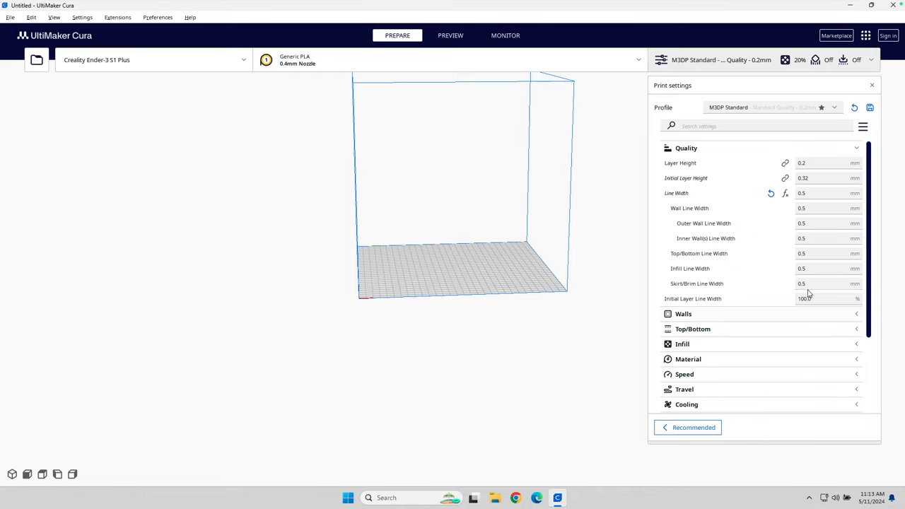
pyautogui.click(824, 300)
pyautogui.write('120')
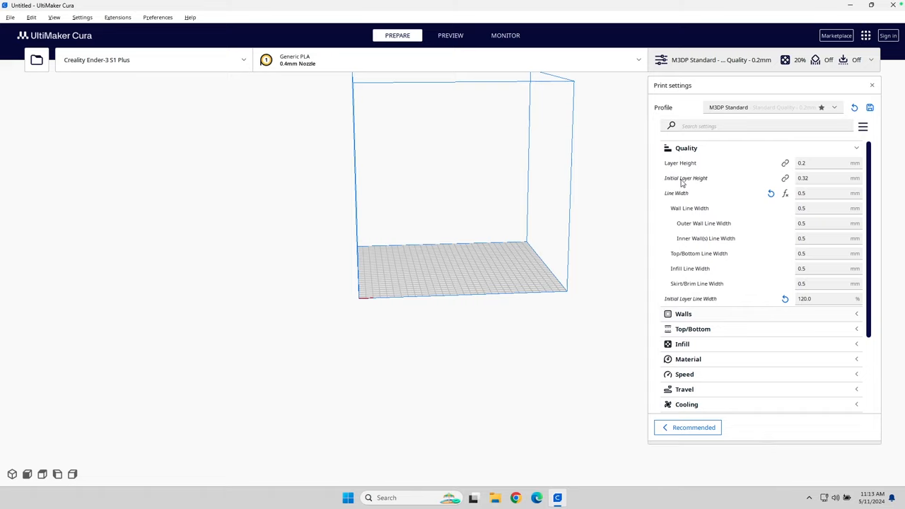
pyautogui.moveTo(703, 299)
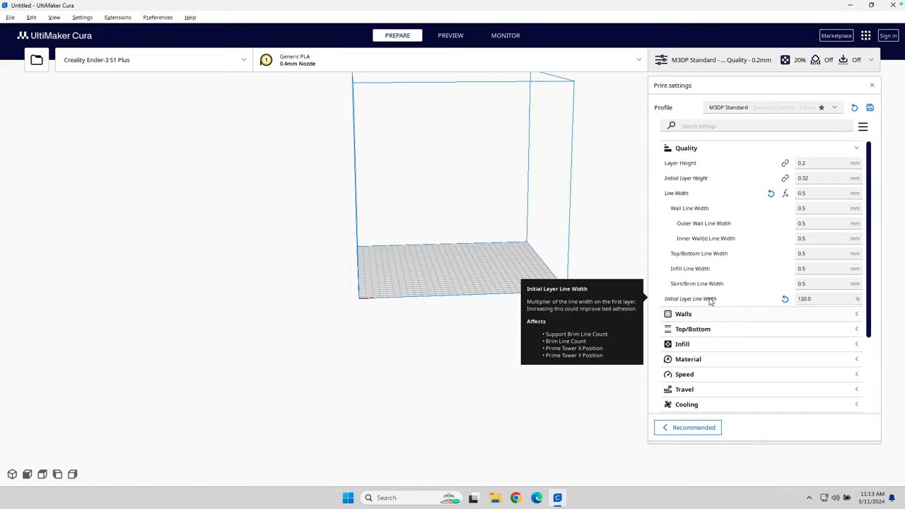
pyautogui.click(823, 300)
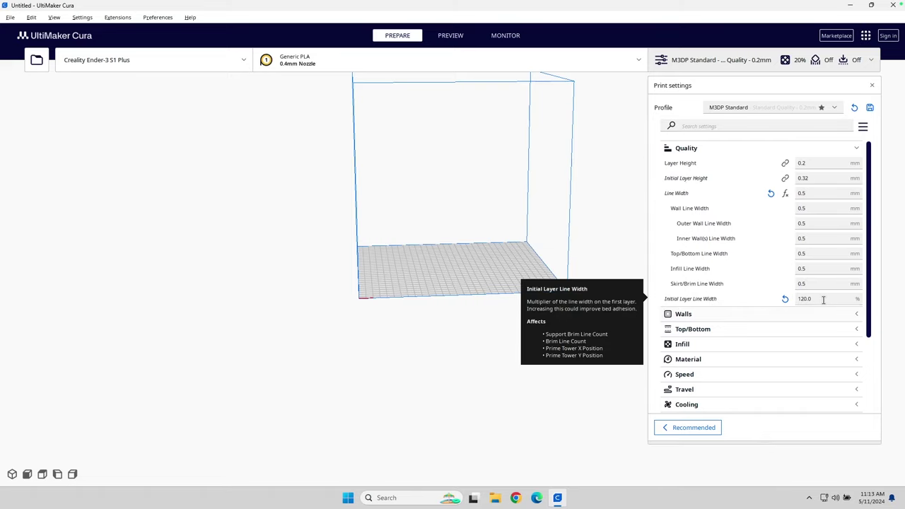
pyautogui.moveTo(805, 316)
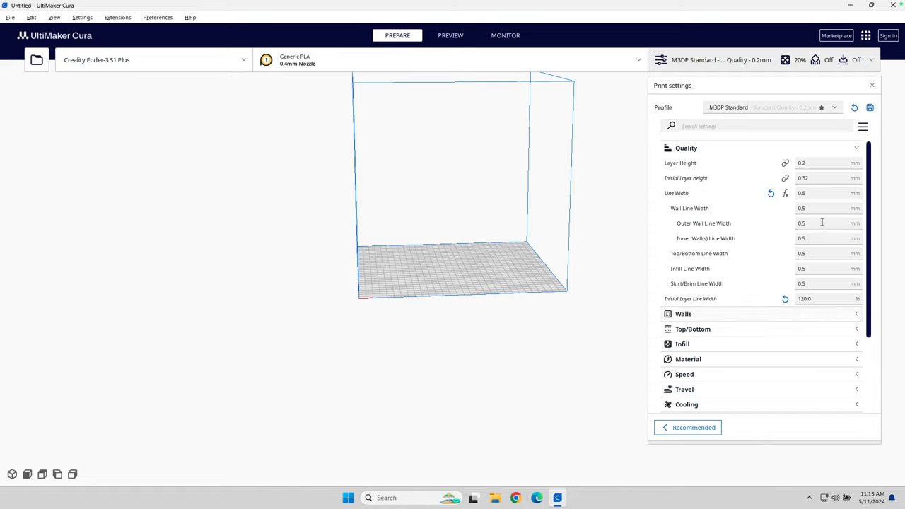
pyautogui.moveTo(813, 290)
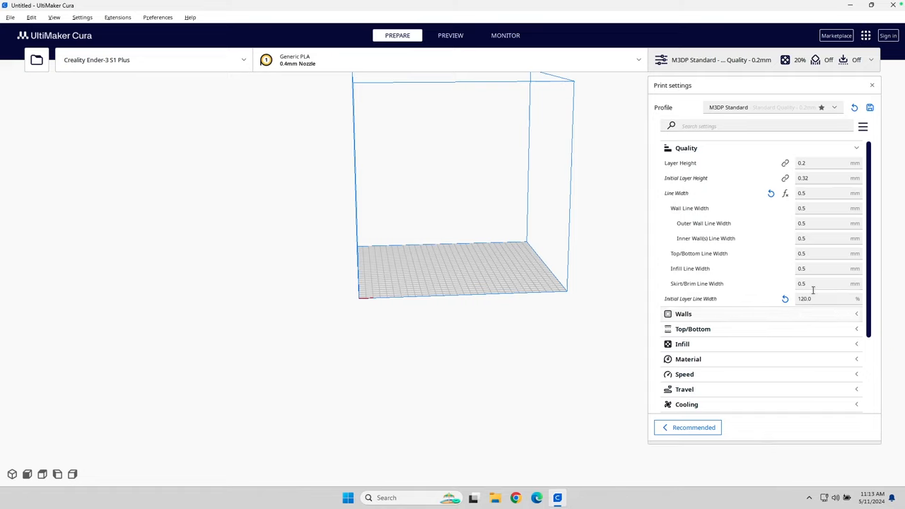
pyautogui.moveTo(686, 148)
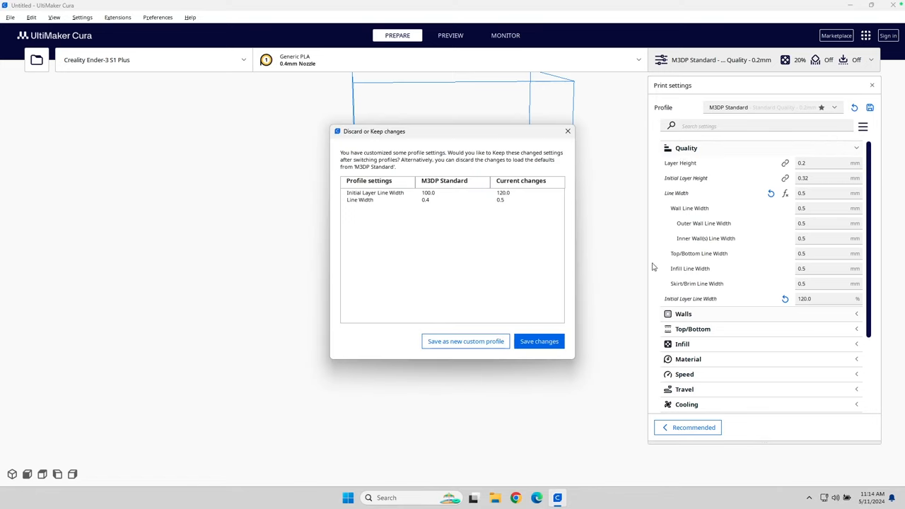
pyautogui.moveTo(539, 342)
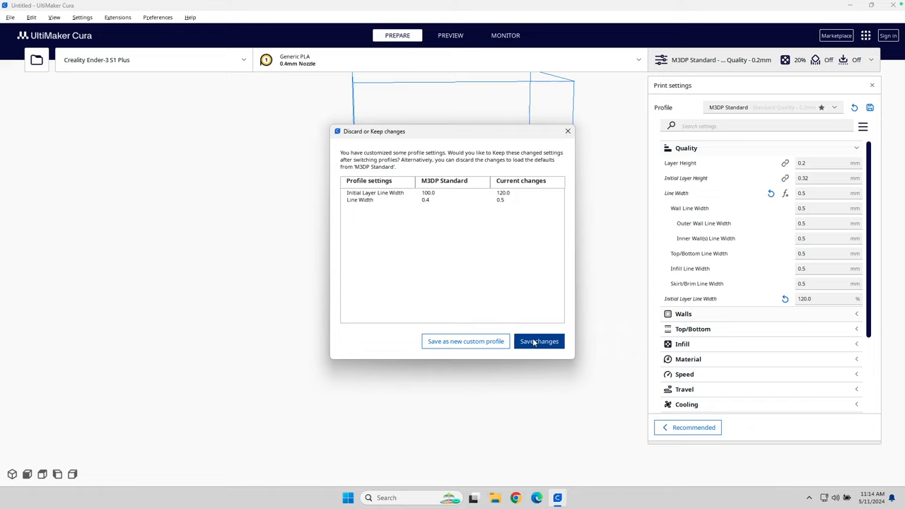
# Keep the 0.5 mm line width and 120% initial layer width in M3DP Standard
pyautogui.click(539, 340)
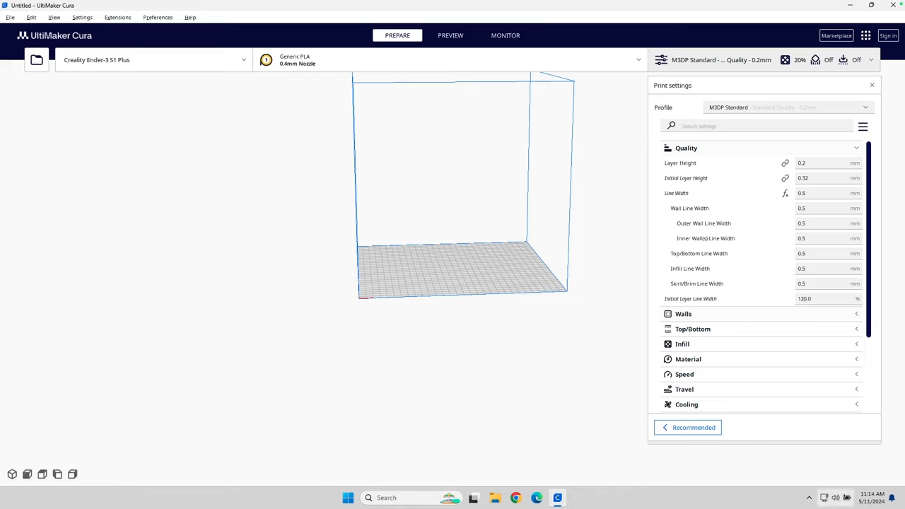
# Collapse Quality, expand Walls and set Wall Thickness to 1.5 mm
pyautogui.click(686, 148)
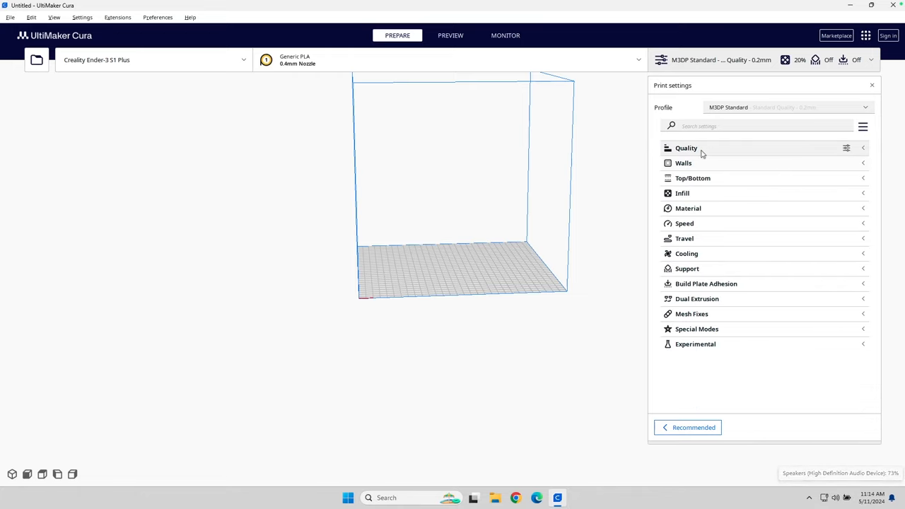
pyautogui.click(684, 162)
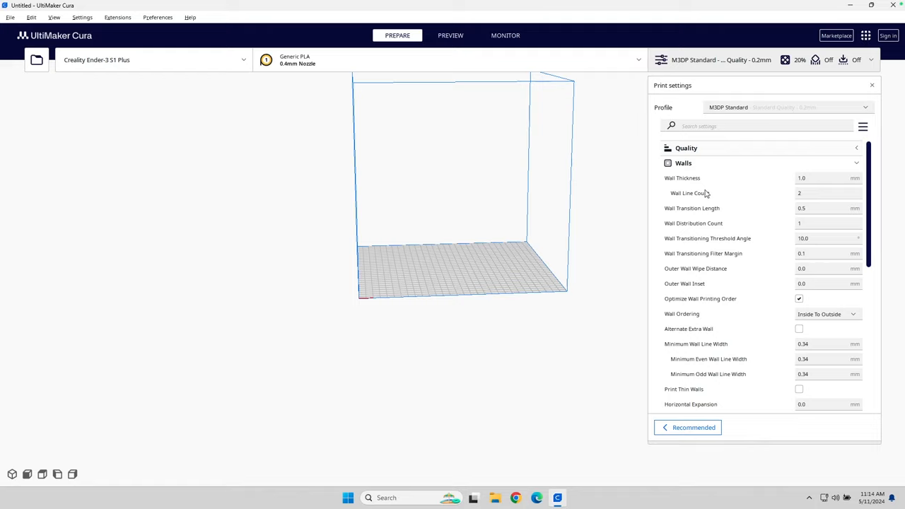
pyautogui.write('1.5')
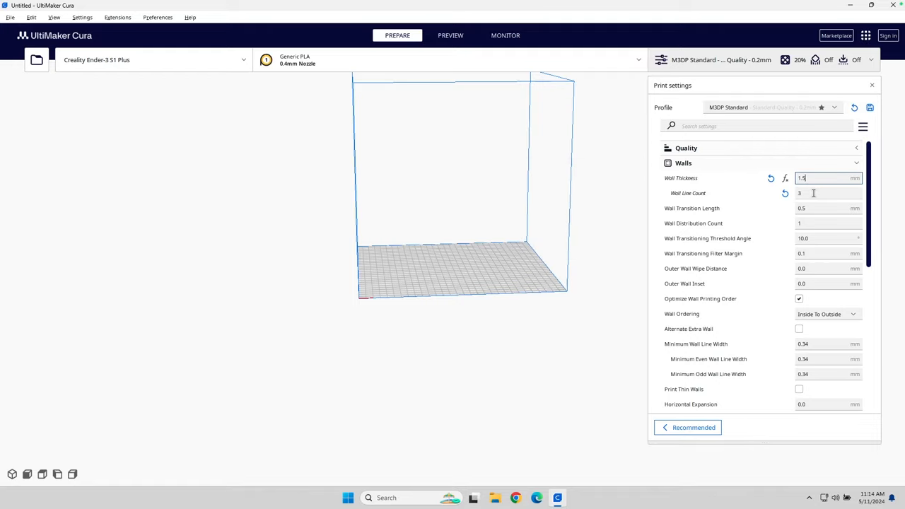
pyautogui.moveTo(688, 193)
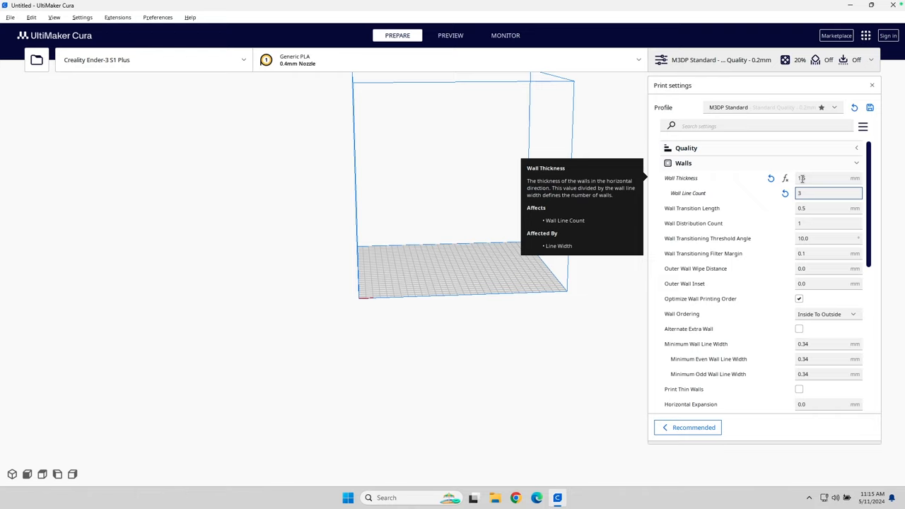
pyautogui.write('1.5')
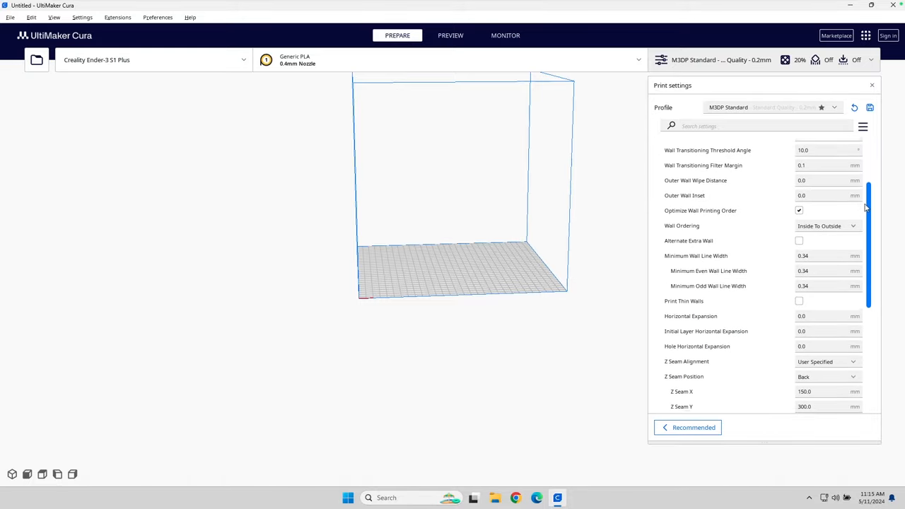
pyautogui.scroll(-3)
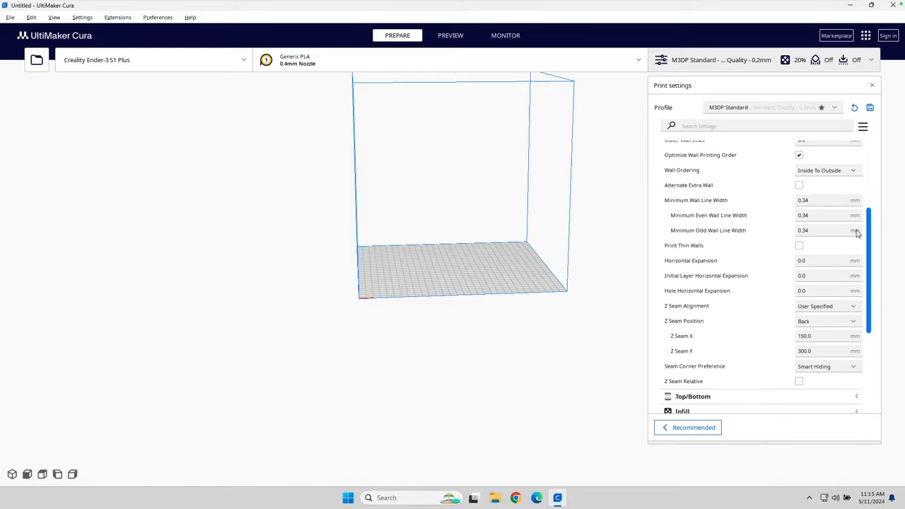
pyautogui.scroll(-3)
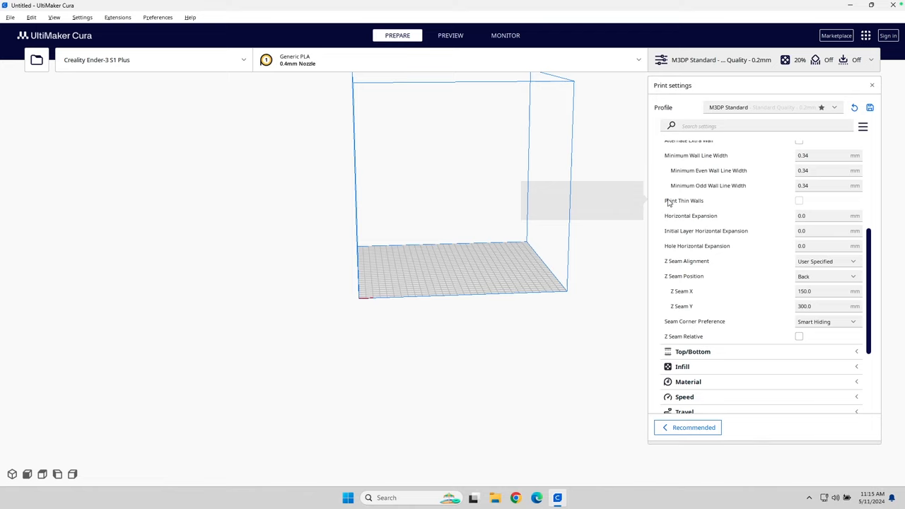
pyautogui.moveTo(755, 204)
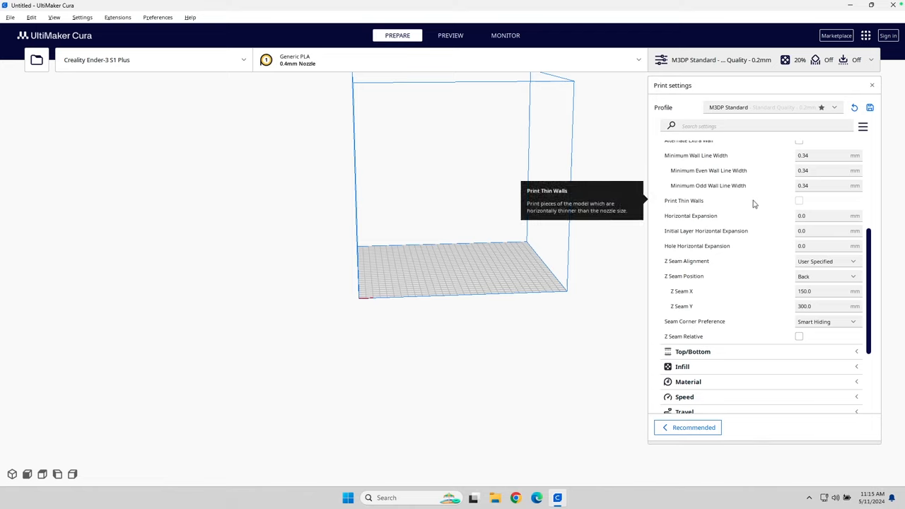
pyautogui.moveTo(717, 212)
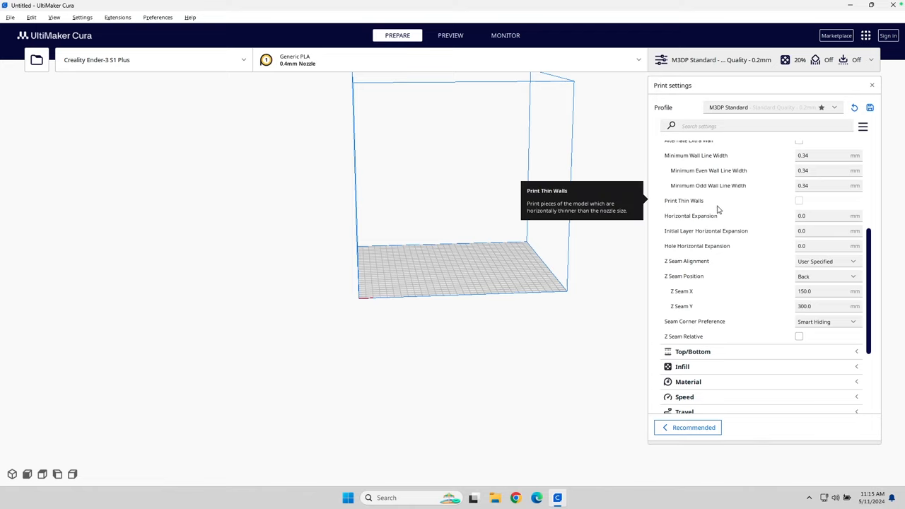
pyautogui.moveTo(676, 201)
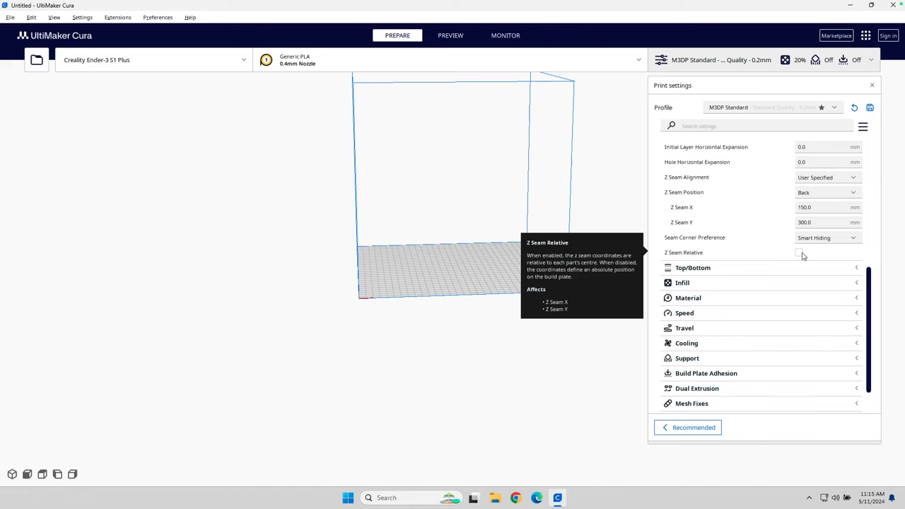
pyautogui.moveTo(749, 268)
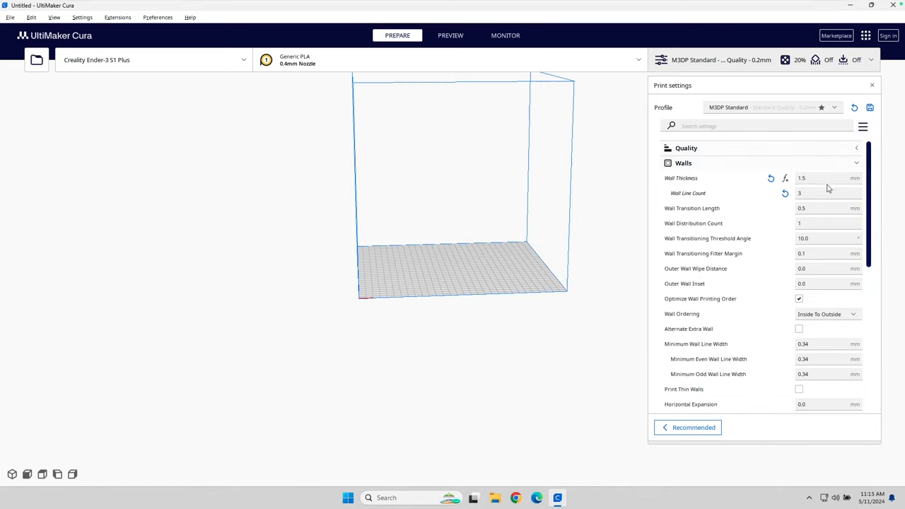
pyautogui.moveTo(818, 178)
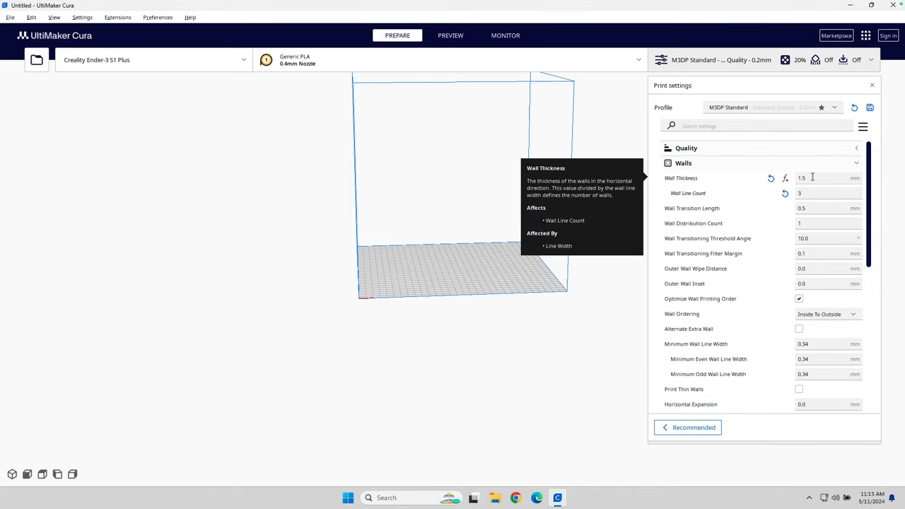
pyautogui.moveTo(811, 167)
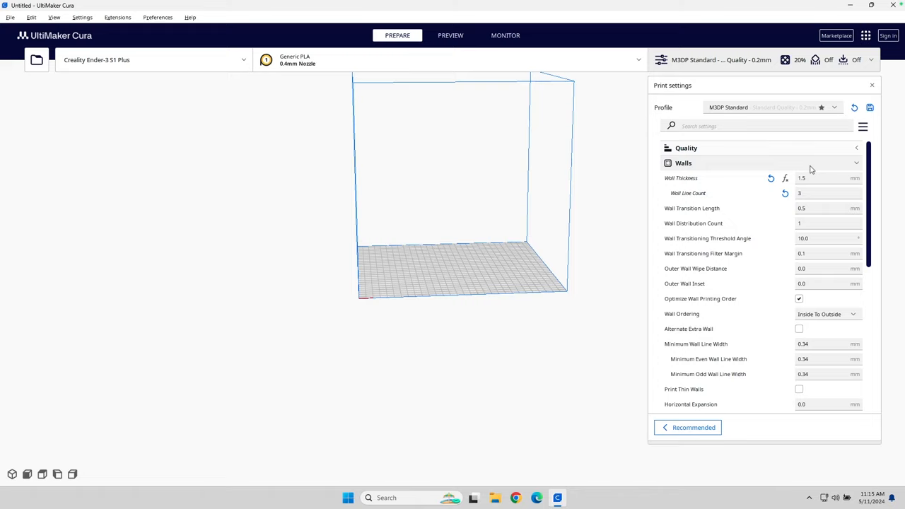
pyautogui.moveTo(816, 170)
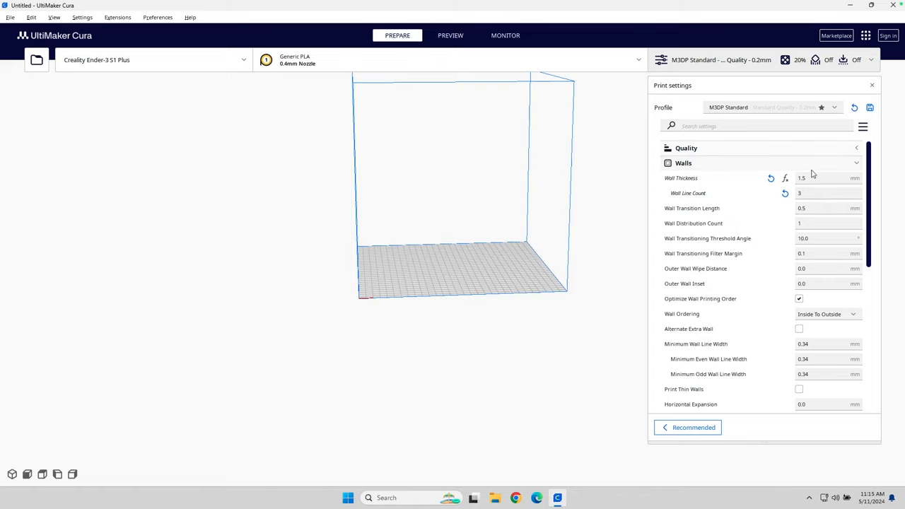
pyautogui.moveTo(681, 177)
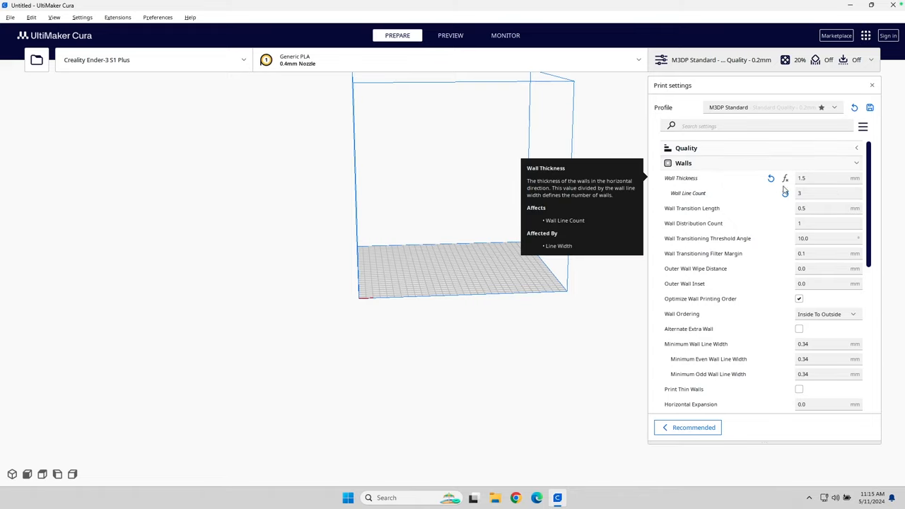
# Save the 1.5 mm wall thickness into M3DP Standard and collapse Walls
pyautogui.click(870, 107)
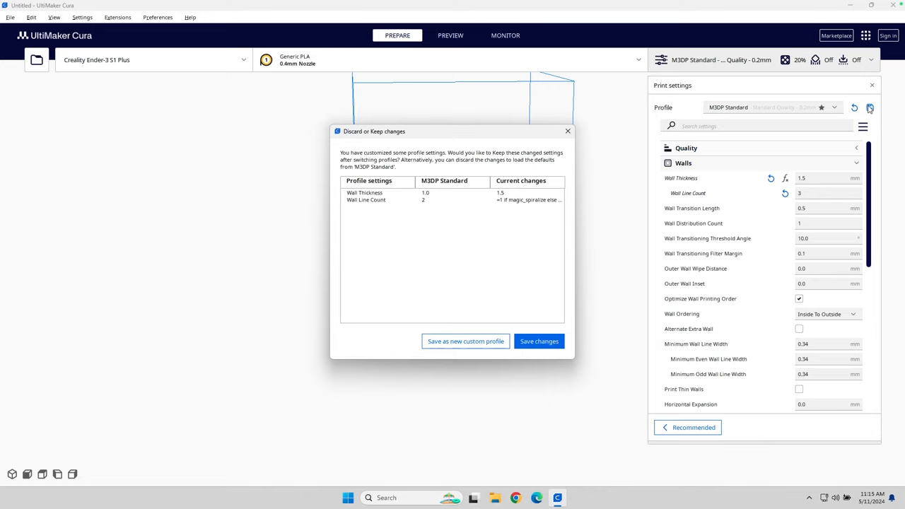
pyautogui.click(539, 341)
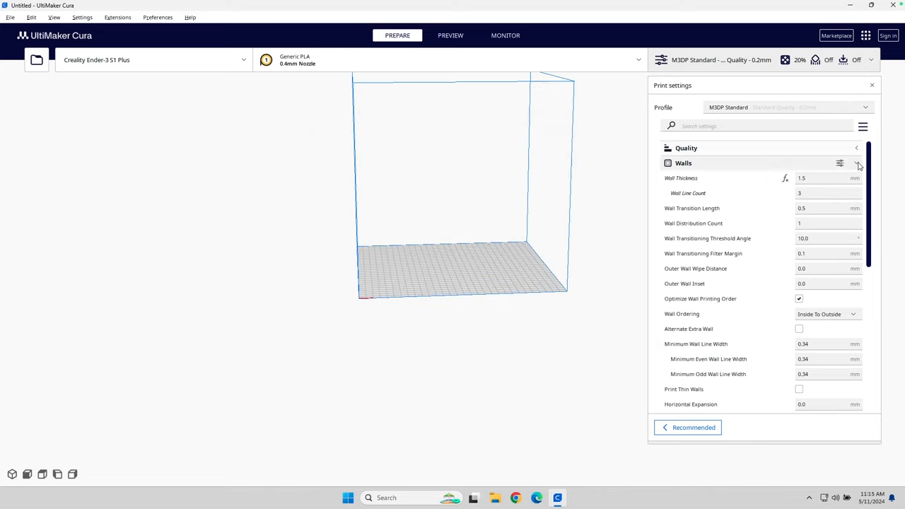
pyautogui.click(856, 163)
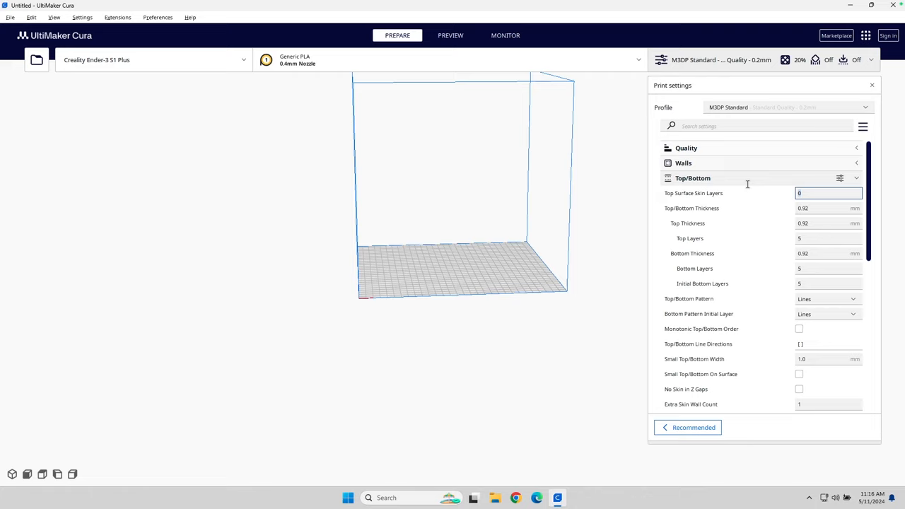
# Set Top Surface Skin Layers to 1, then swap Top/Bottom for the Infill settings
pyautogui.write('1')
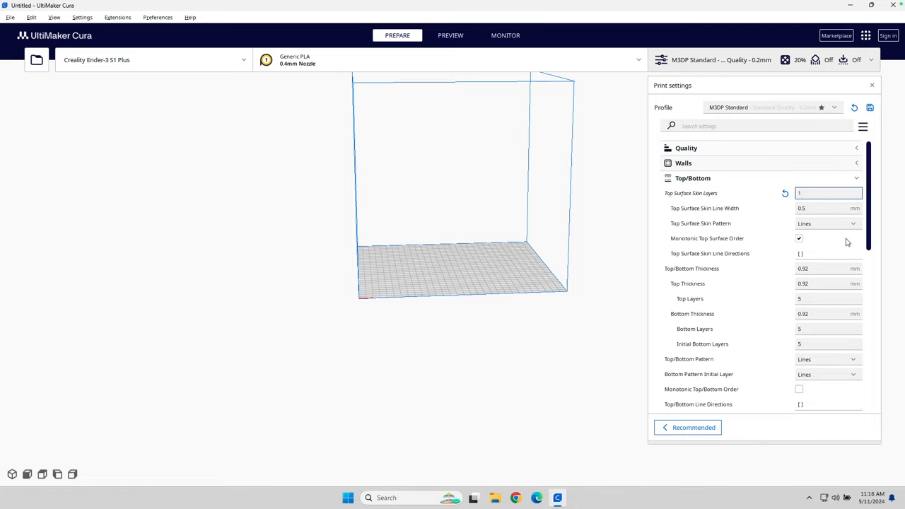
pyautogui.scroll(-3)
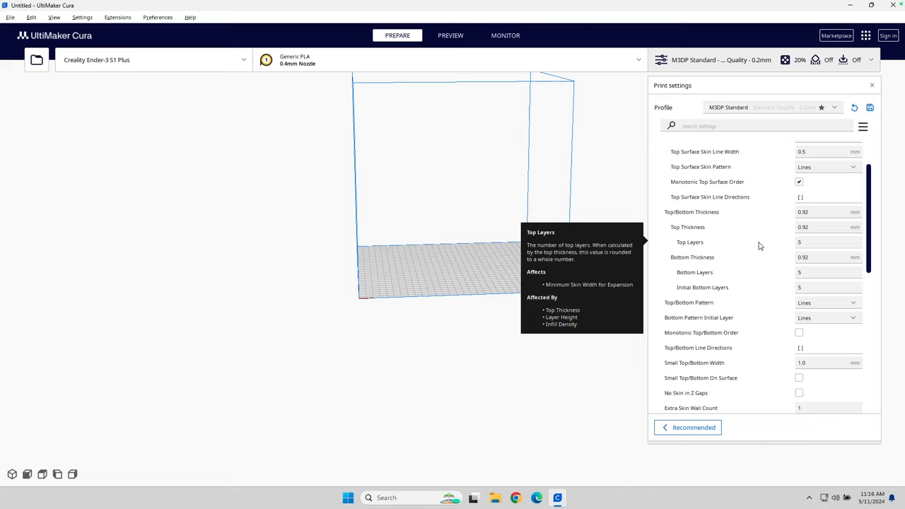
pyautogui.moveTo(805, 259)
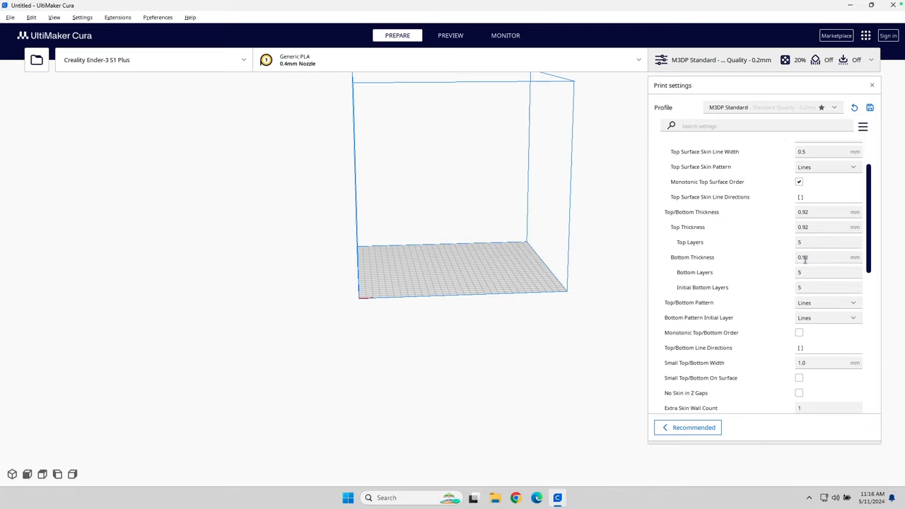
pyautogui.moveTo(792, 247)
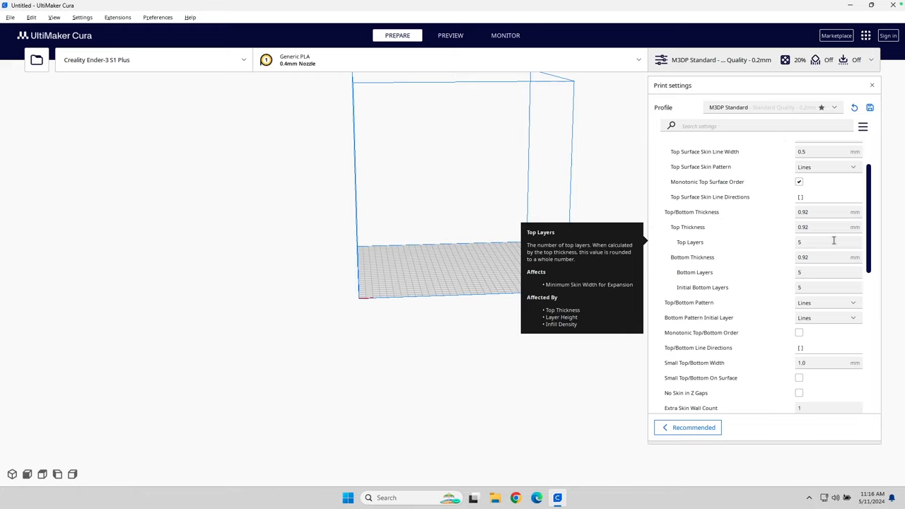
pyautogui.moveTo(867, 219)
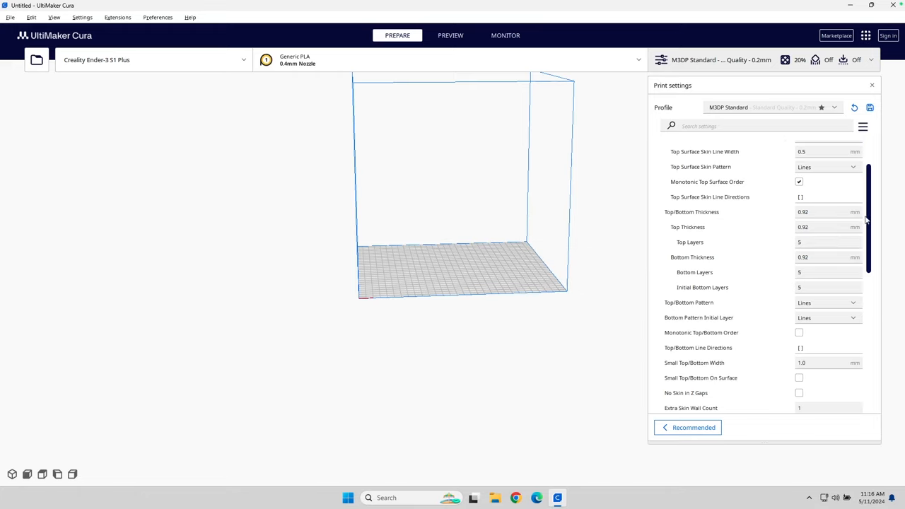
pyautogui.scroll(-3)
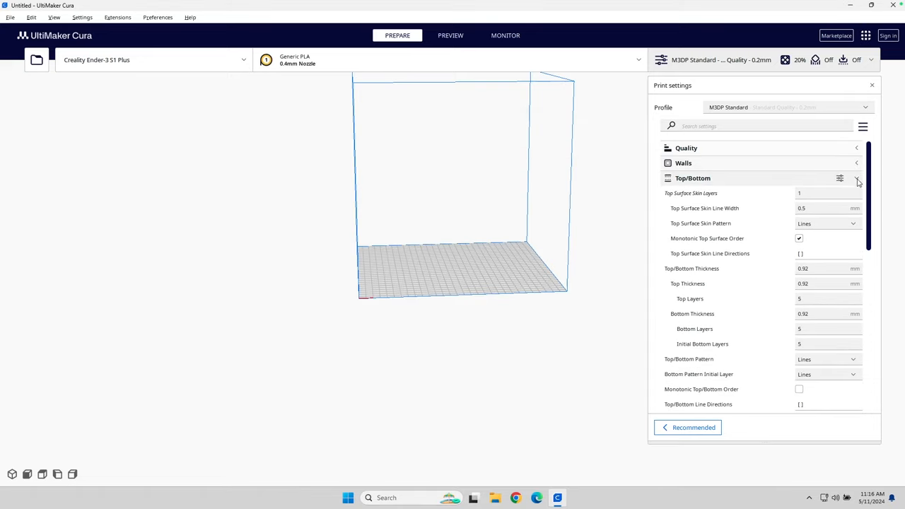
pyautogui.click(693, 178)
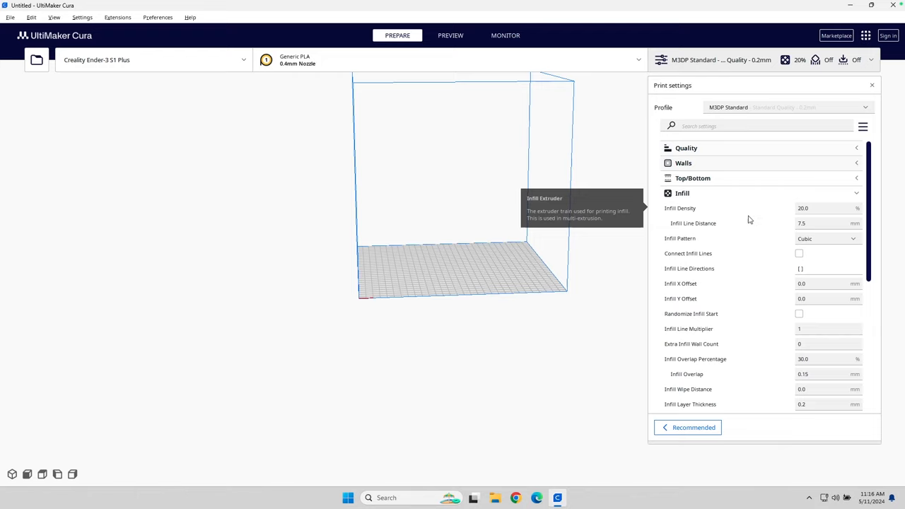
pyautogui.moveTo(797, 215)
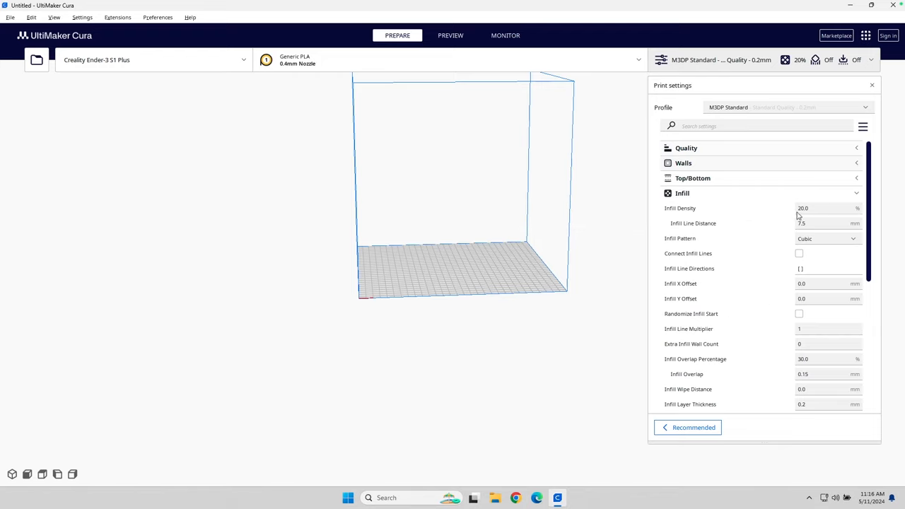
# Keep 20% infill density, choose Cubic Subdivision pattern, and move on to Material
pyautogui.click(828, 207)
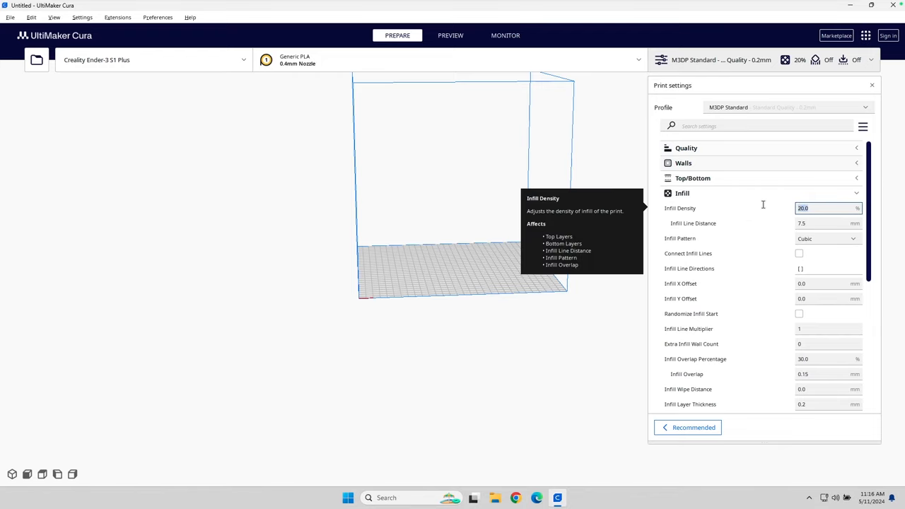
pyautogui.moveTo(778, 214)
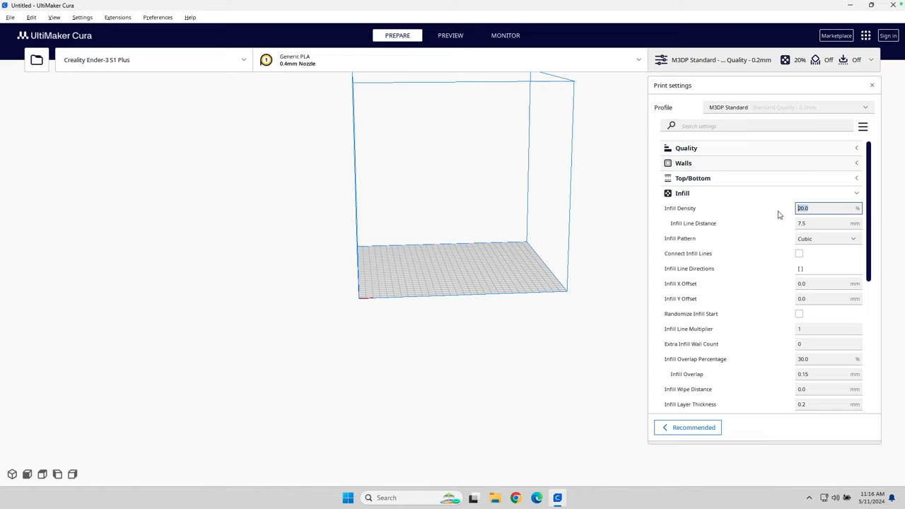
pyautogui.click(827, 239)
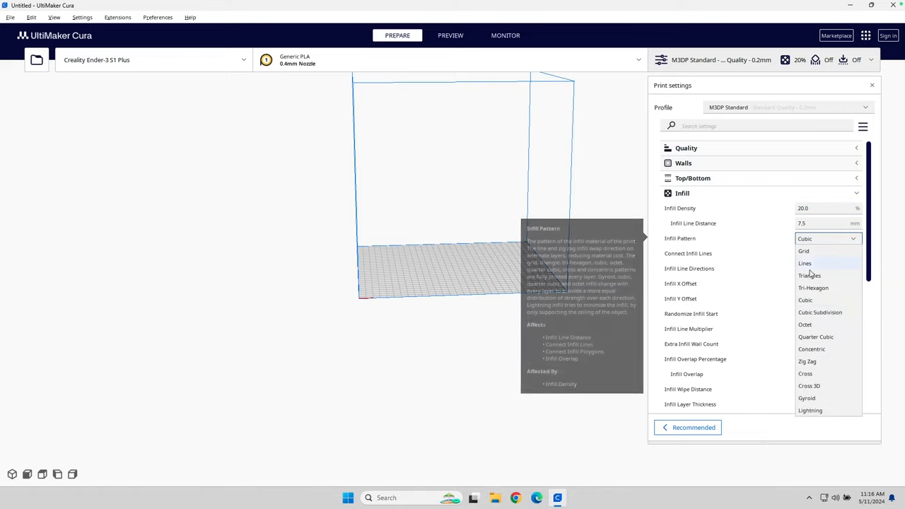
pyautogui.click(821, 313)
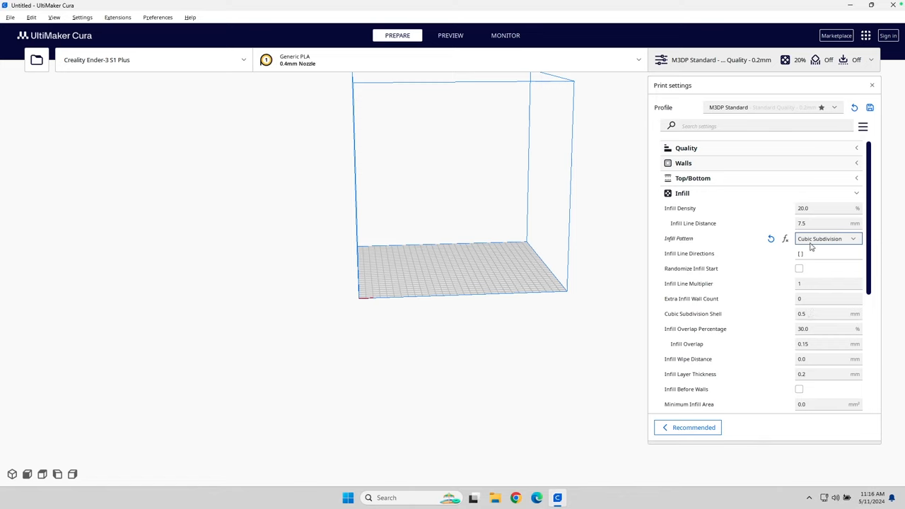
pyautogui.moveTo(819, 238)
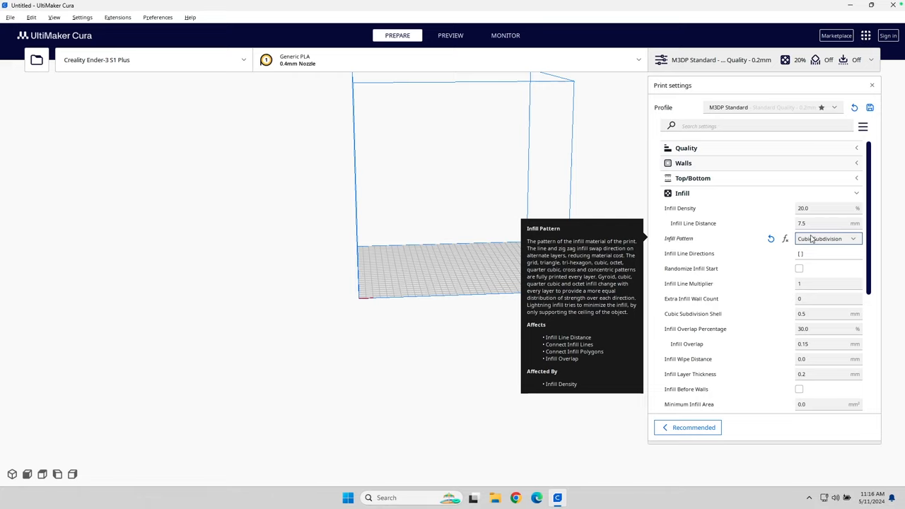
pyautogui.moveTo(828, 238)
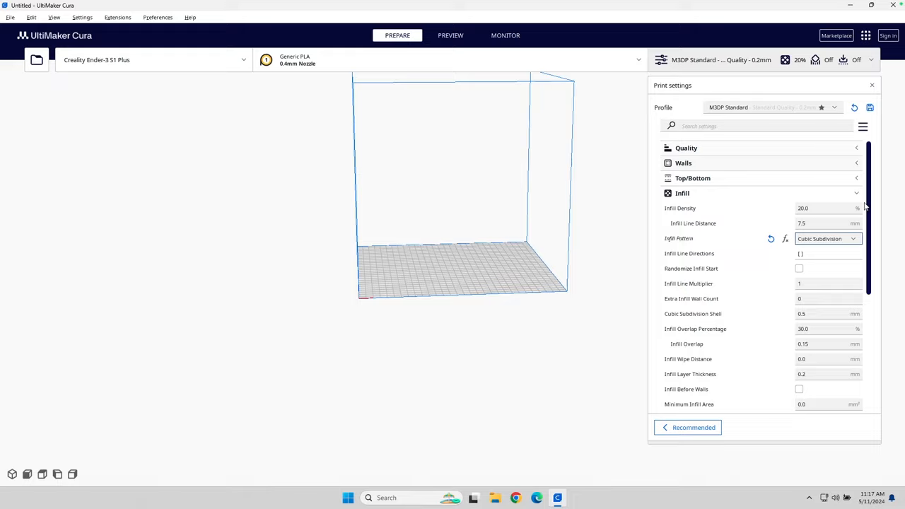
pyautogui.scroll(-3)
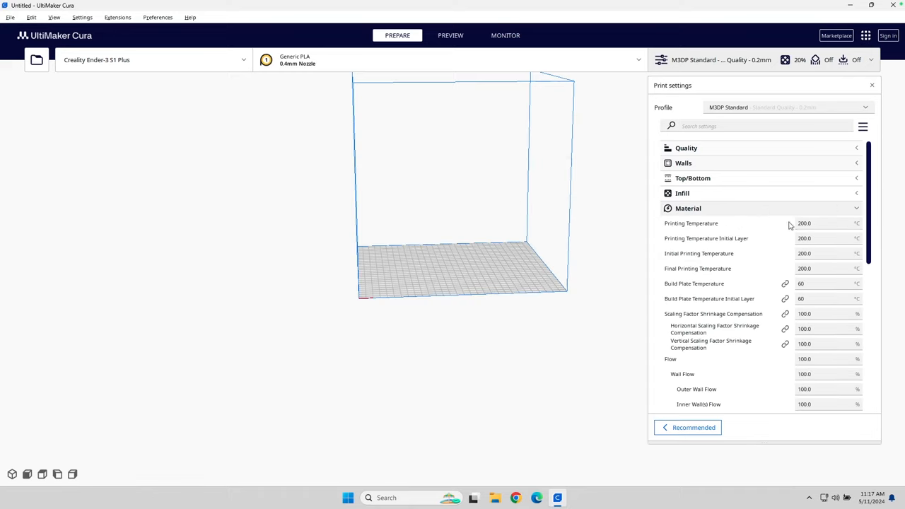
# Set printing temperature 205 °C, initial printing 210 °C, and build plate 65 °C
pyautogui.click(824, 223)
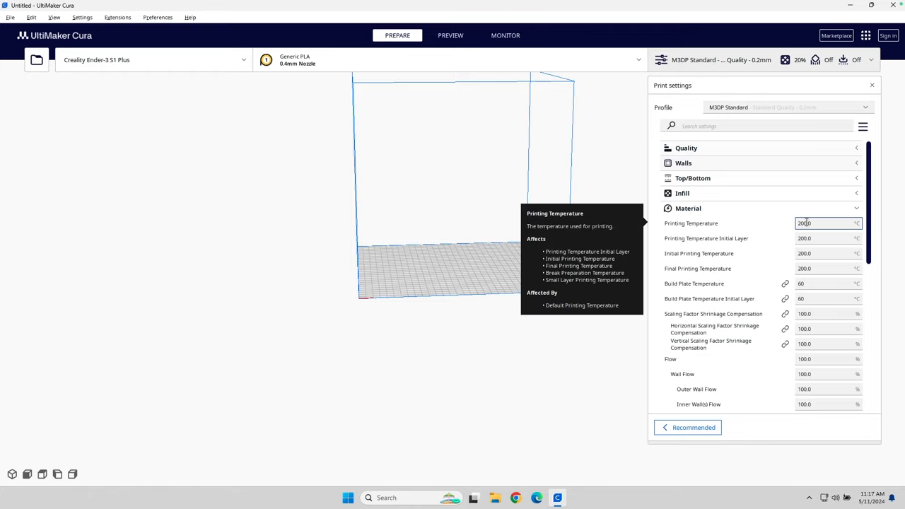
pyautogui.moveTo(793, 272)
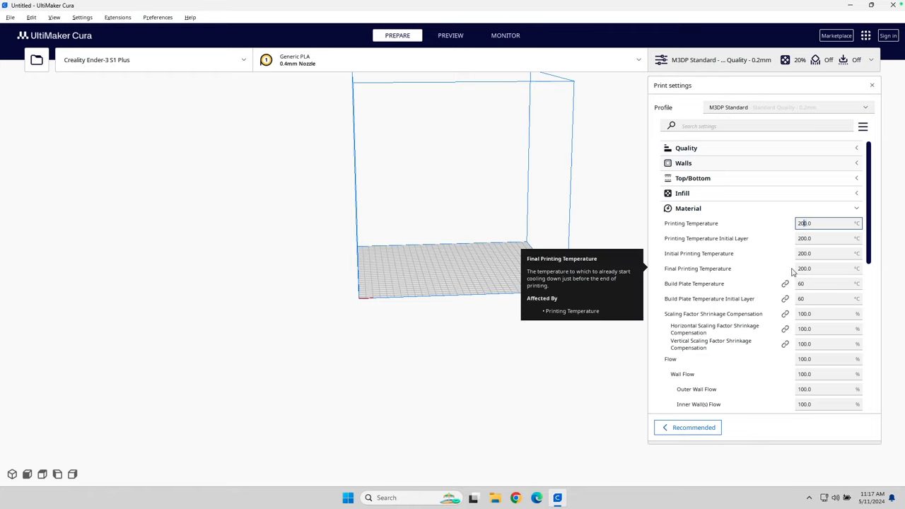
pyautogui.write('205.0')
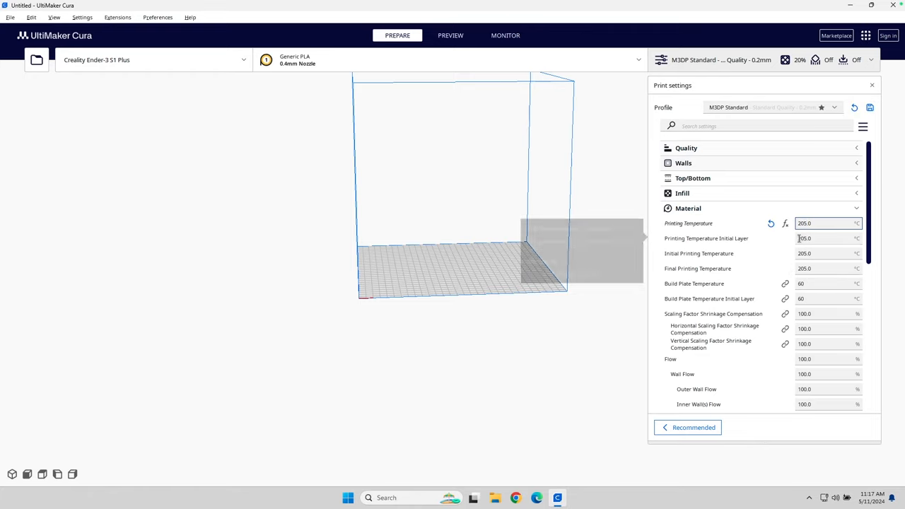
pyautogui.moveTo(804, 238)
pyautogui.write('210')
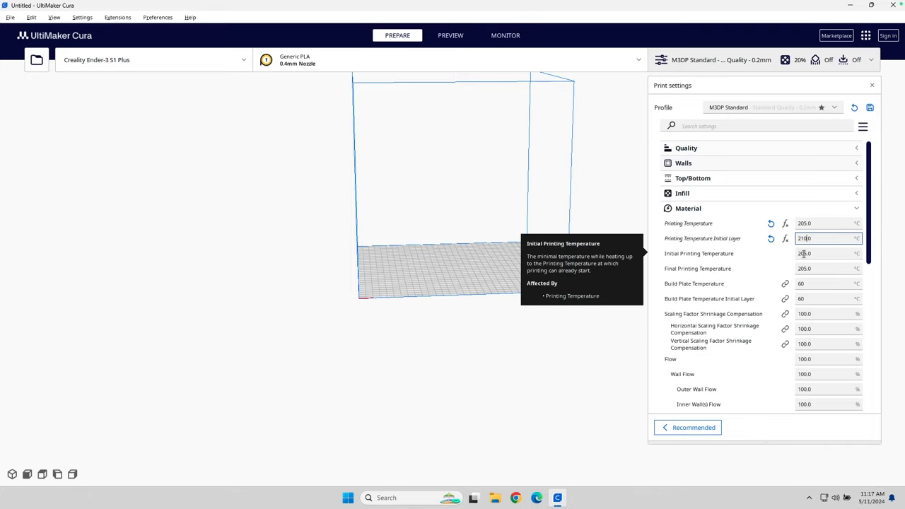
pyautogui.click(824, 253)
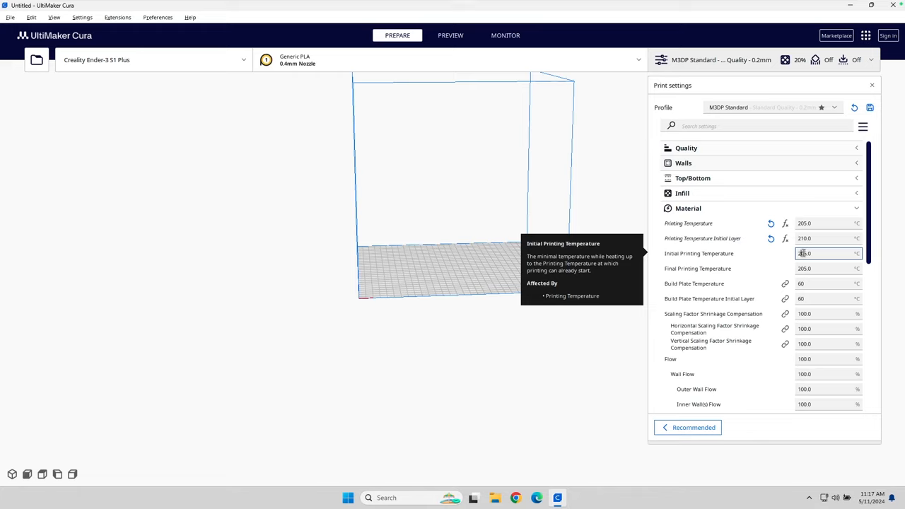
pyautogui.write('210.0')
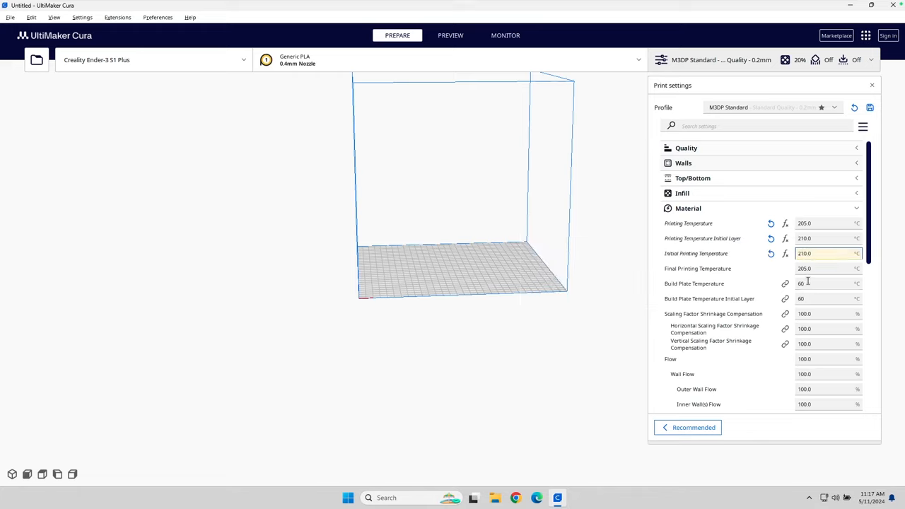
pyautogui.moveTo(807, 269)
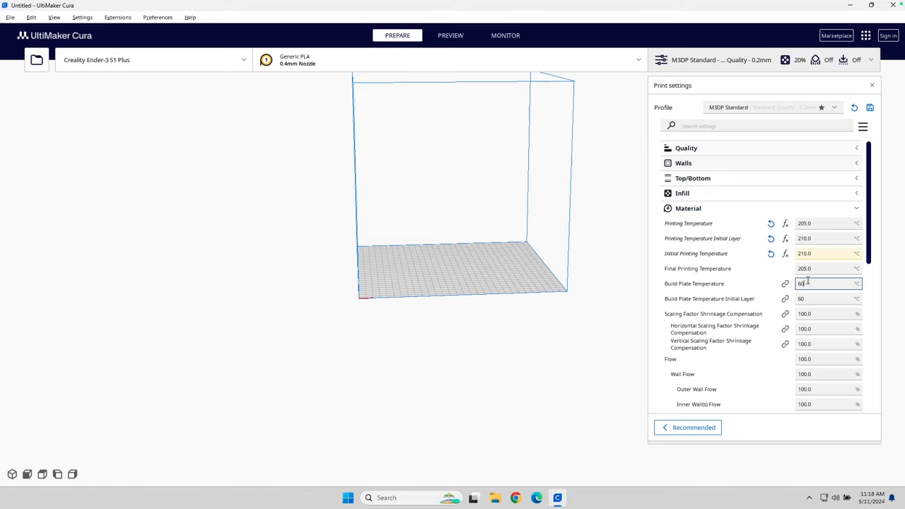
pyautogui.write('6')
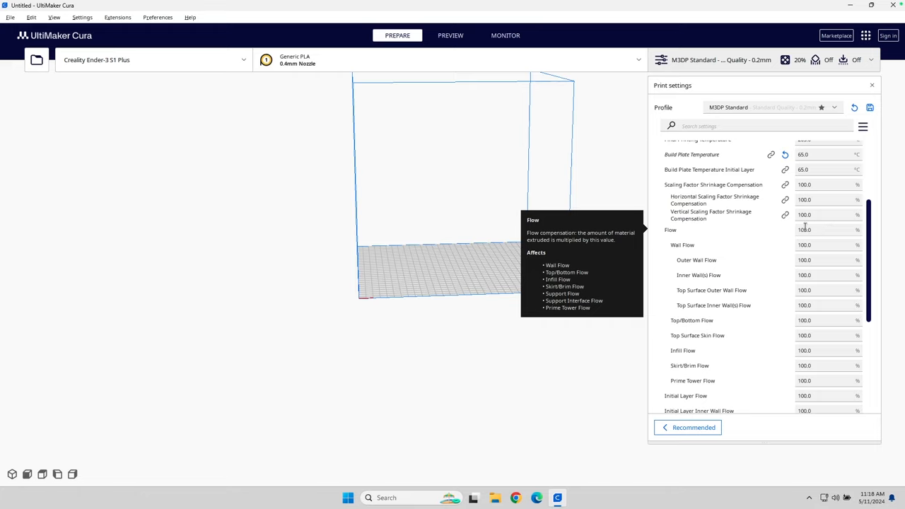
pyautogui.moveTo(819, 169)
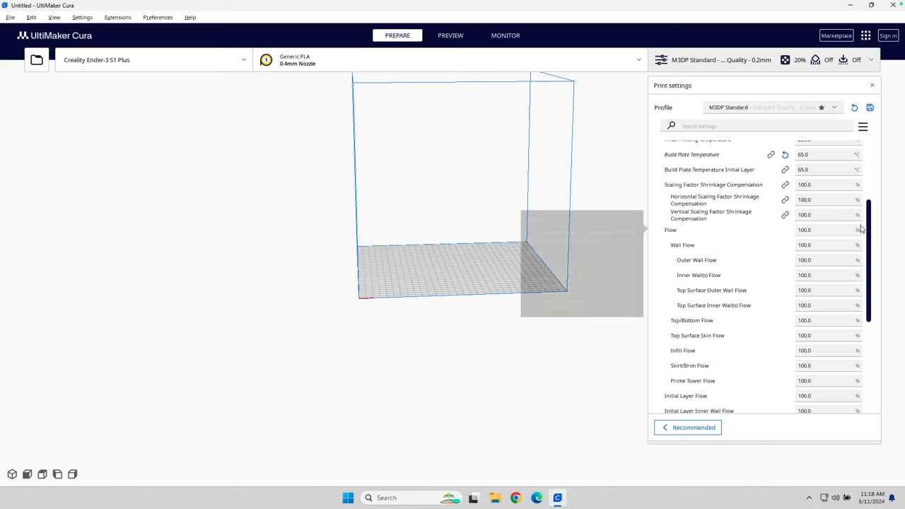
pyautogui.scroll(-3)
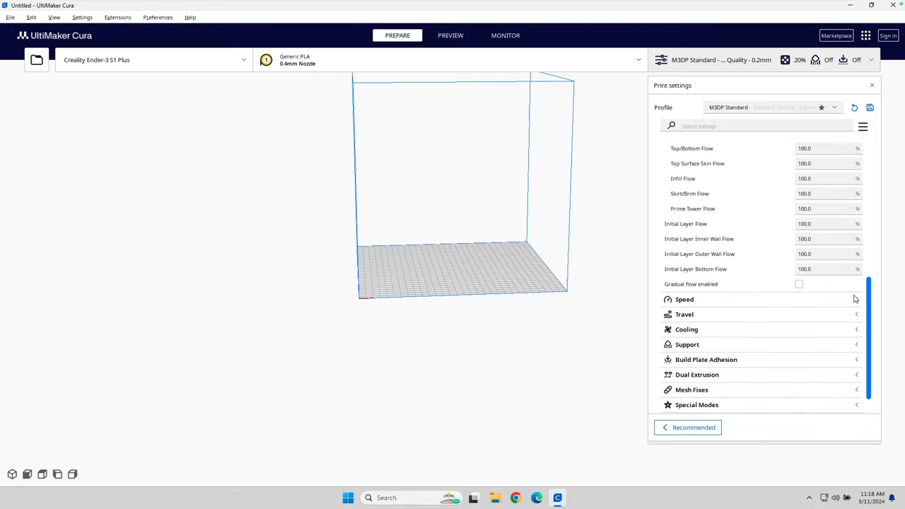
pyautogui.scroll(-3)
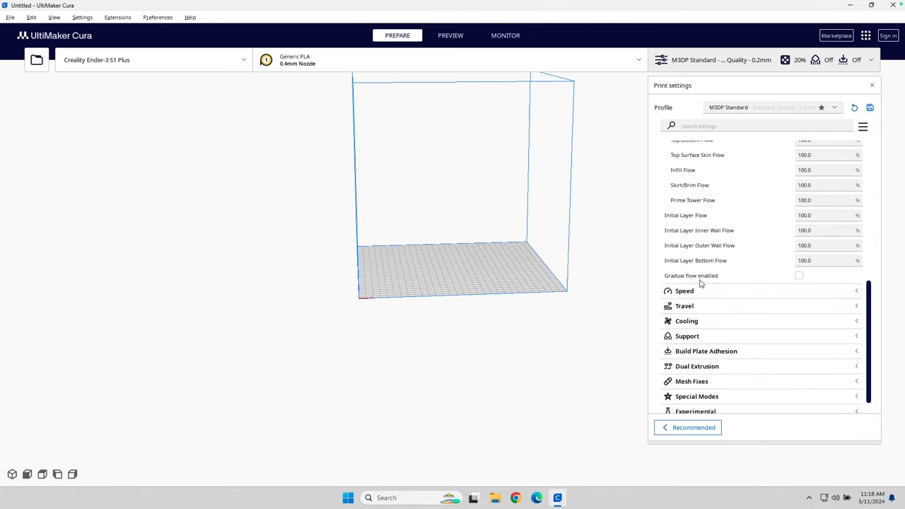
pyautogui.moveTo(698, 283)
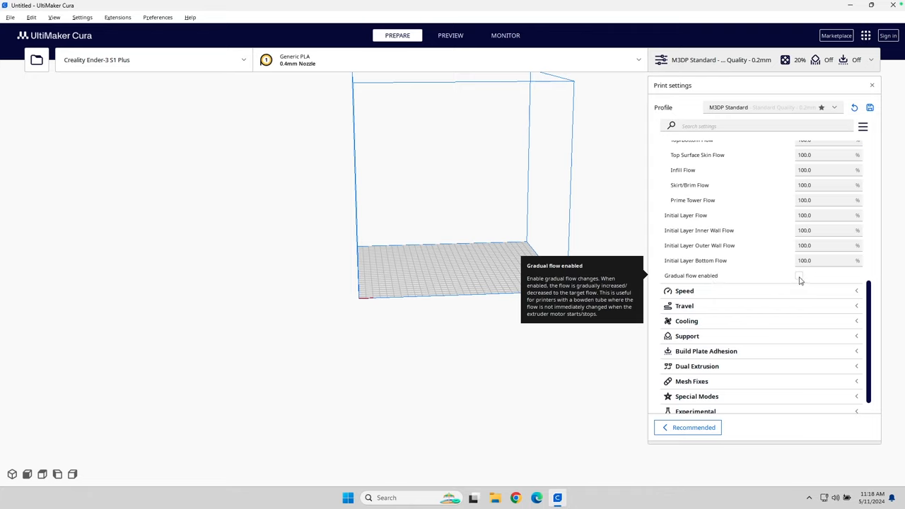
pyautogui.moveTo(426, 272)
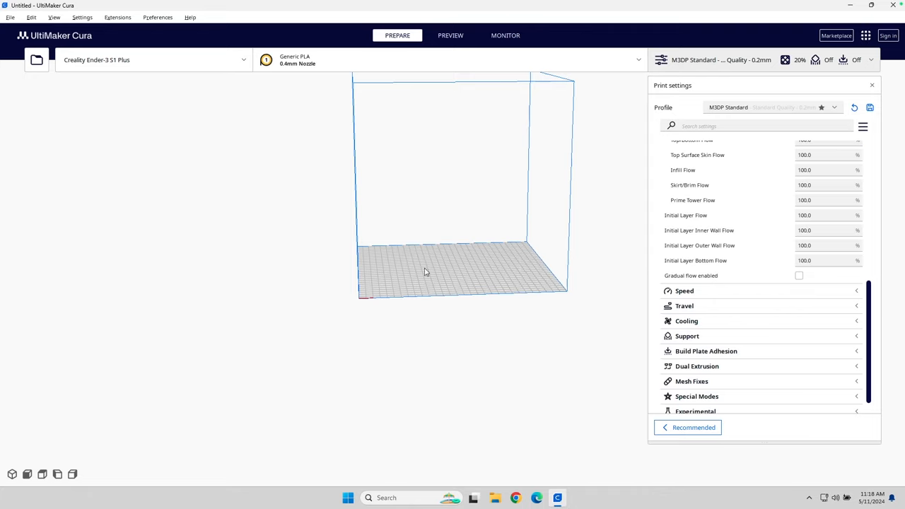
pyautogui.moveTo(495, 262)
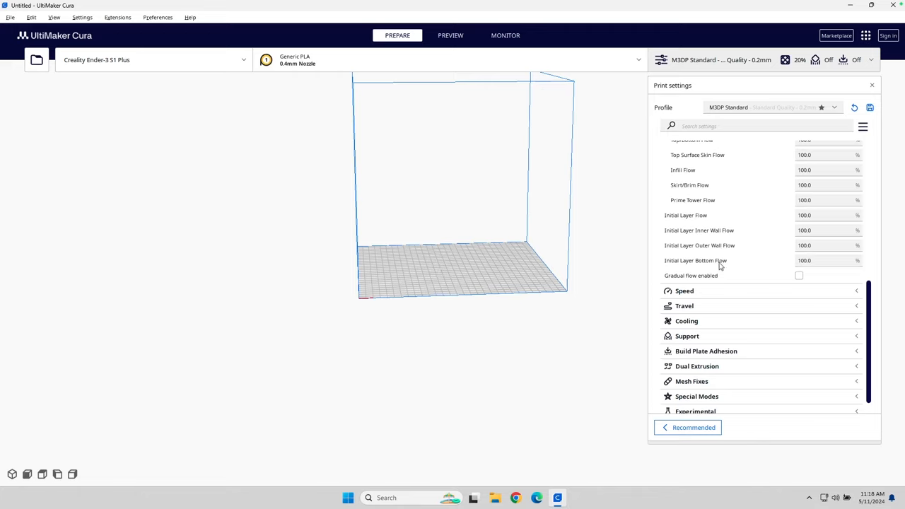
pyautogui.moveTo(746, 278)
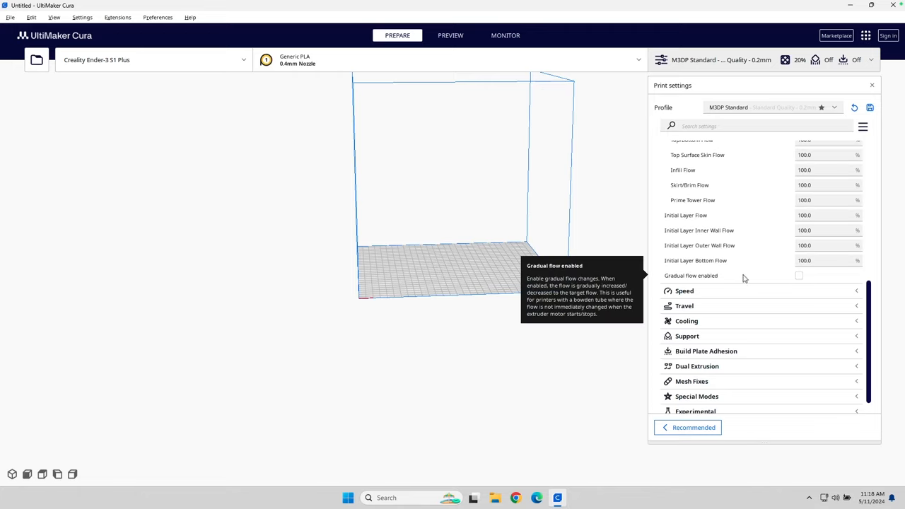
pyautogui.moveTo(450, 263)
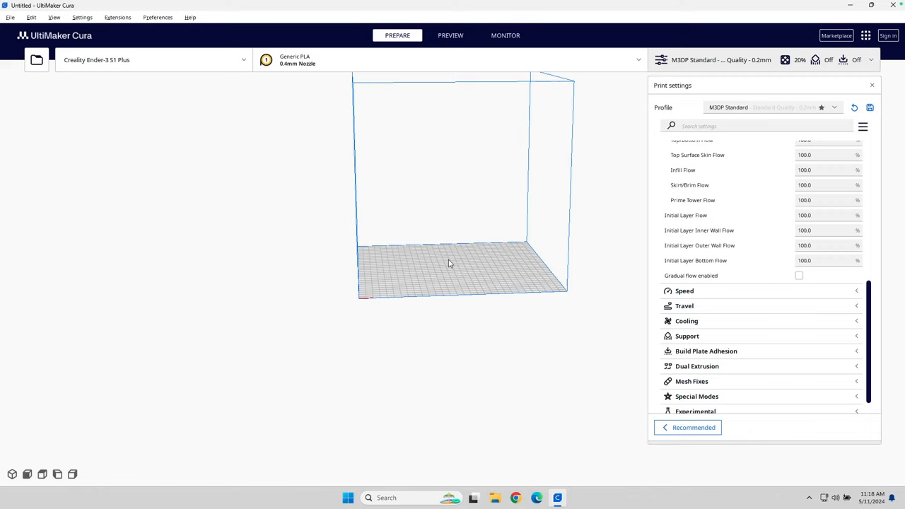
pyautogui.moveTo(468, 264)
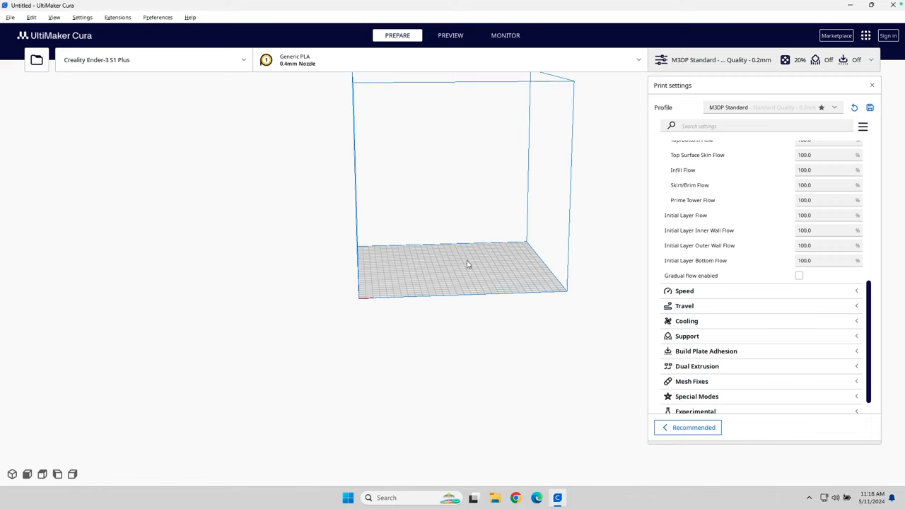
pyautogui.moveTo(412, 298)
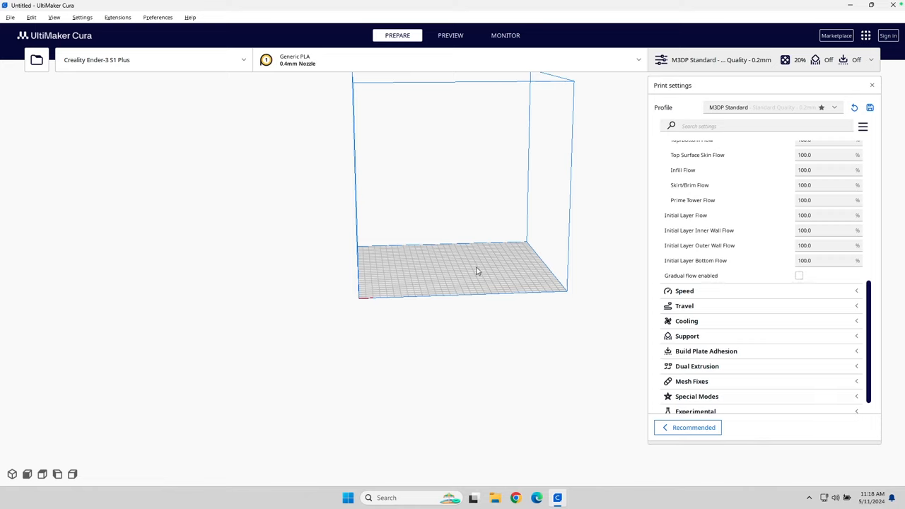
pyautogui.moveTo(425, 277)
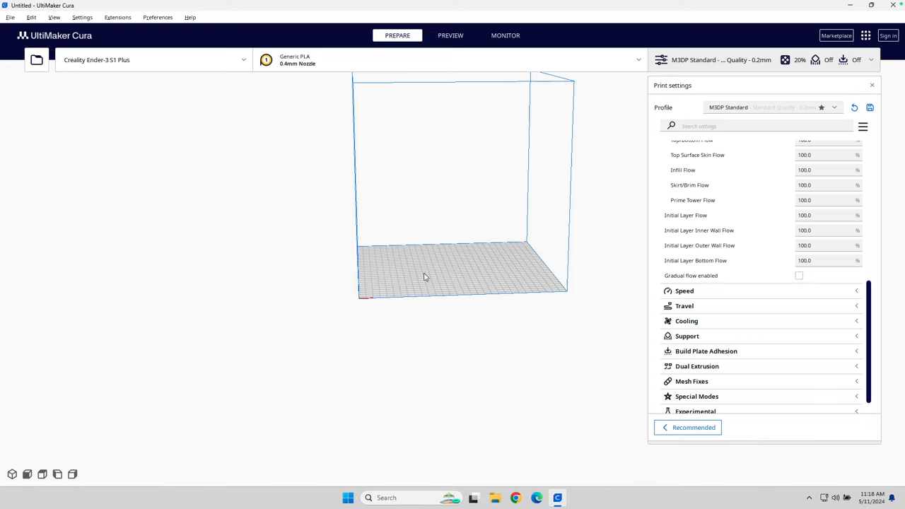
pyautogui.moveTo(403, 267)
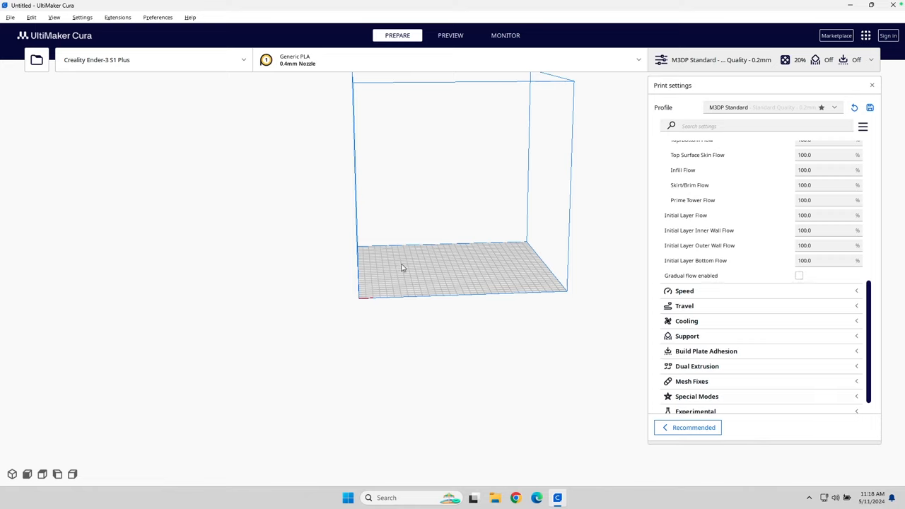
pyautogui.moveTo(695, 281)
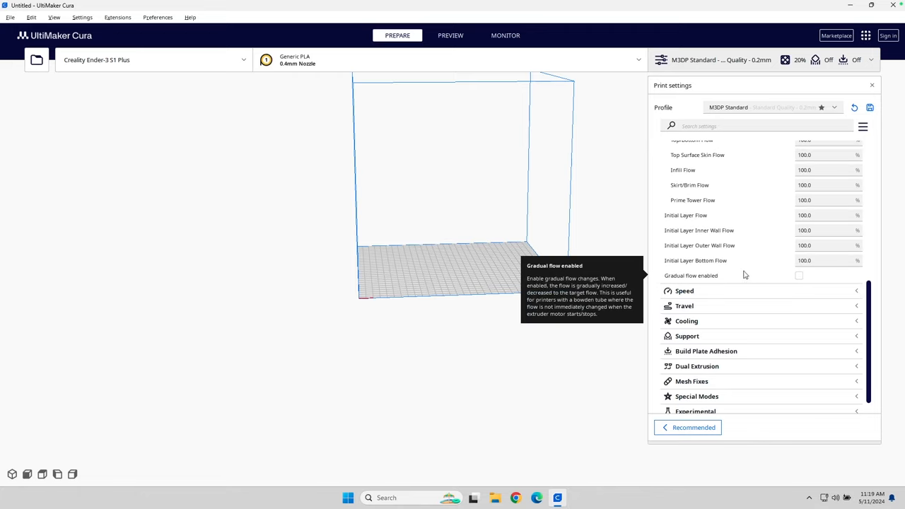
pyautogui.moveTo(468, 290)
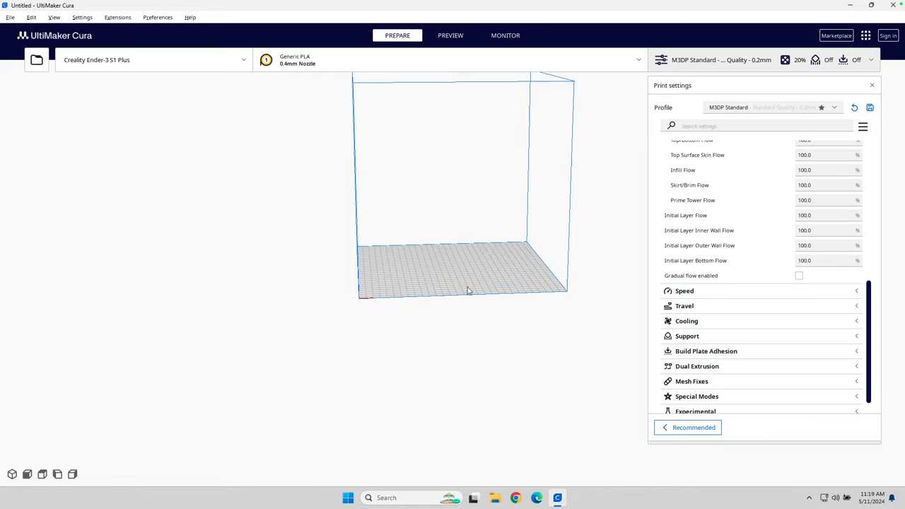
pyautogui.moveTo(464, 232)
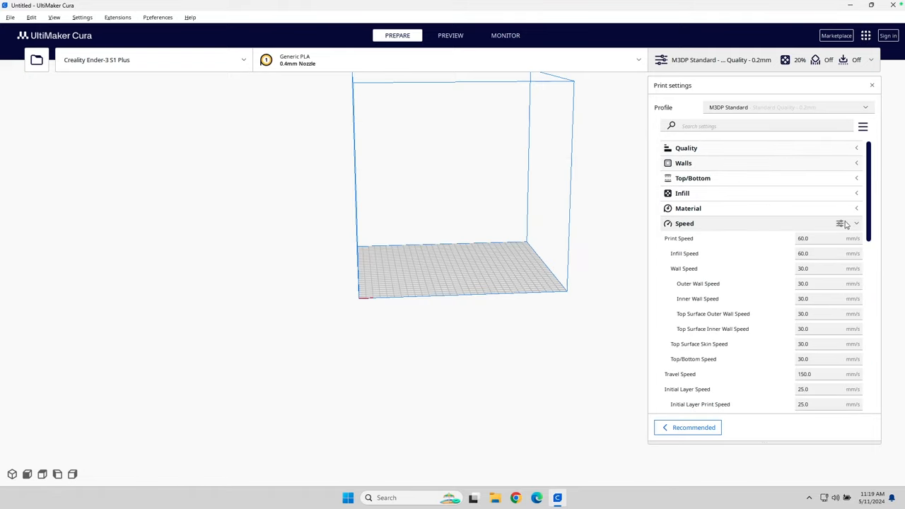
pyautogui.moveTo(804, 238)
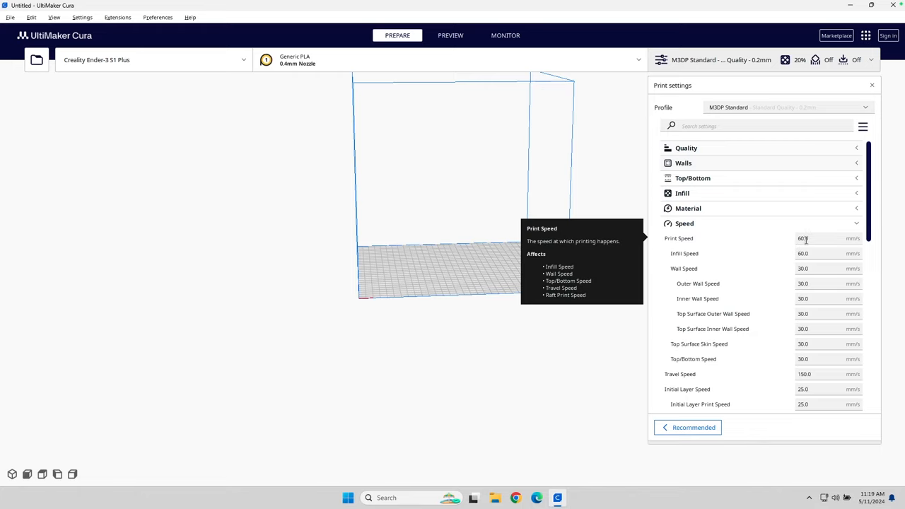
# Set print 80, wall 60, travel 220, initial layer 45, skirt/brim 65 mm/s
pyautogui.click(821, 238)
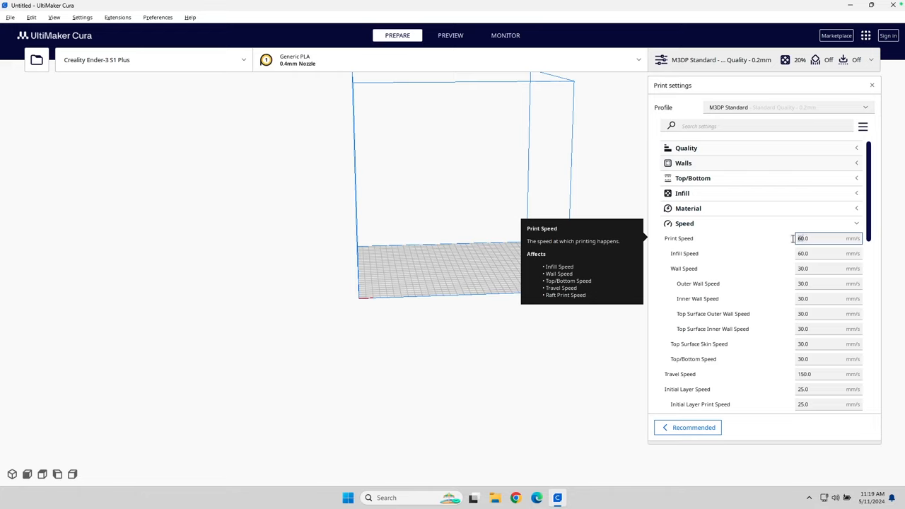
pyautogui.click(824, 238)
pyautogui.write('80')
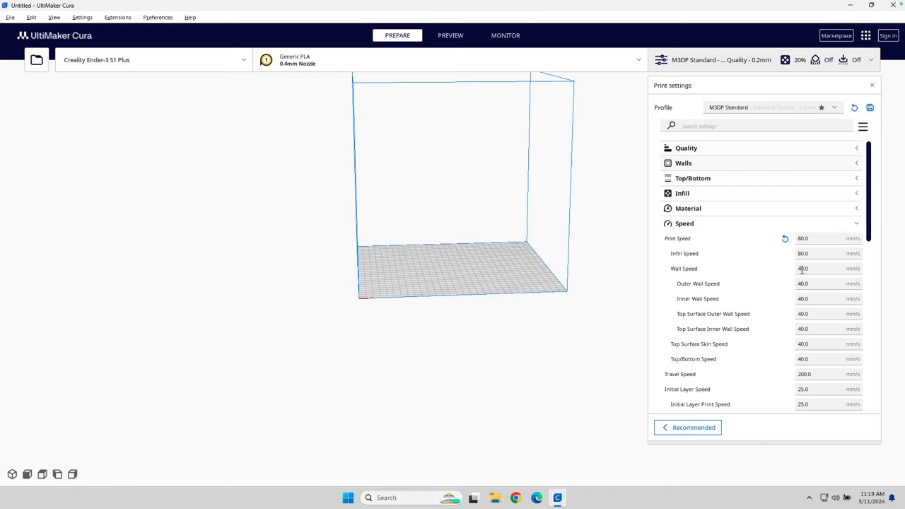
pyautogui.write('60.0')
pyautogui.write('65')
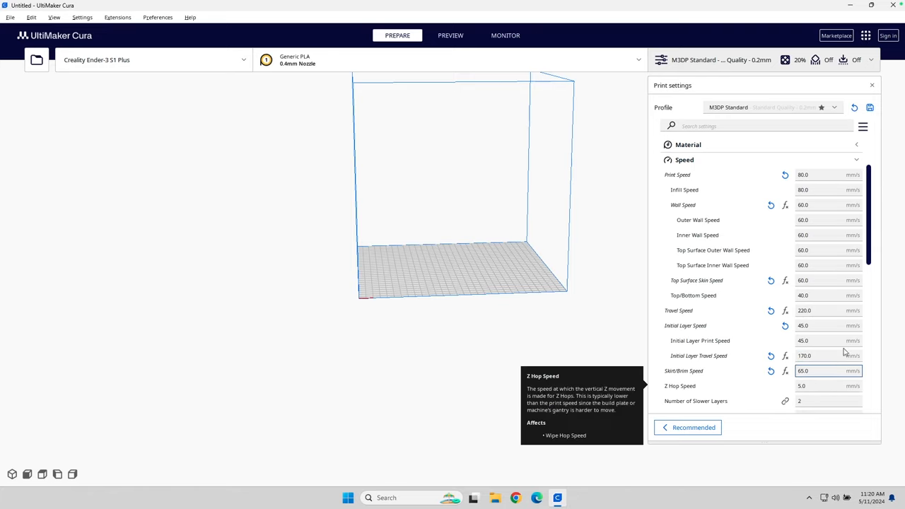
pyautogui.scroll(-3)
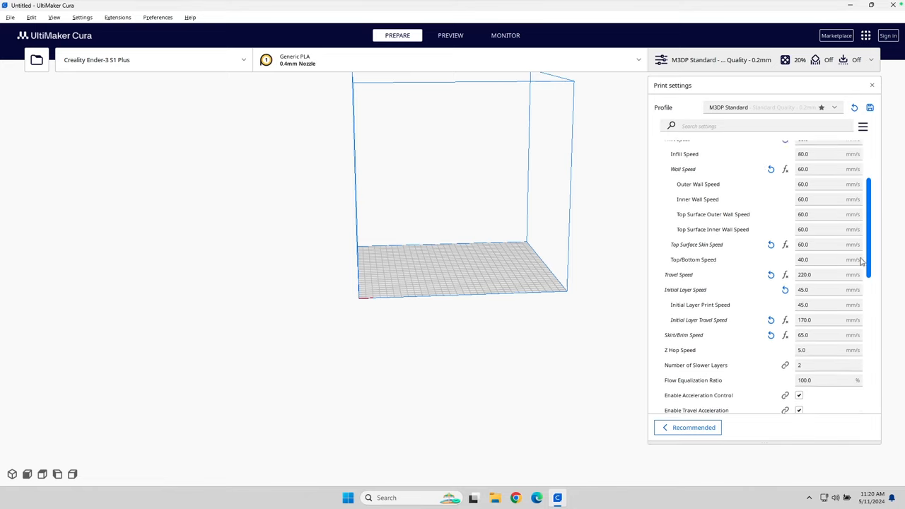
pyautogui.scroll(-3)
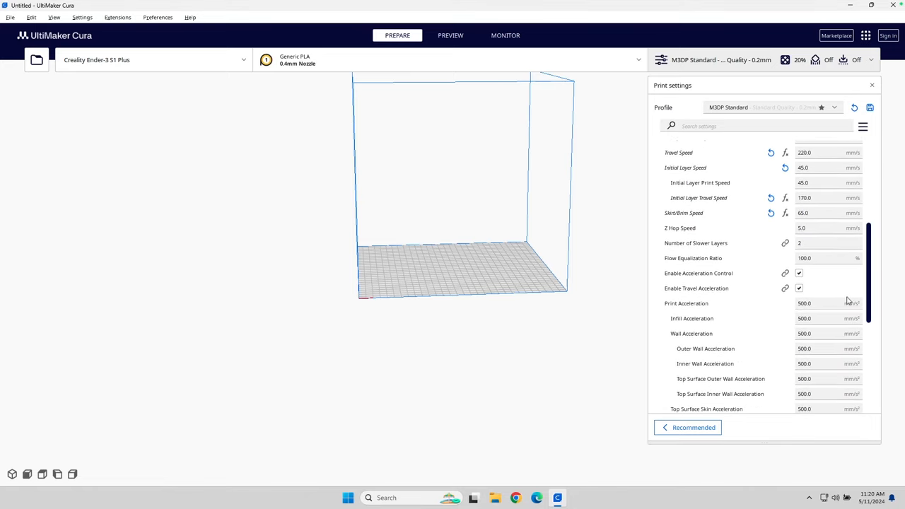
pyautogui.moveTo(726, 285)
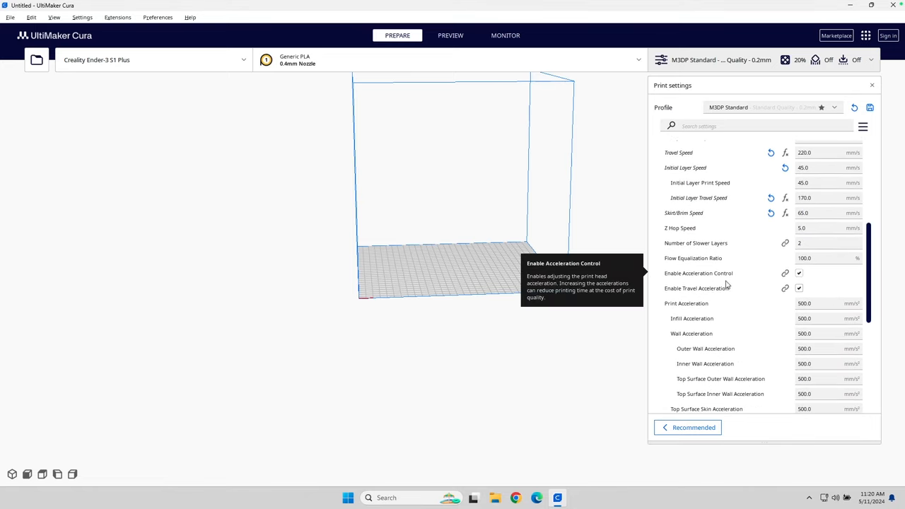
pyautogui.moveTo(888, 283)
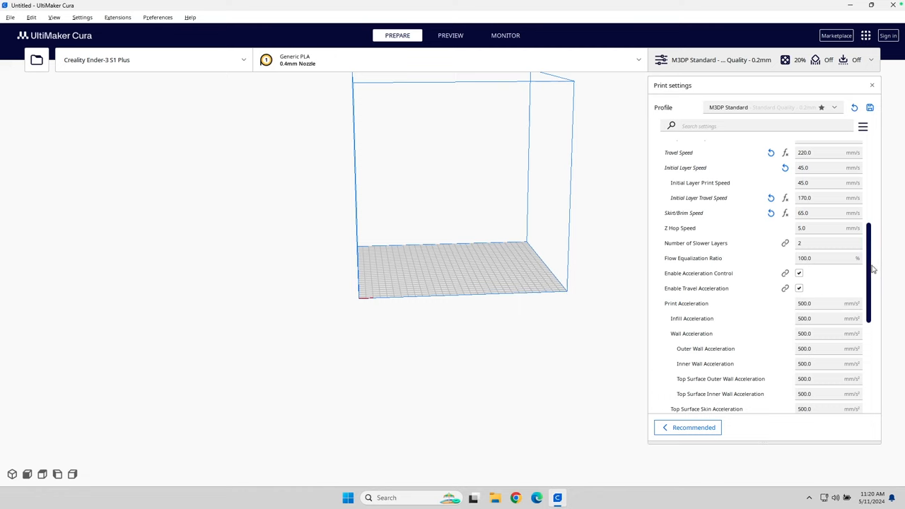
pyautogui.scroll(-3)
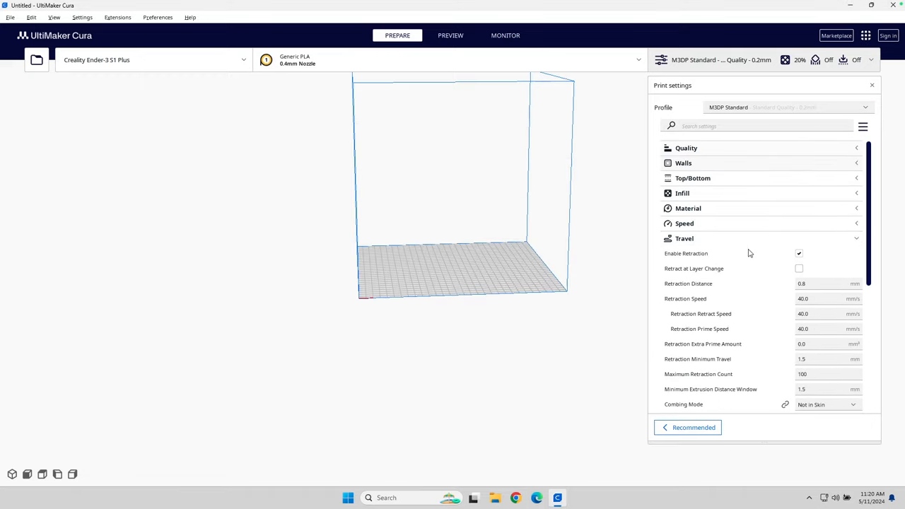
# Review the unchanged retraction settings (0.8 mm at 40 mm/s), then collapse Travel
pyautogui.scroll(-3)
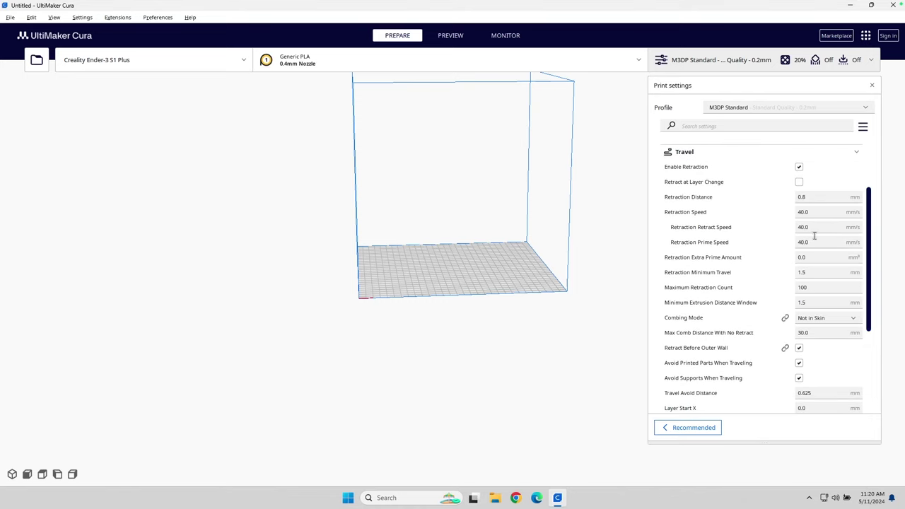
pyautogui.moveTo(778, 205)
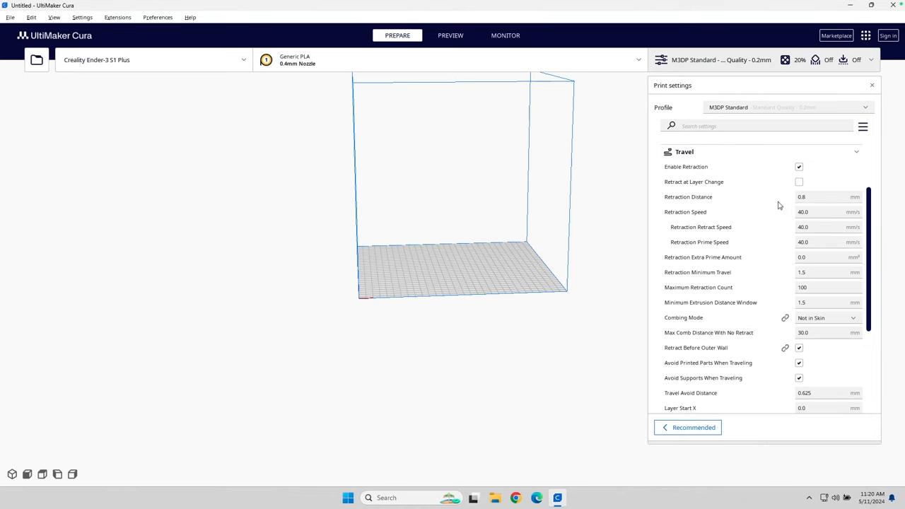
pyautogui.moveTo(814, 227)
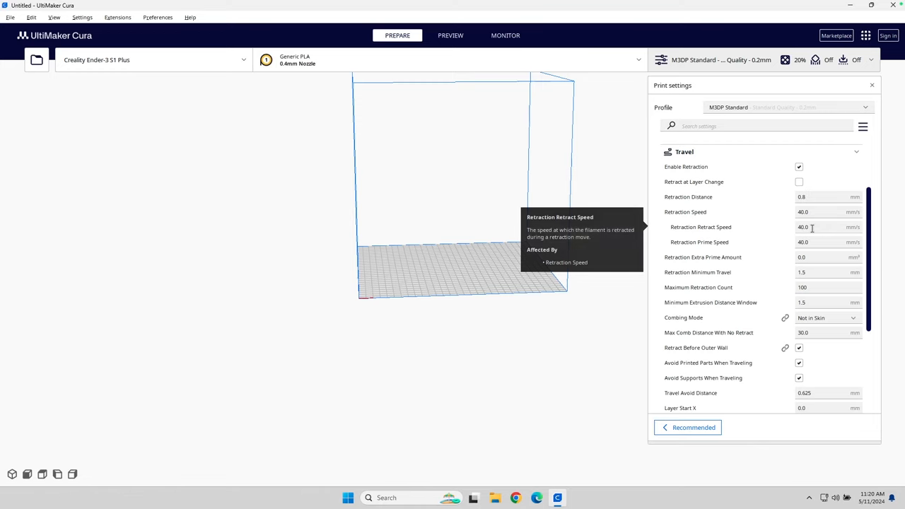
pyautogui.moveTo(819, 227)
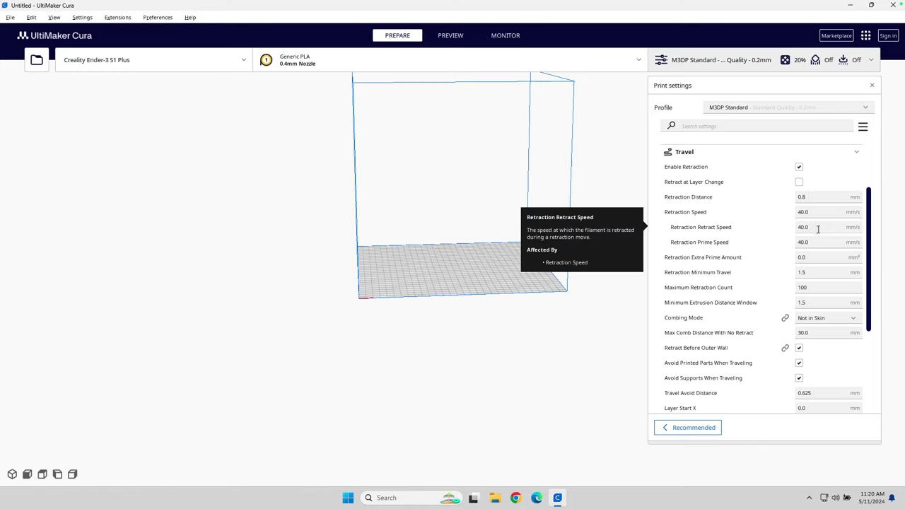
pyautogui.moveTo(803, 242)
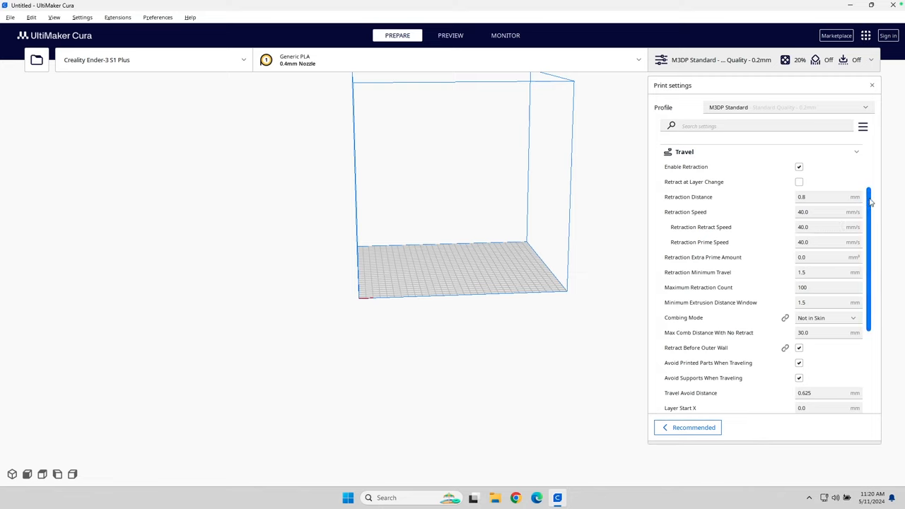
pyautogui.moveTo(737, 214)
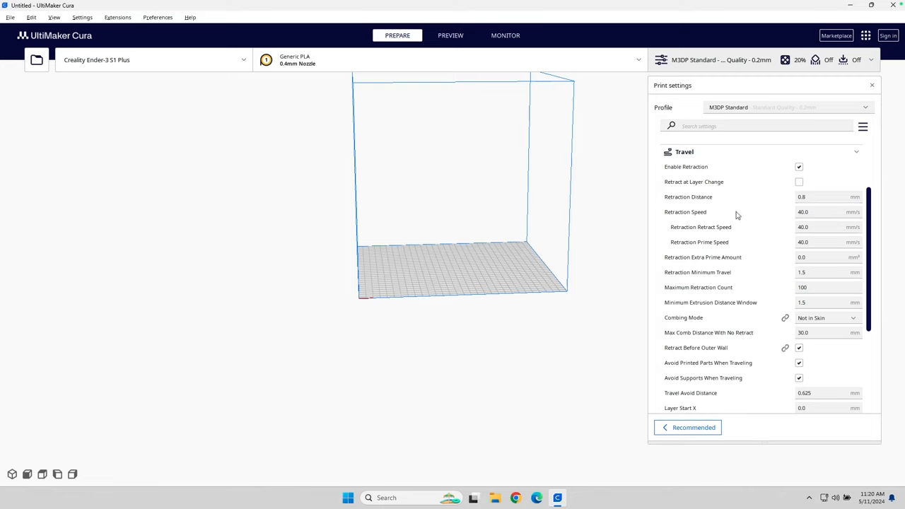
pyautogui.moveTo(827, 177)
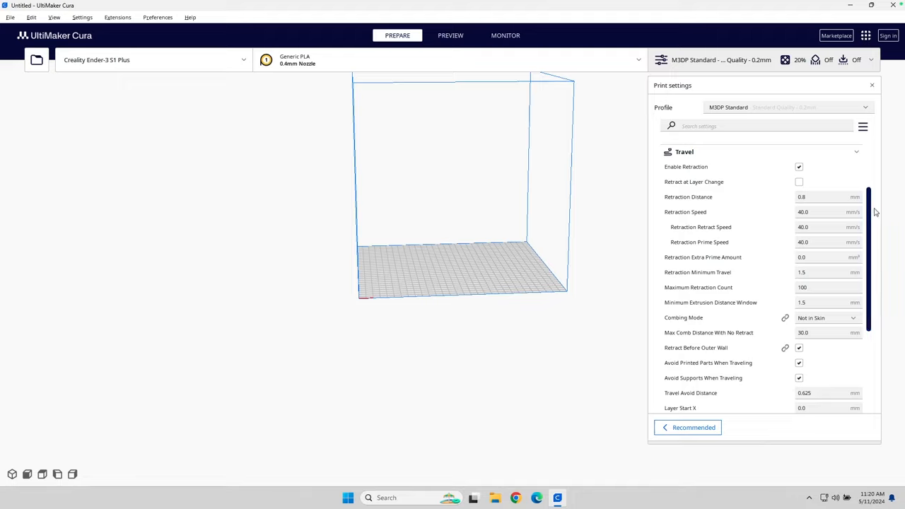
pyautogui.scroll(-3)
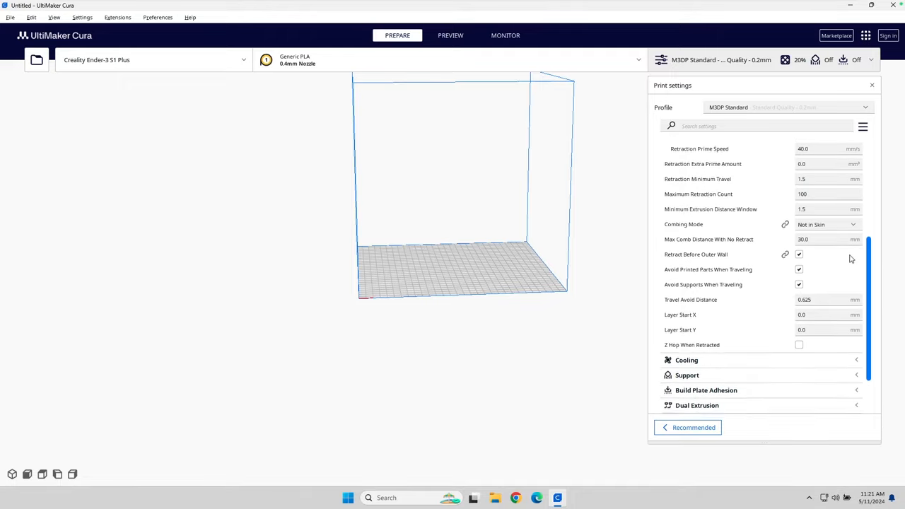
pyautogui.scroll(-3)
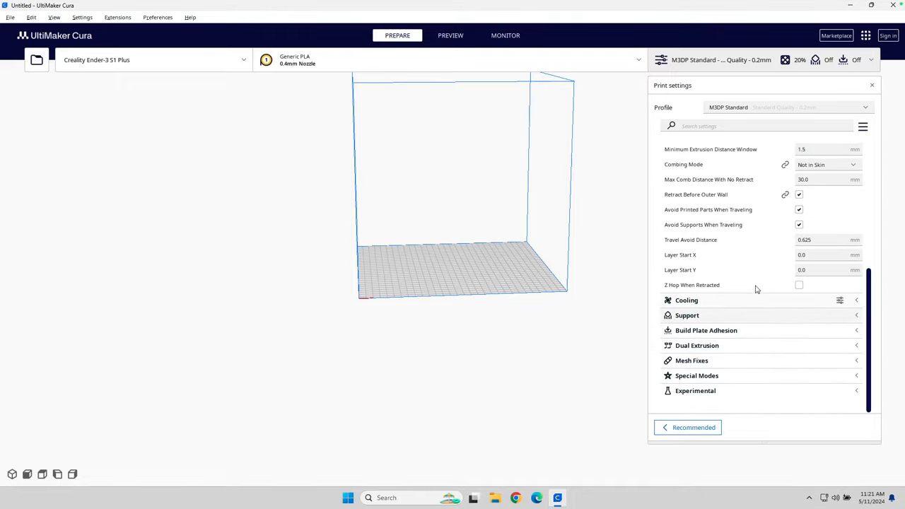
pyautogui.scroll(3)
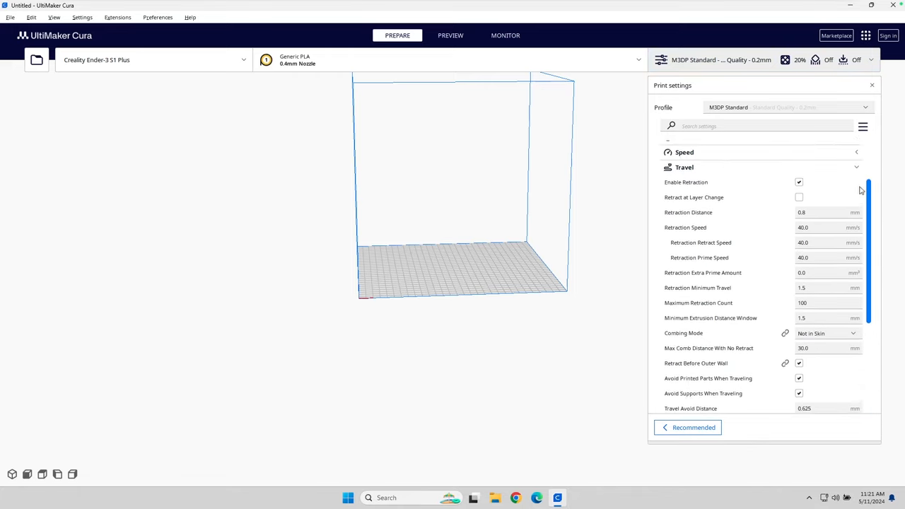
pyautogui.click(855, 168)
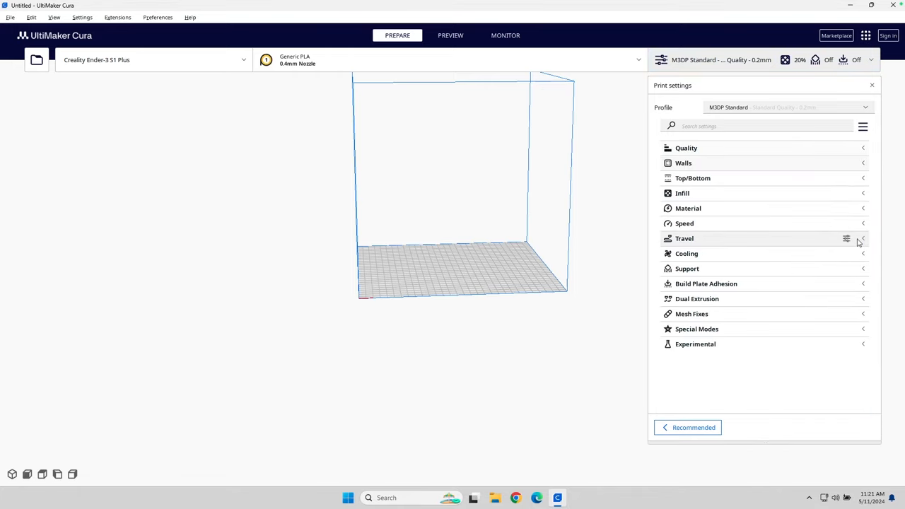
# Expand Cooling to check print cooling is enabled with fan speed 100%
pyautogui.click(687, 253)
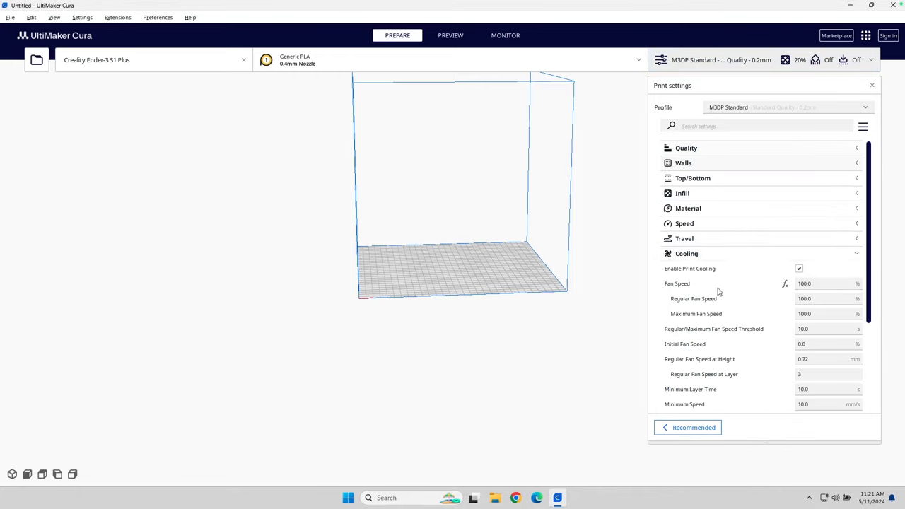
pyautogui.scroll(-3)
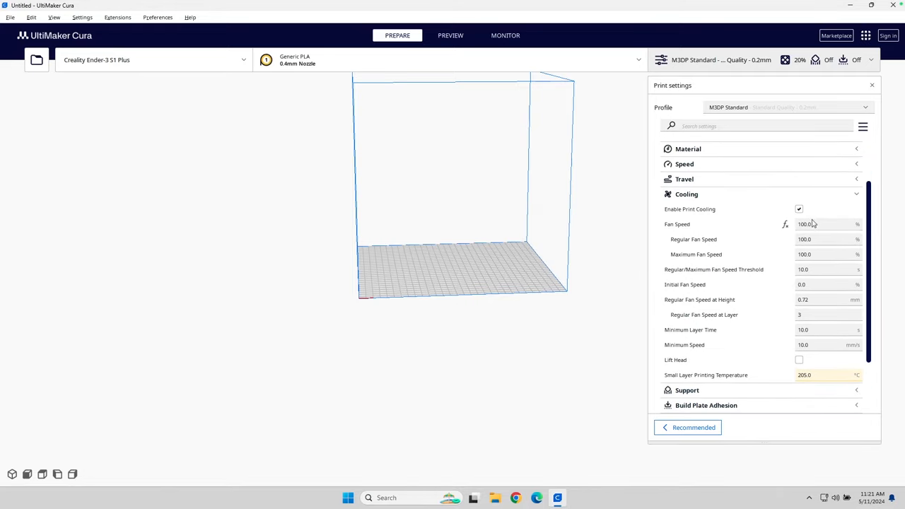
pyautogui.moveTo(842, 212)
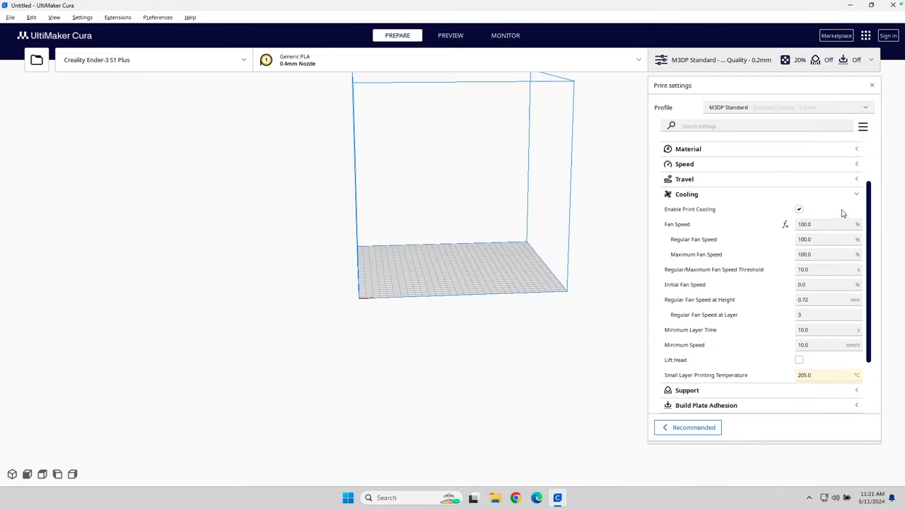
pyautogui.moveTo(754, 275)
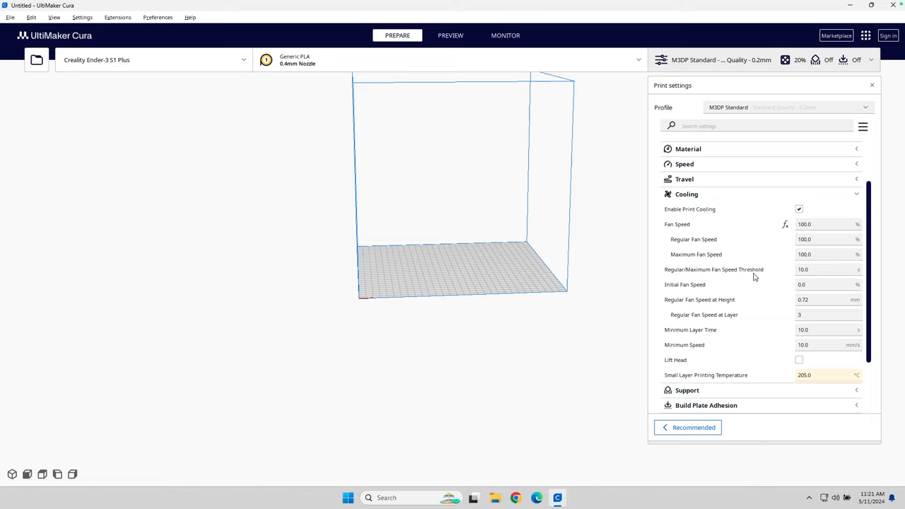
pyautogui.moveTo(766, 312)
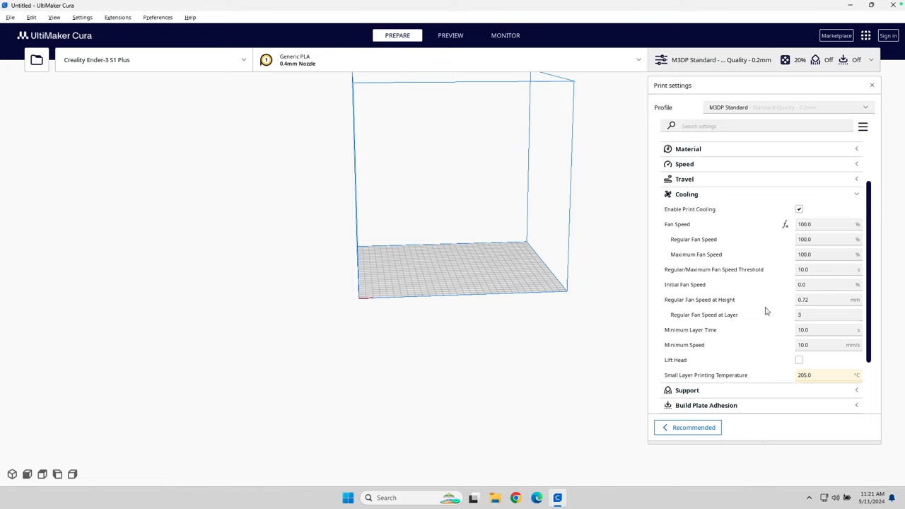
pyautogui.moveTo(791, 239)
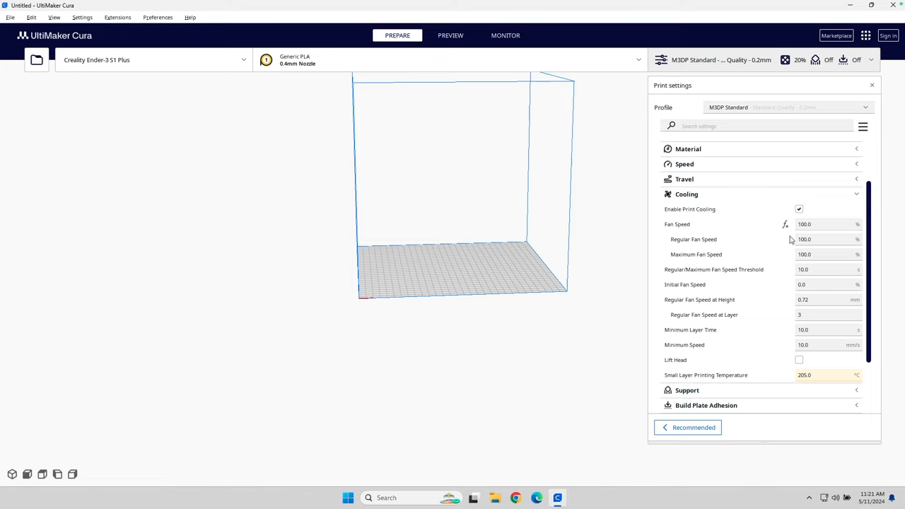
pyautogui.moveTo(874, 241)
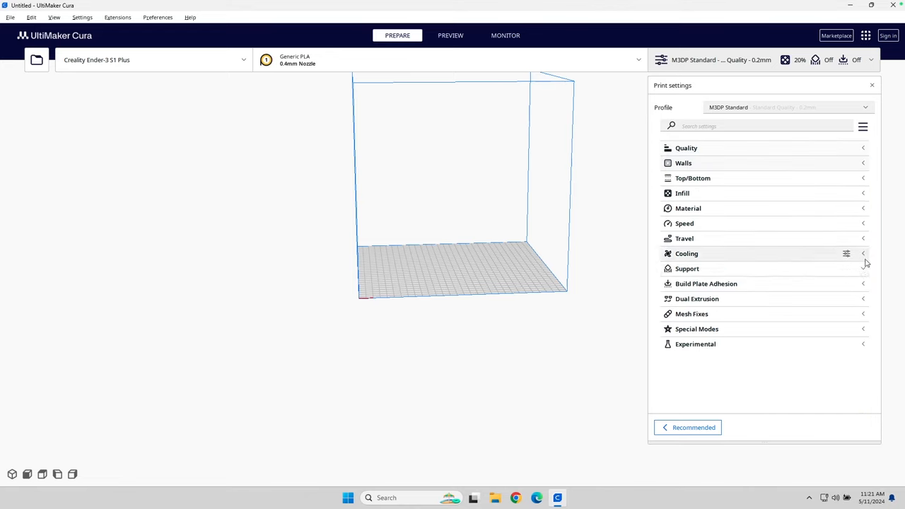
# Enable Generate Support touching the build plate, with a Grid support pattern
pyautogui.click(687, 269)
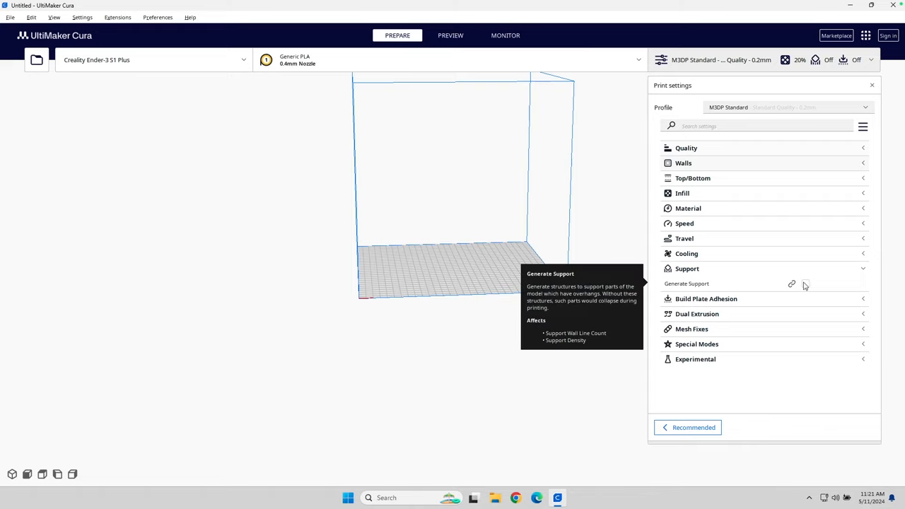
pyautogui.click(799, 283)
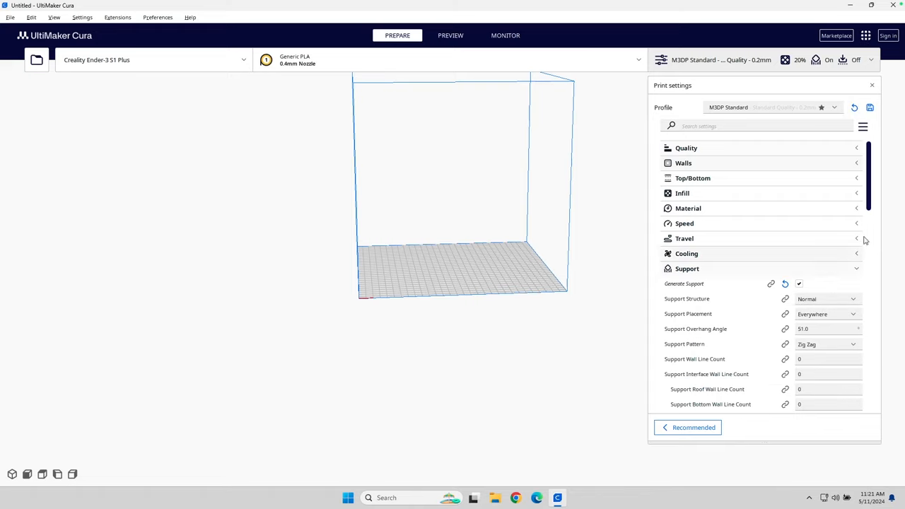
pyautogui.scroll(-3)
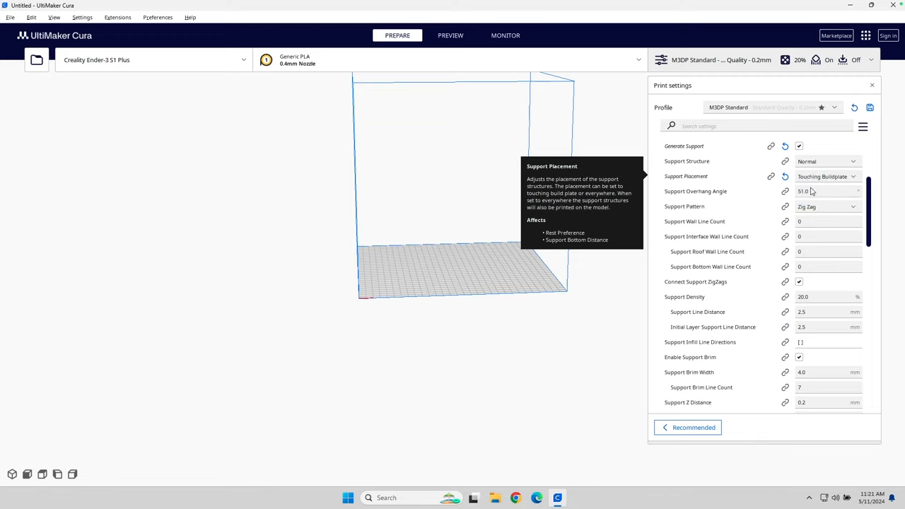
pyautogui.click(827, 206)
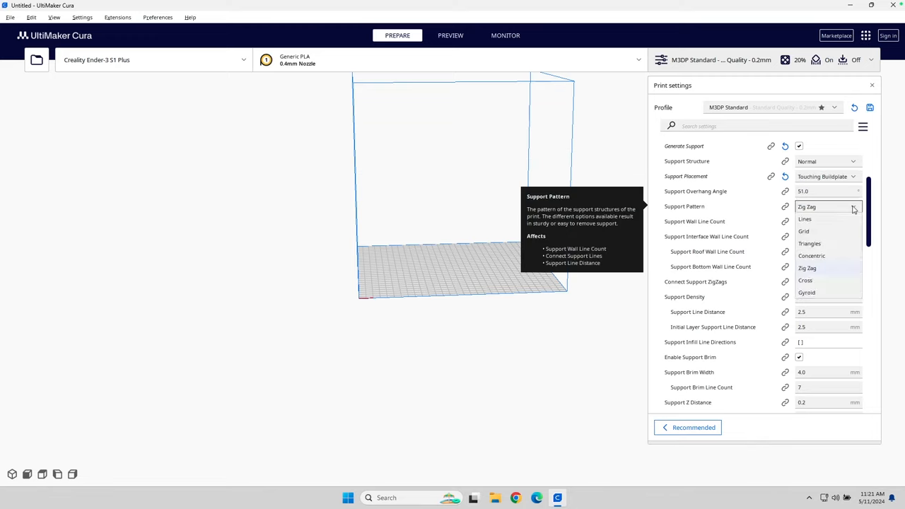
pyautogui.moveTo(719, 218)
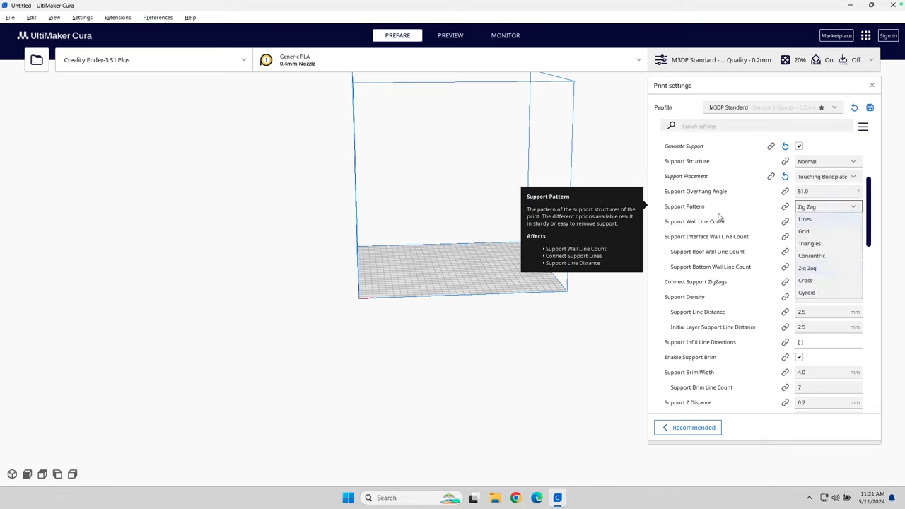
pyautogui.click(803, 231)
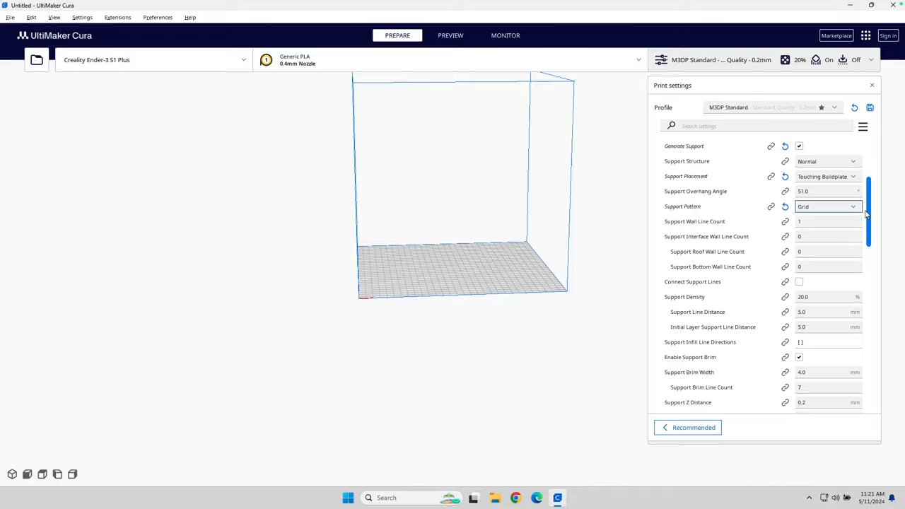
pyautogui.scroll(-3)
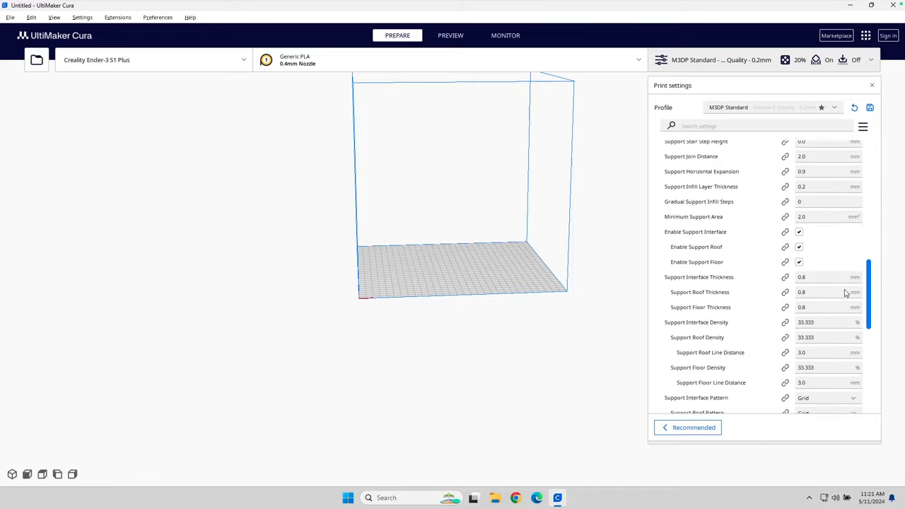
pyautogui.scroll(-3)
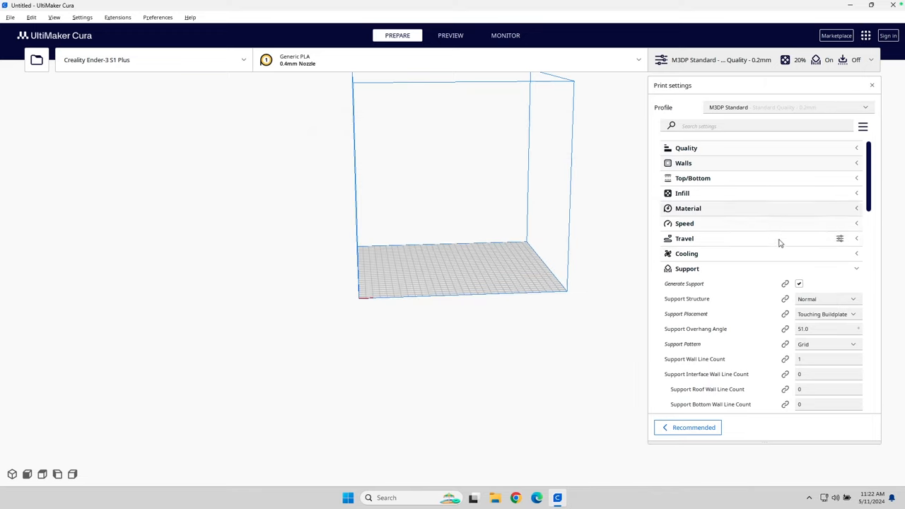
# Turn Generate Support off and save the change to M3DP Standard
pyautogui.click(799, 284)
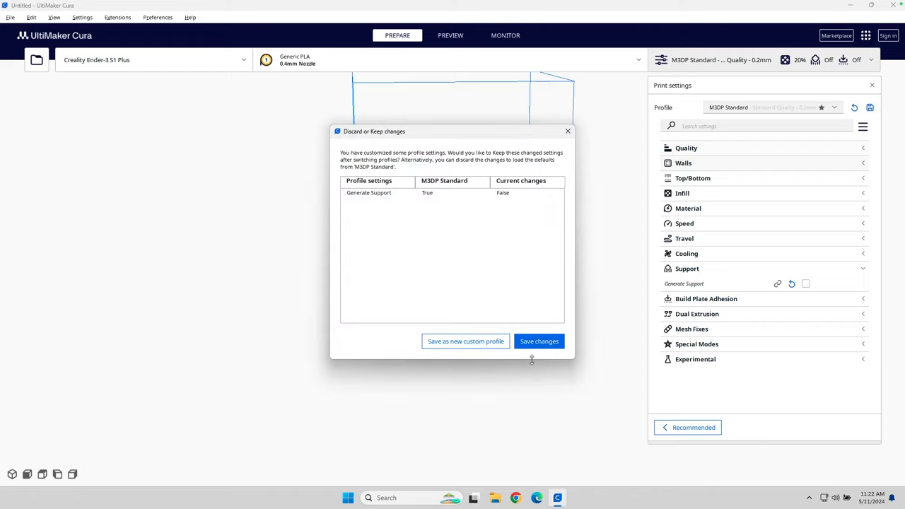
pyautogui.click(539, 341)
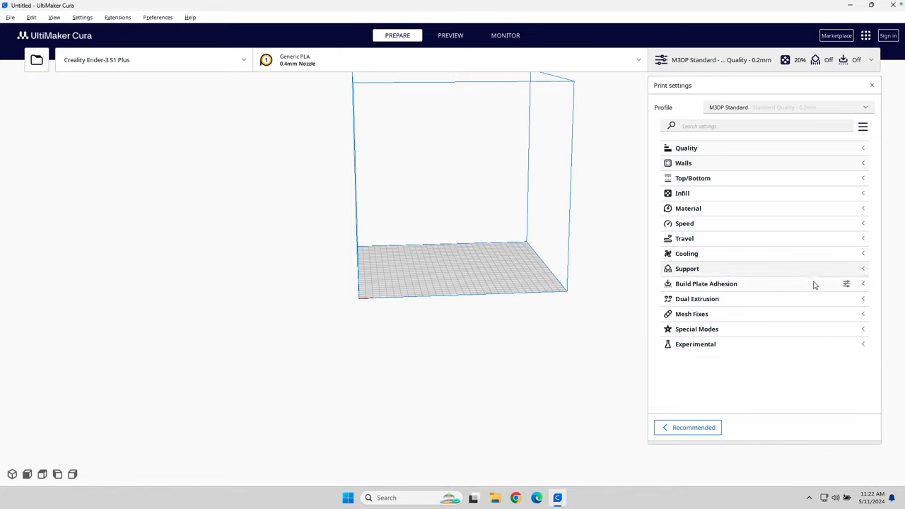
pyautogui.moveTo(873, 283)
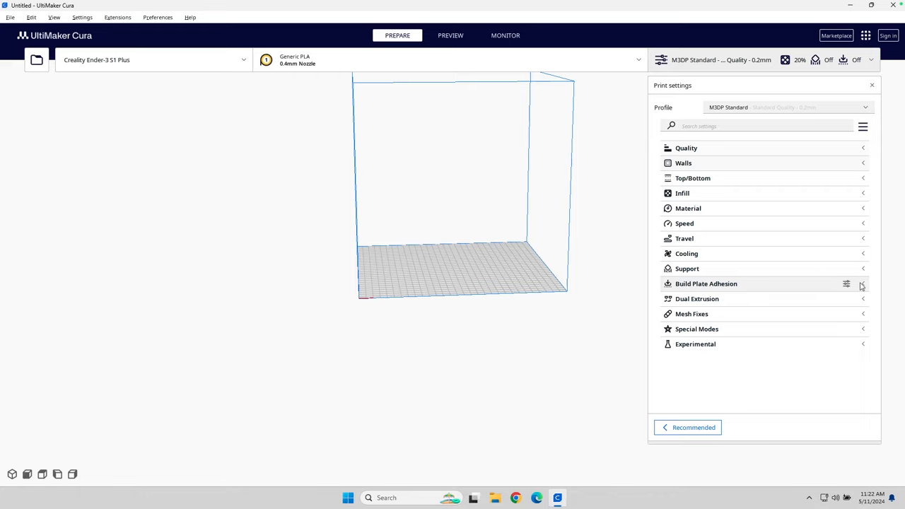
# Change the skirt height from 3 to 1 and save it to the profile
pyautogui.click(860, 284)
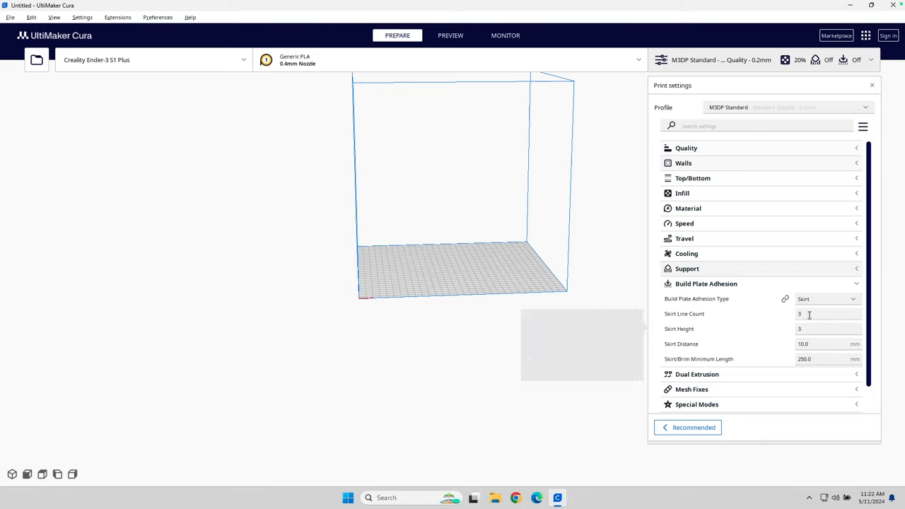
pyautogui.click(826, 314)
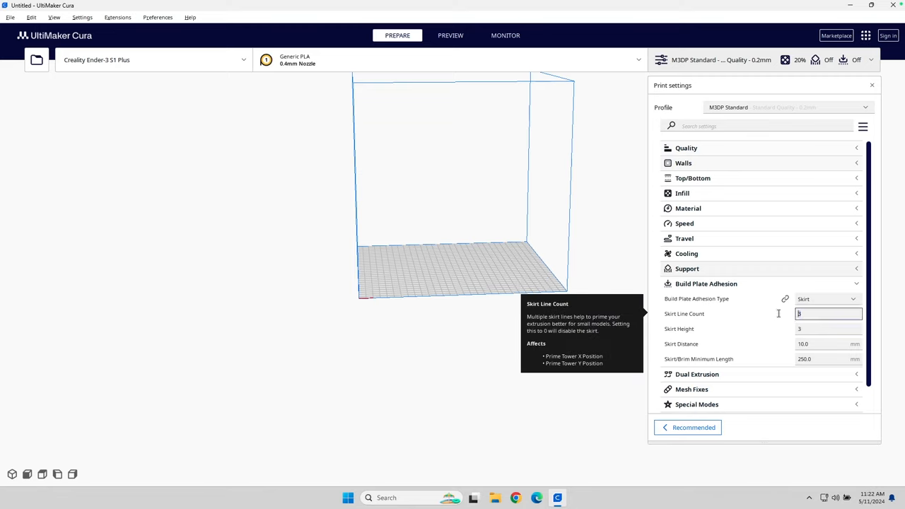
pyautogui.moveTo(784, 358)
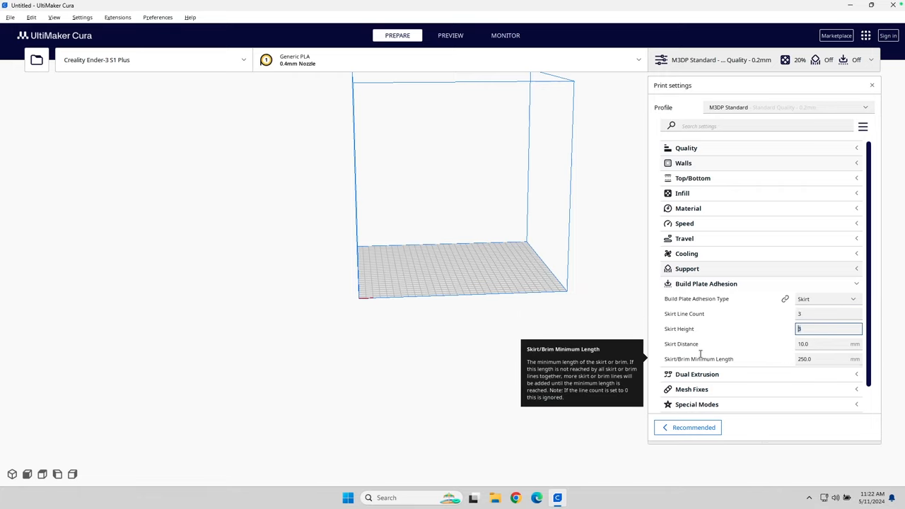
pyautogui.write('1')
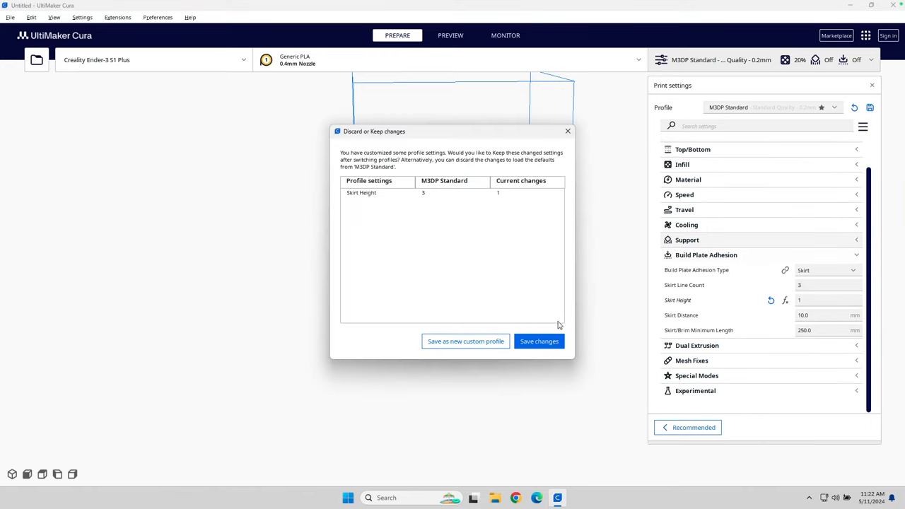
pyautogui.click(539, 341)
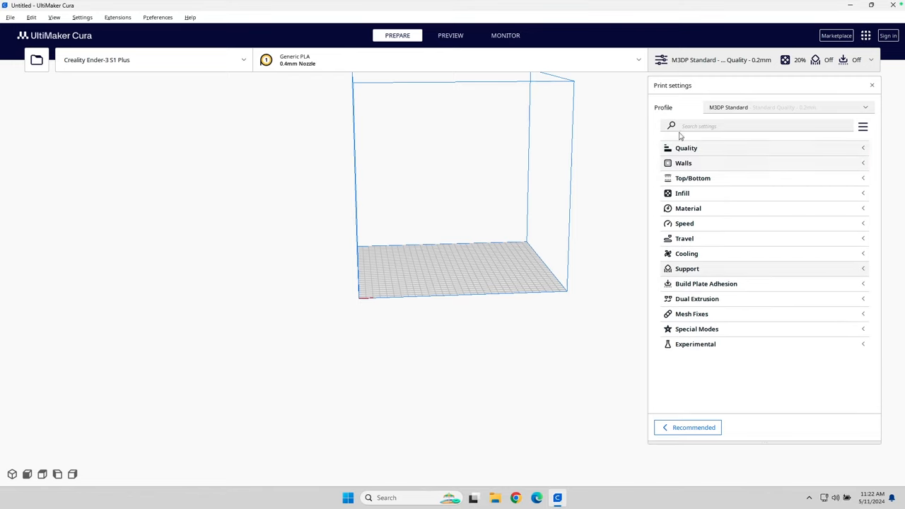
pyautogui.moveTo(785, 341)
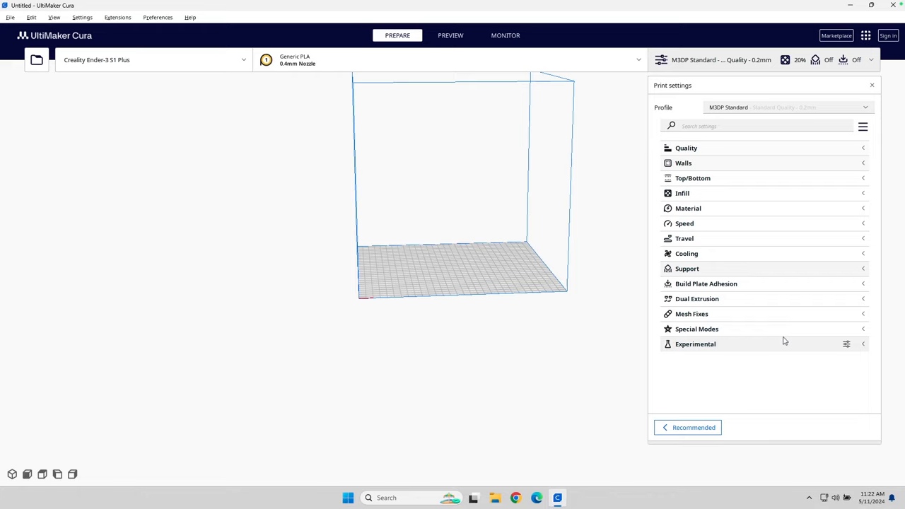
pyautogui.moveTo(712, 319)
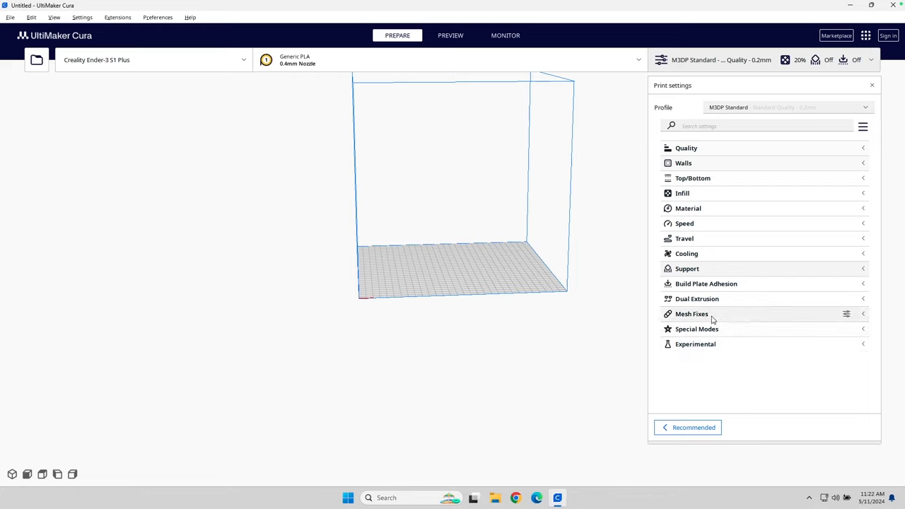
pyautogui.moveTo(573, 159)
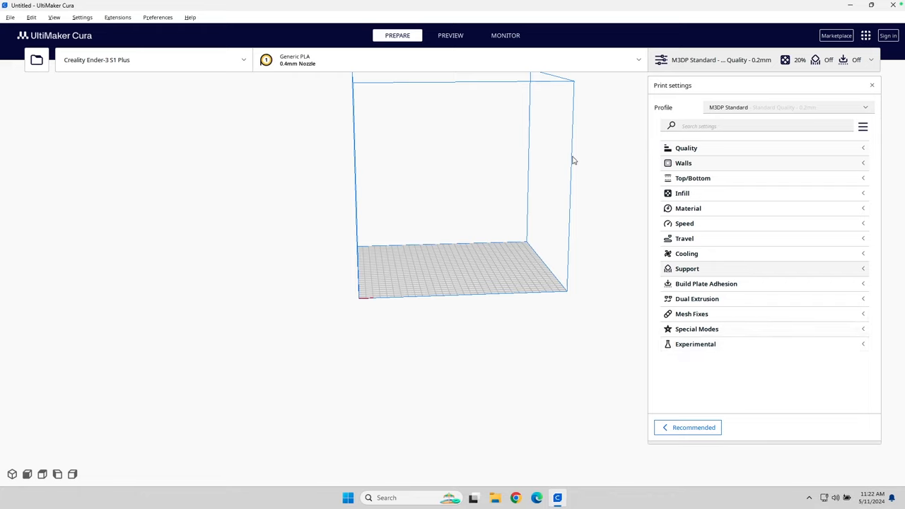
pyautogui.moveTo(640, 333)
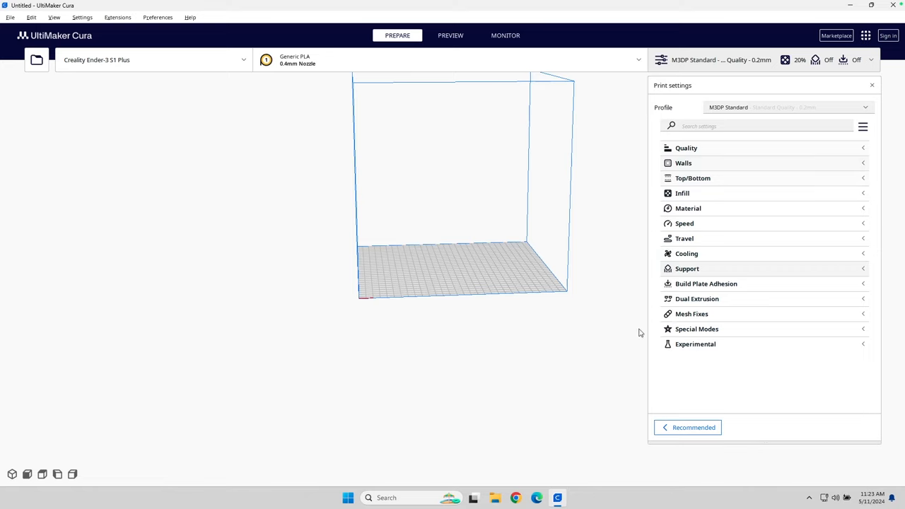
pyautogui.moveTo(694, 172)
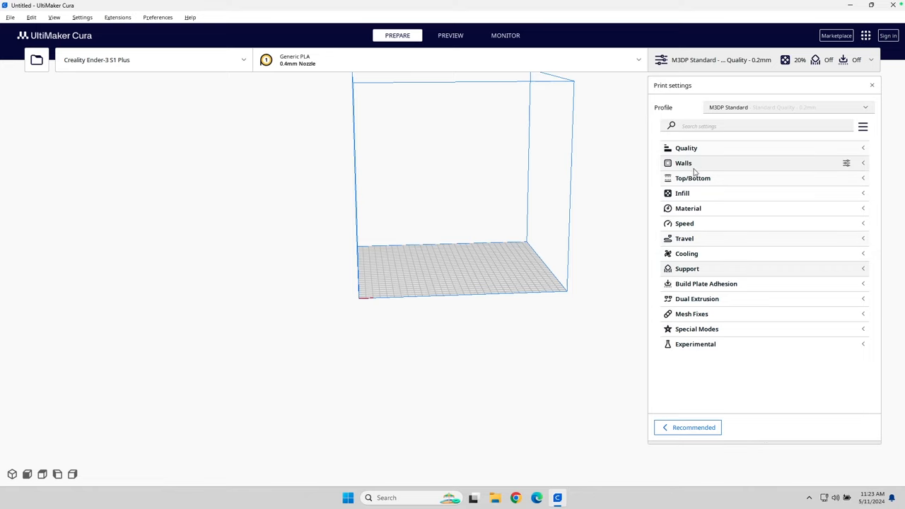
pyautogui.moveTo(662, 372)
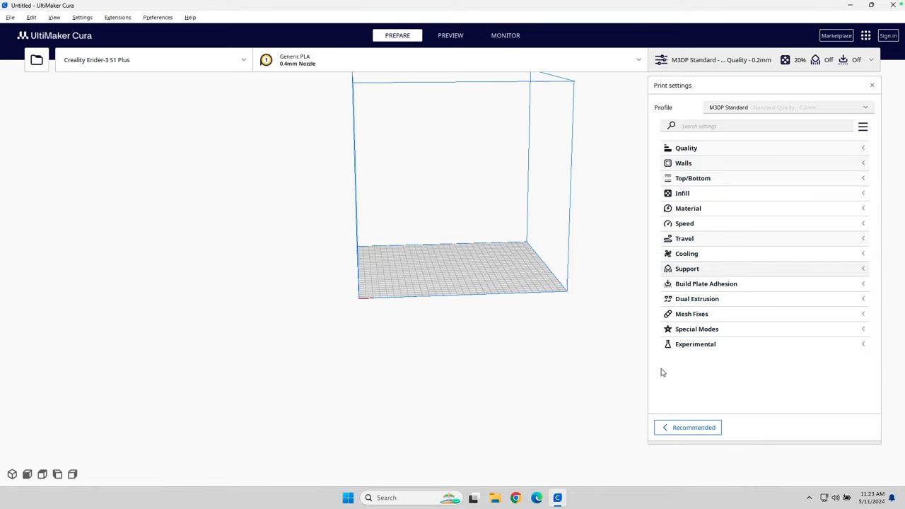
pyautogui.moveTo(720, 283)
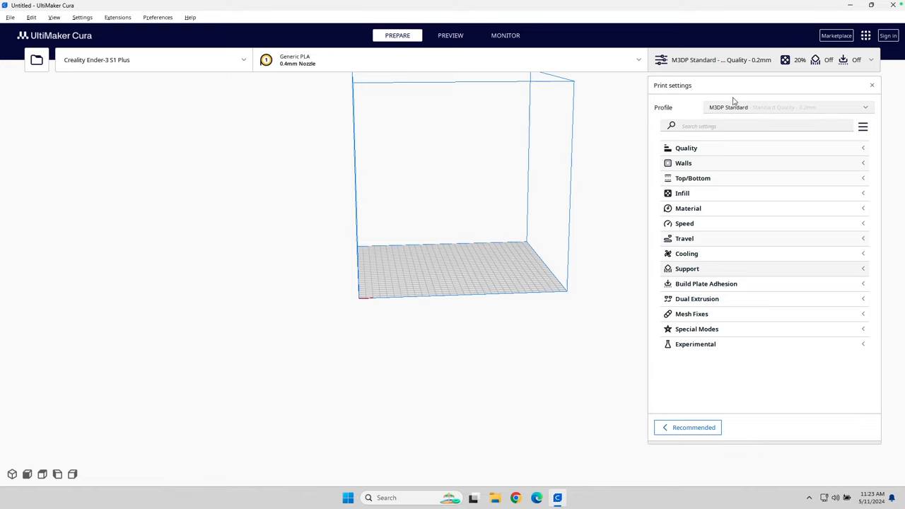
pyautogui.moveTo(760, 175)
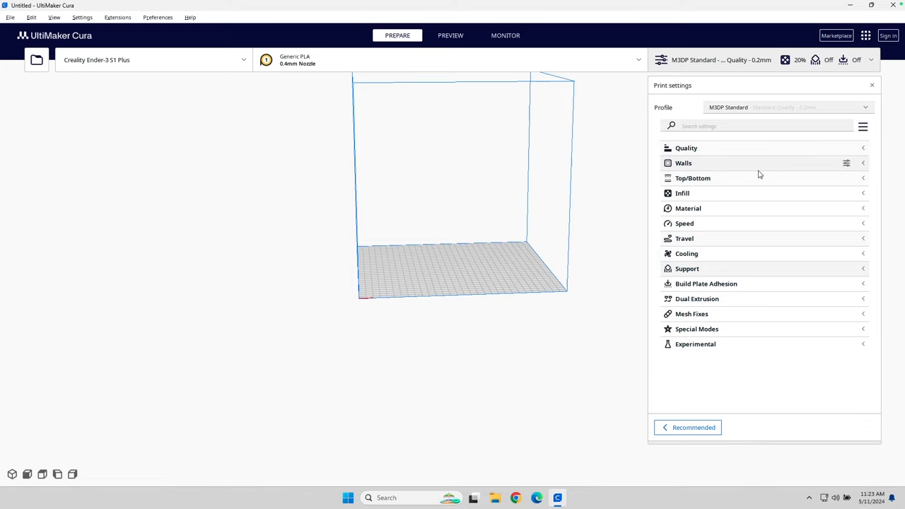
pyautogui.moveTo(782, 108)
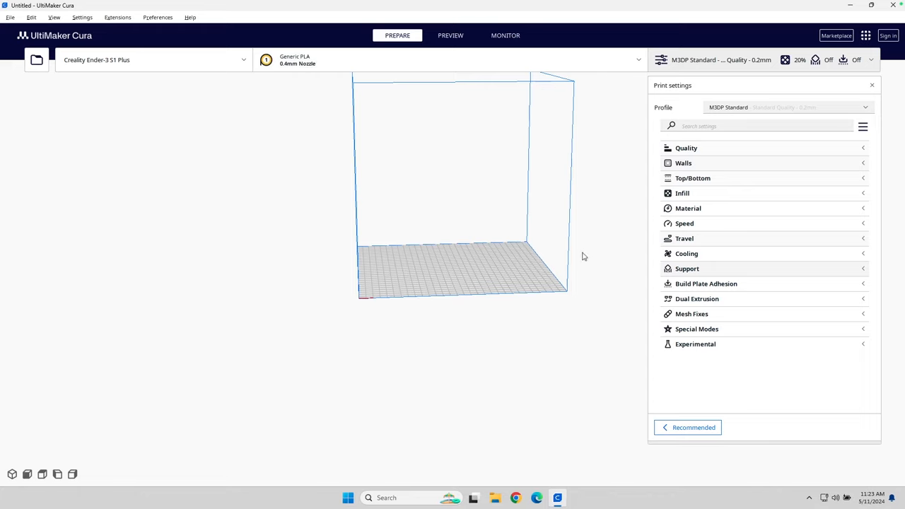
pyautogui.moveTo(555, 246)
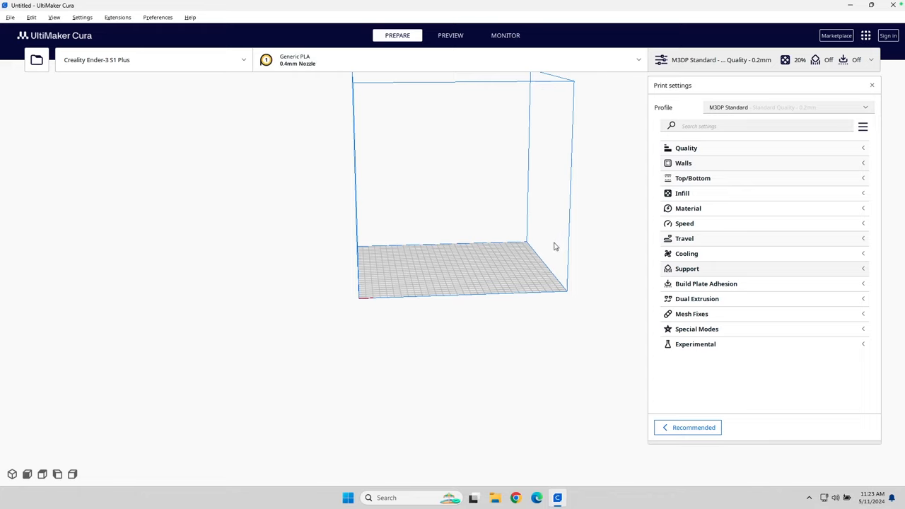